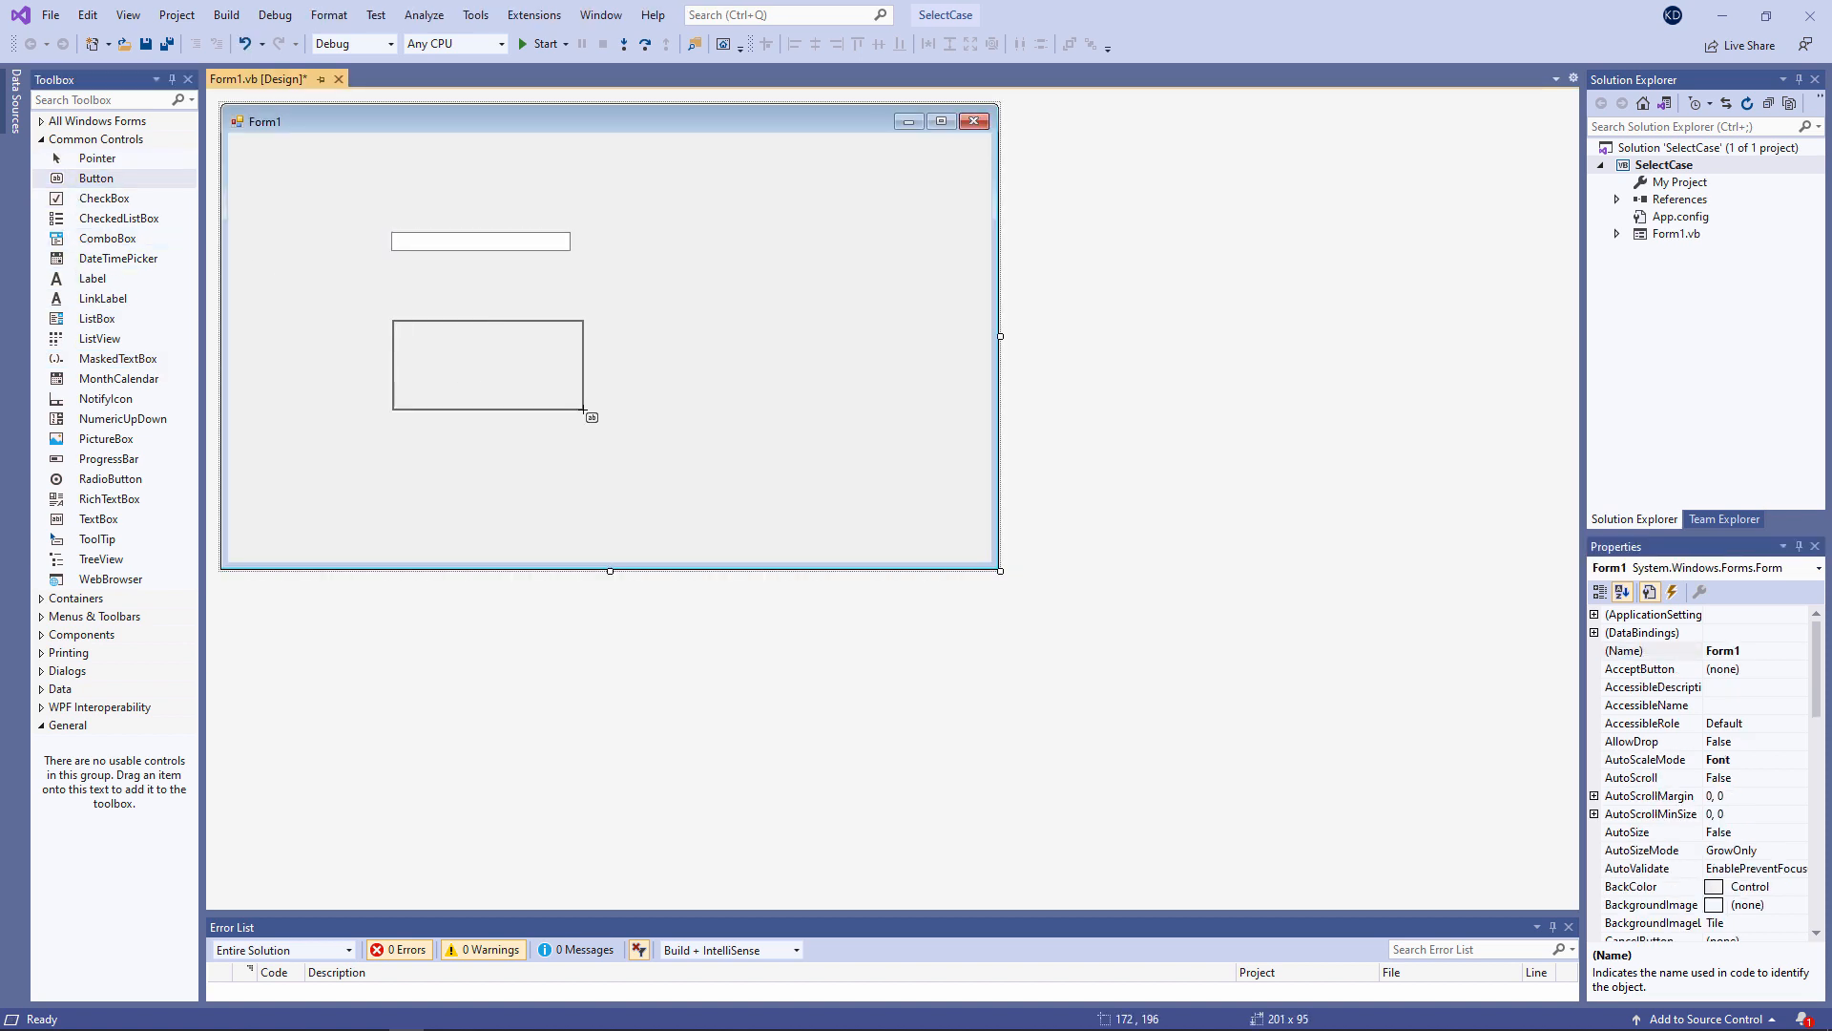
# Set the btnCheck button's Text property to 'Check Temperature'
pyautogui.click(487, 363)
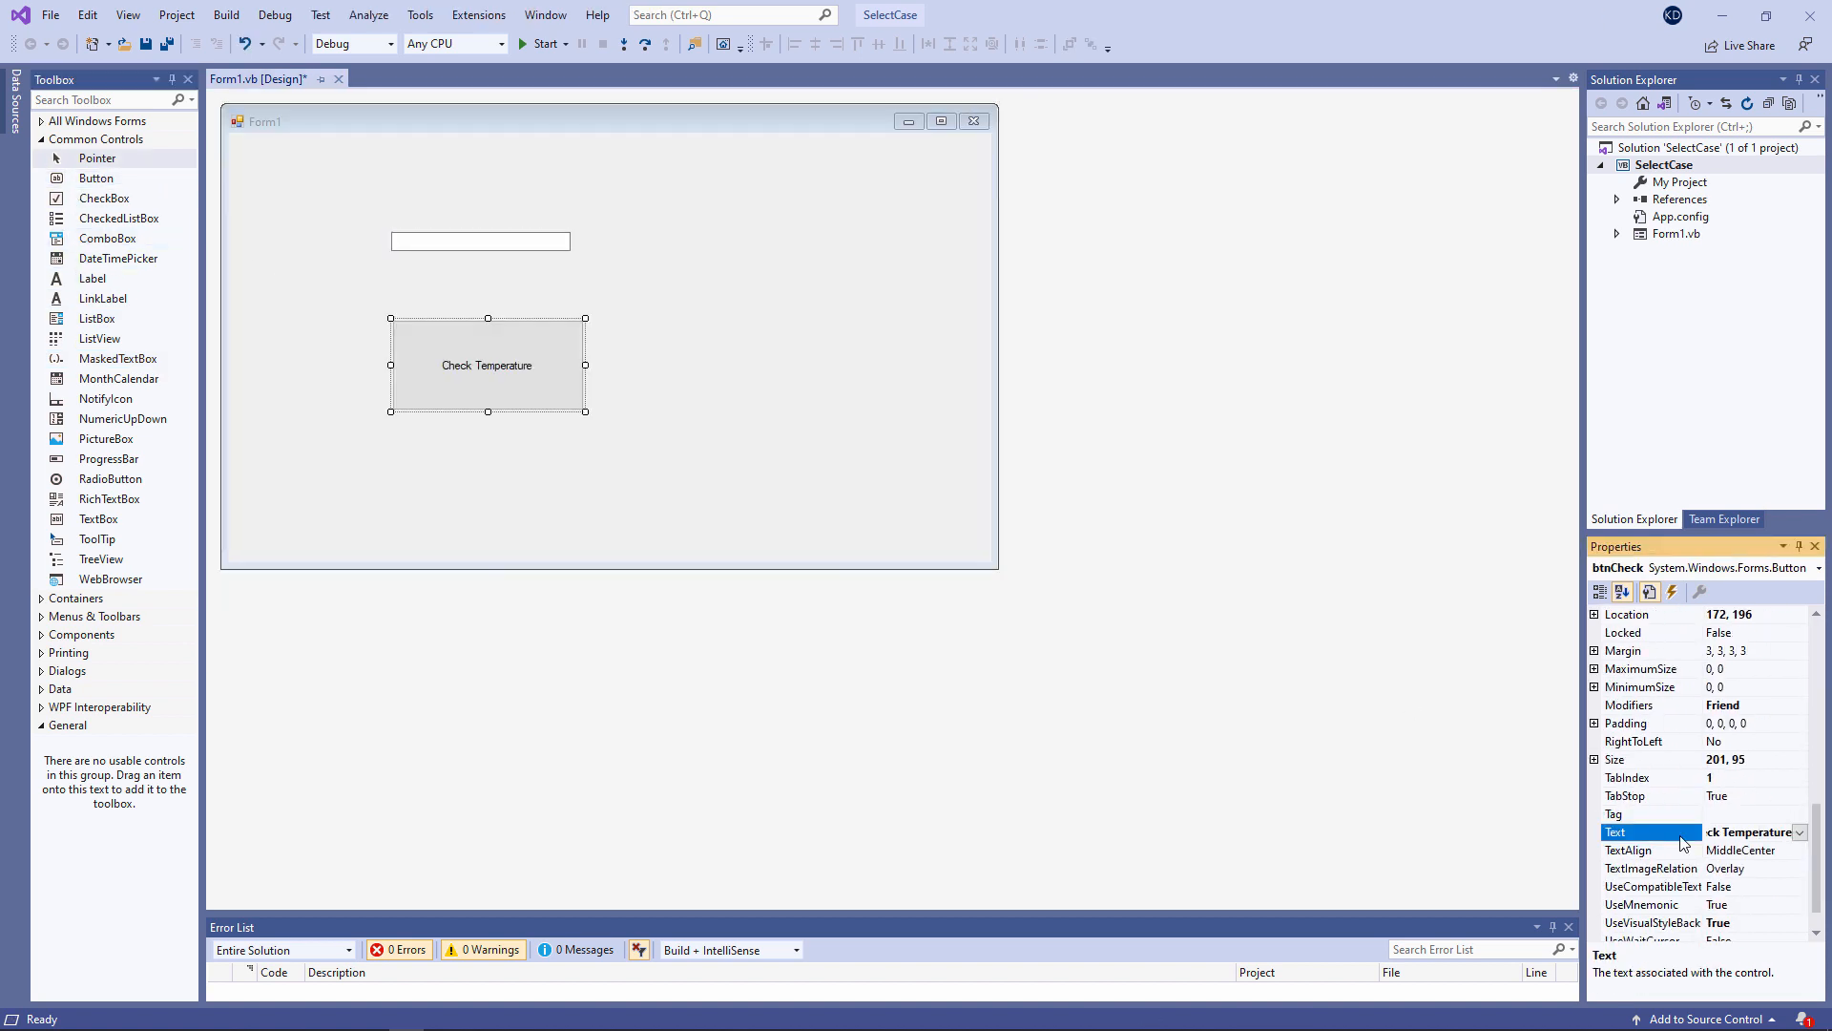
pyautogui.click(447, 471)
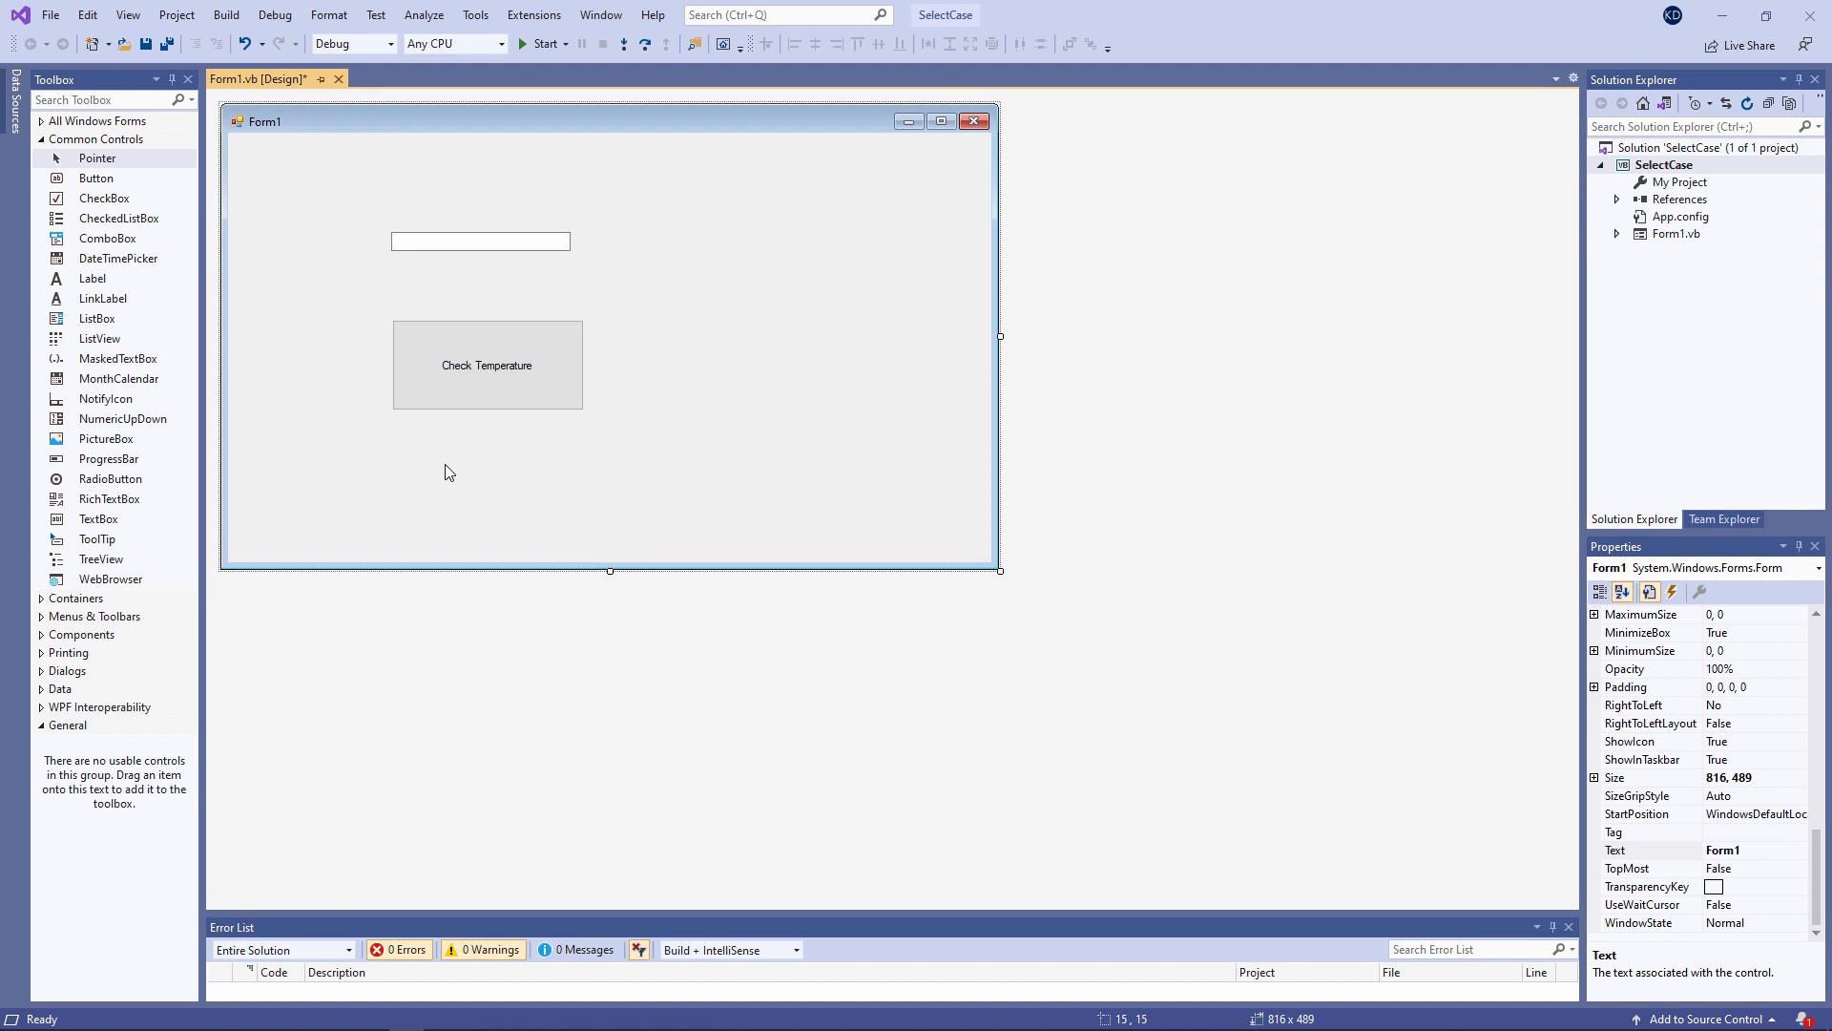
pyautogui.moveTo(460, 472)
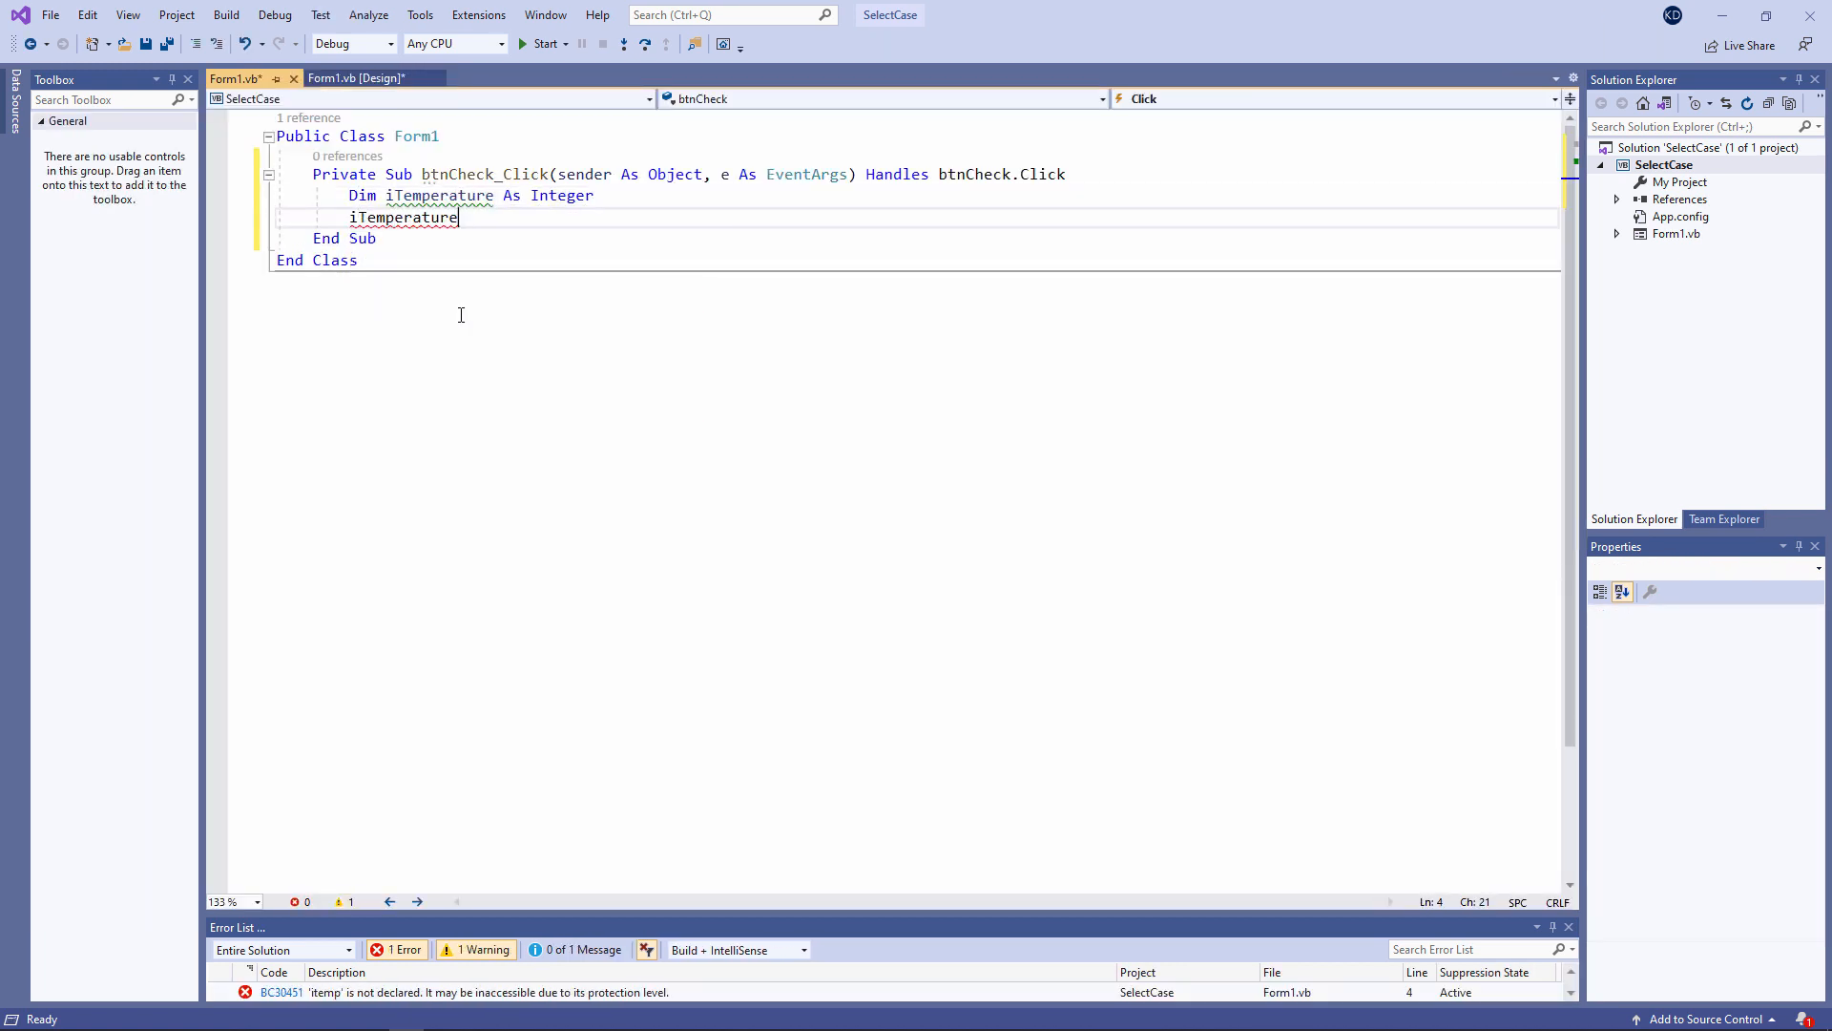
# Assign iTemperature = CInt(txtTemperature.Text) in the btnCheck_Click handler
pyautogui.write('= txtTemperature.Text')
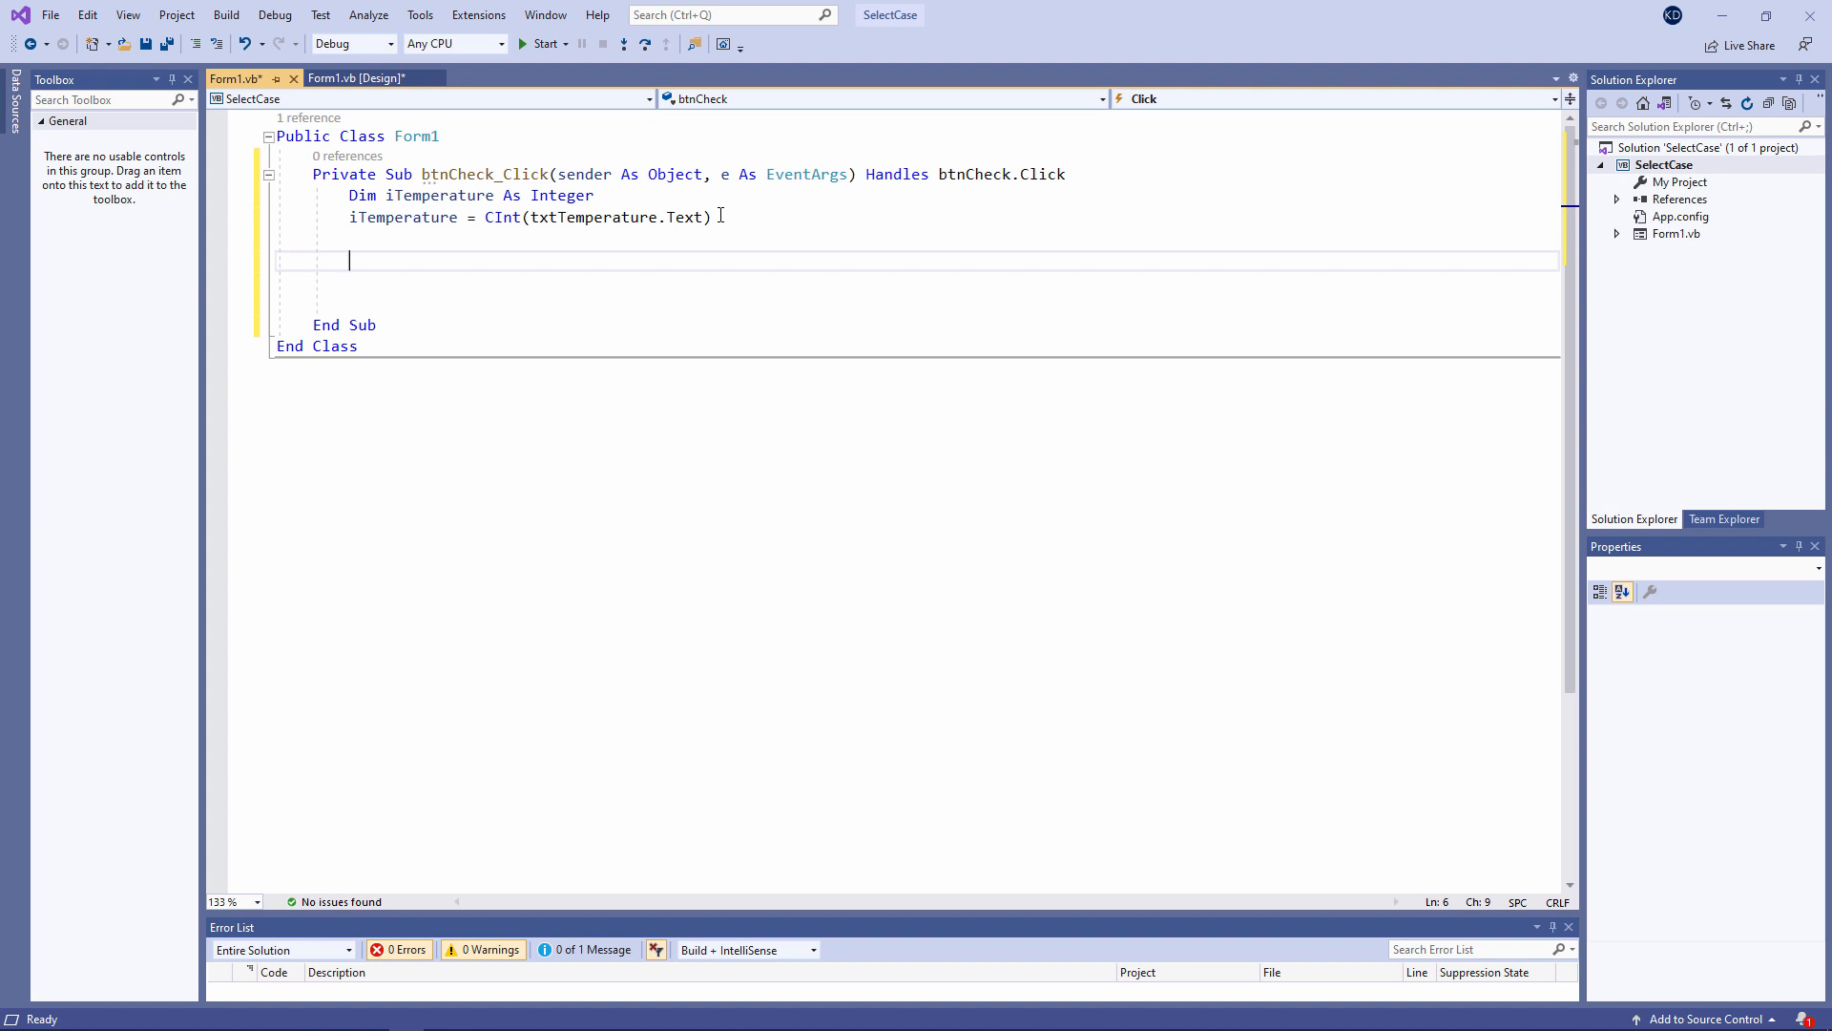
# Begin a Select Case block on iTemperature
pyautogui.write('s')
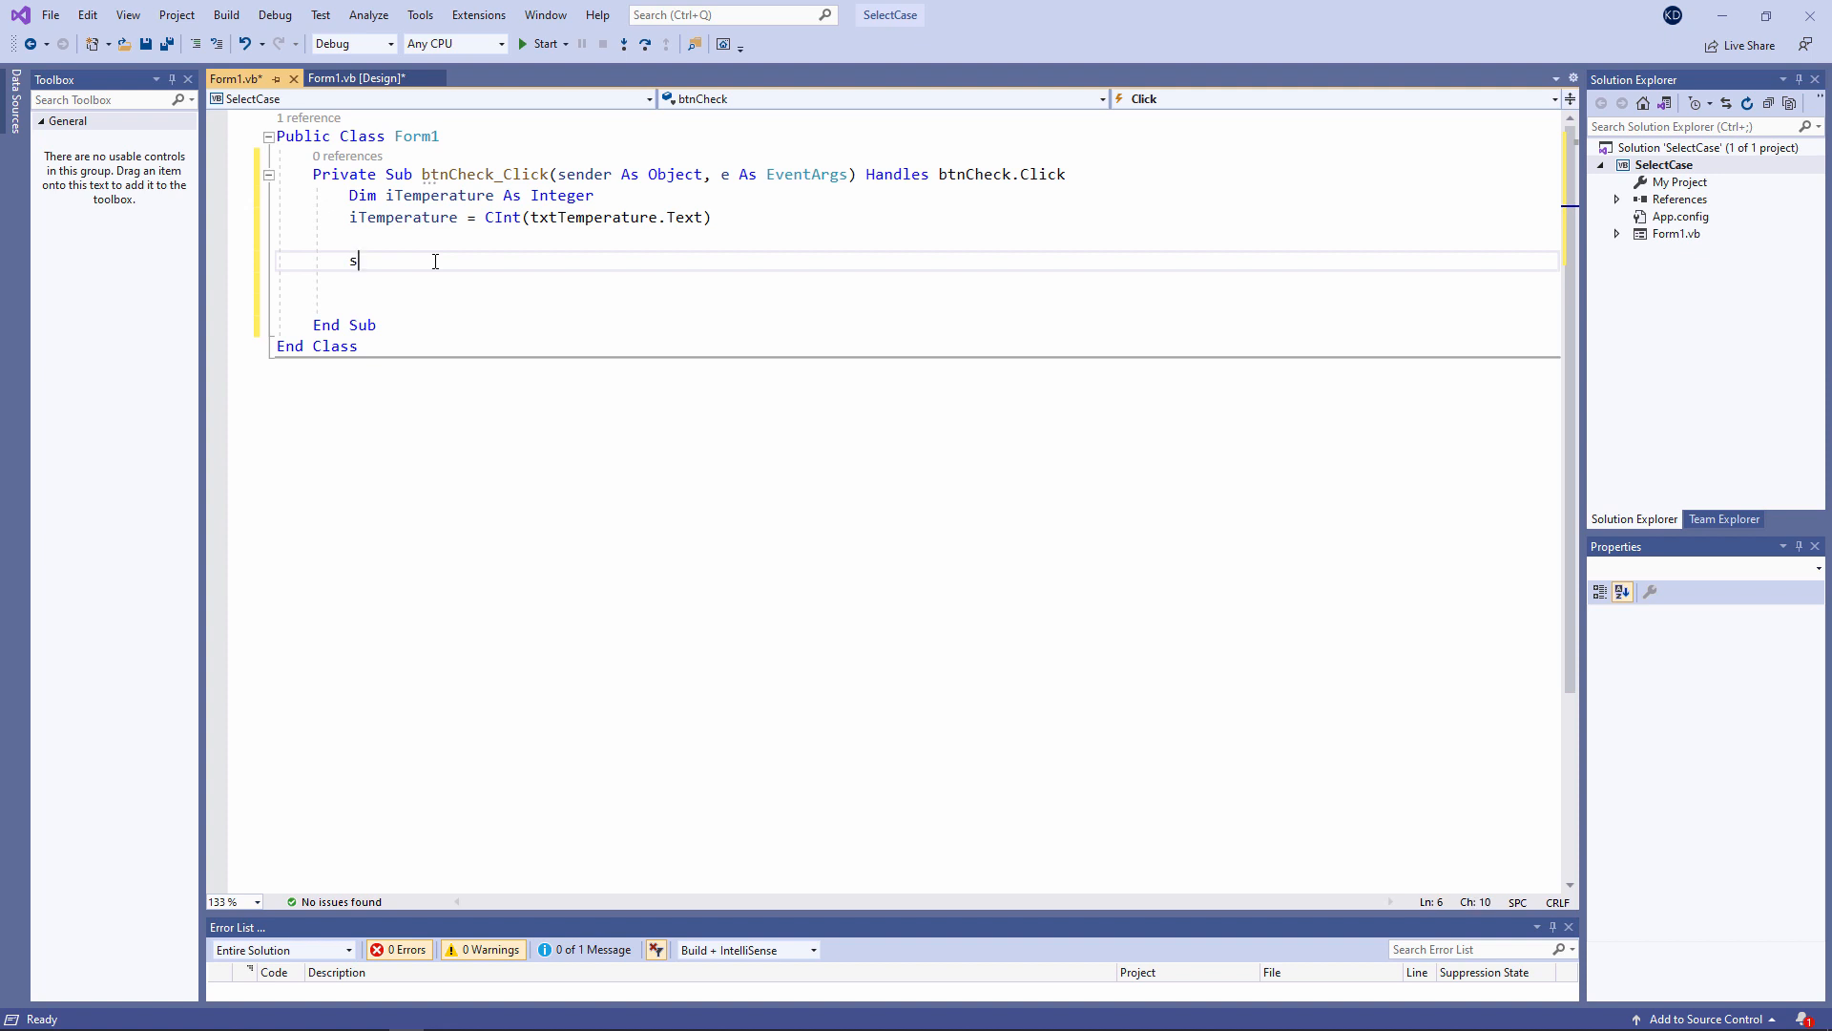
pyautogui.write('elect Case')
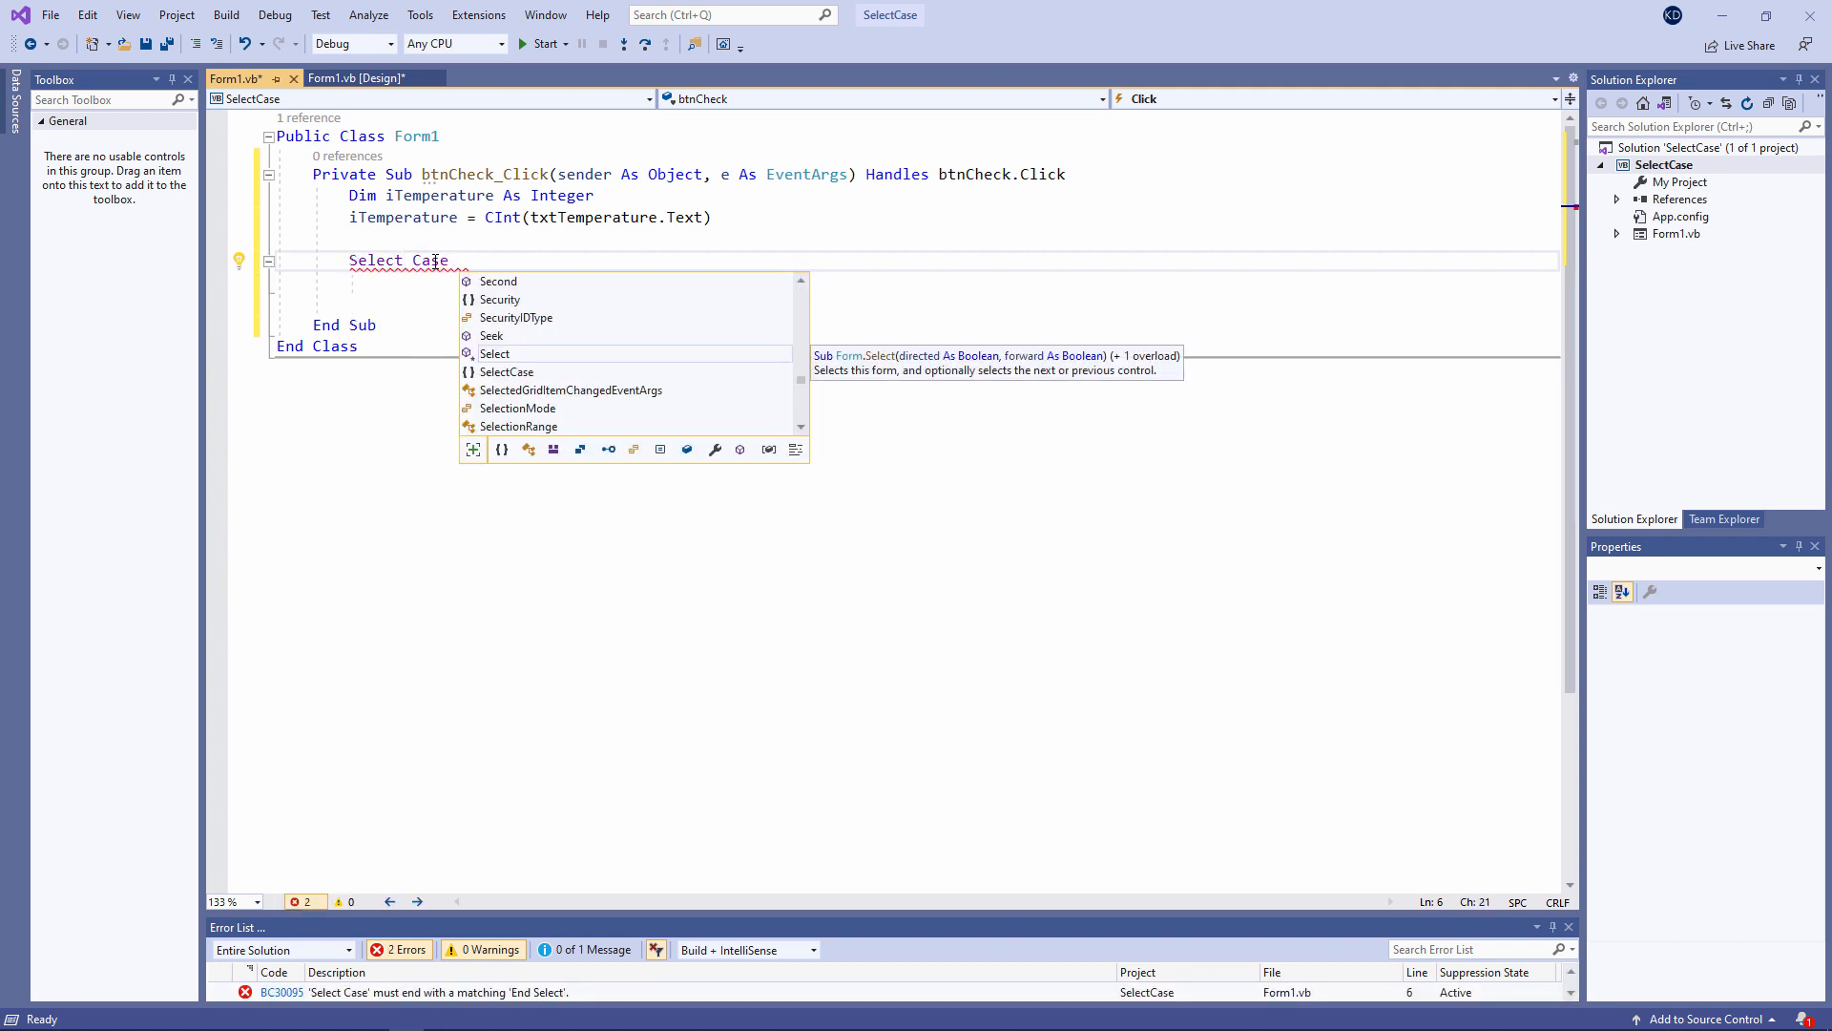
pyautogui.write('iTemperature')
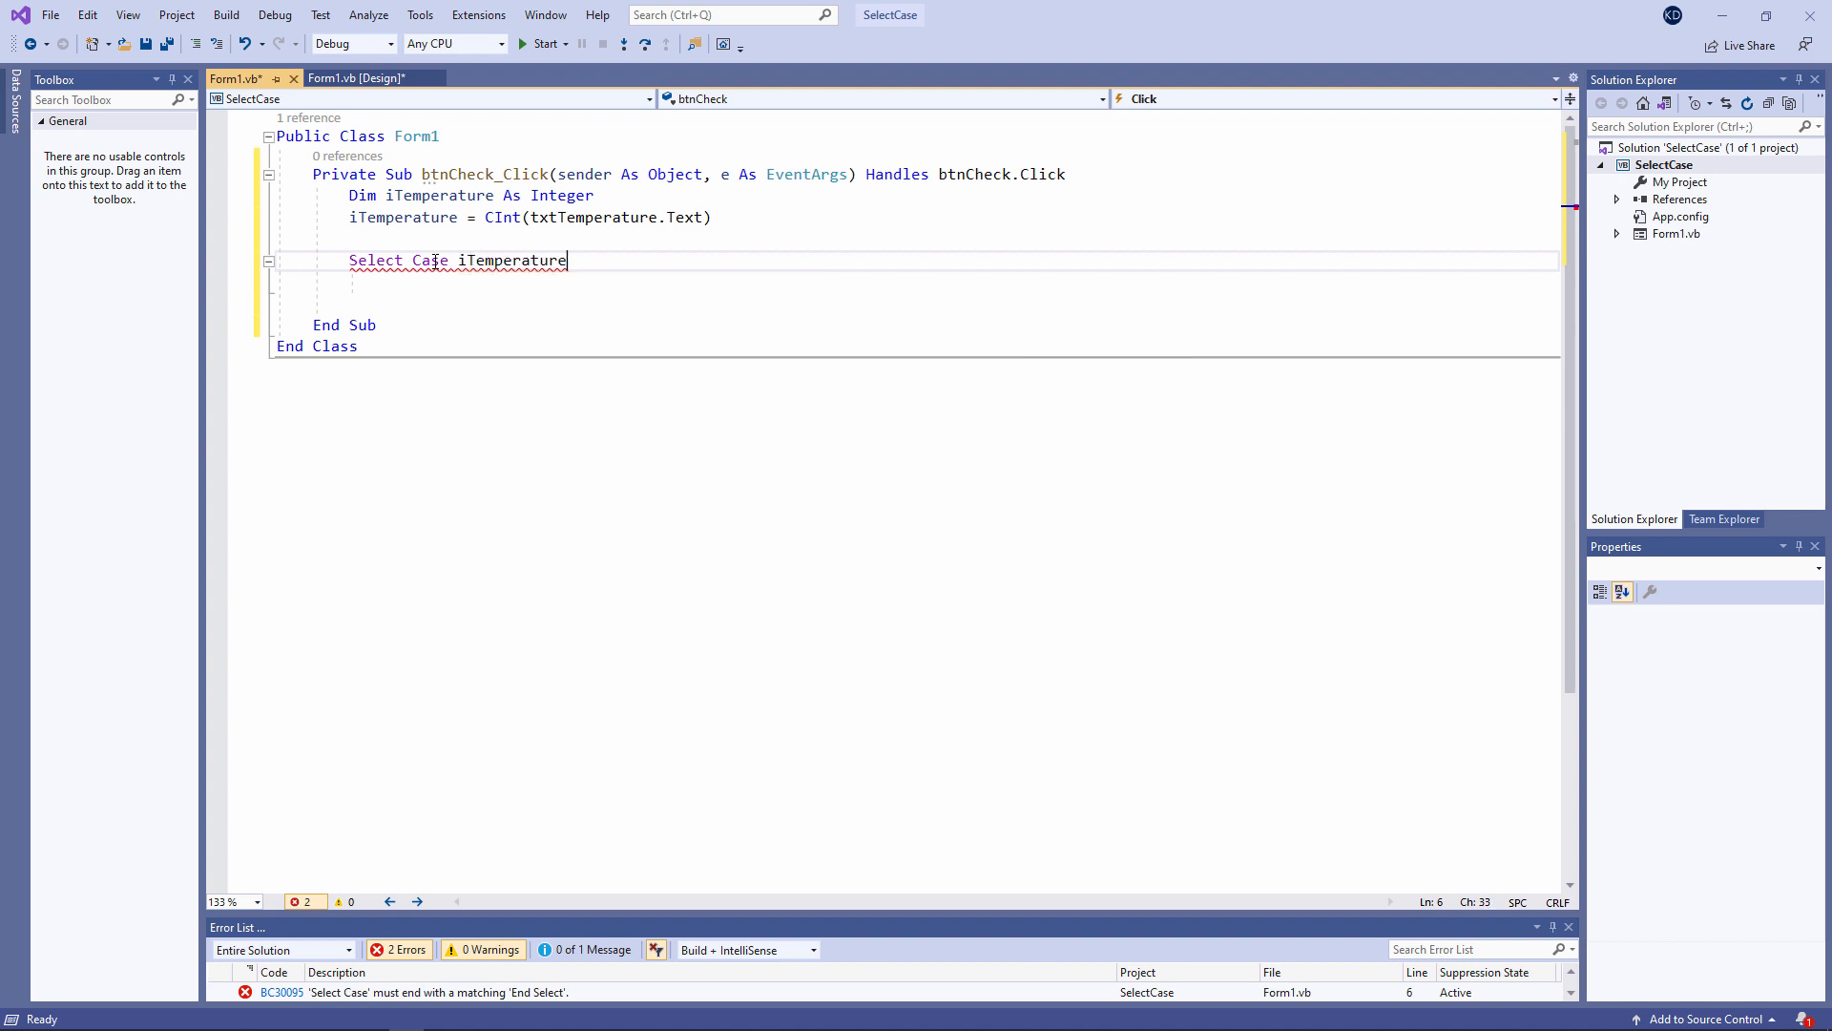
pyautogui.press('Enter')
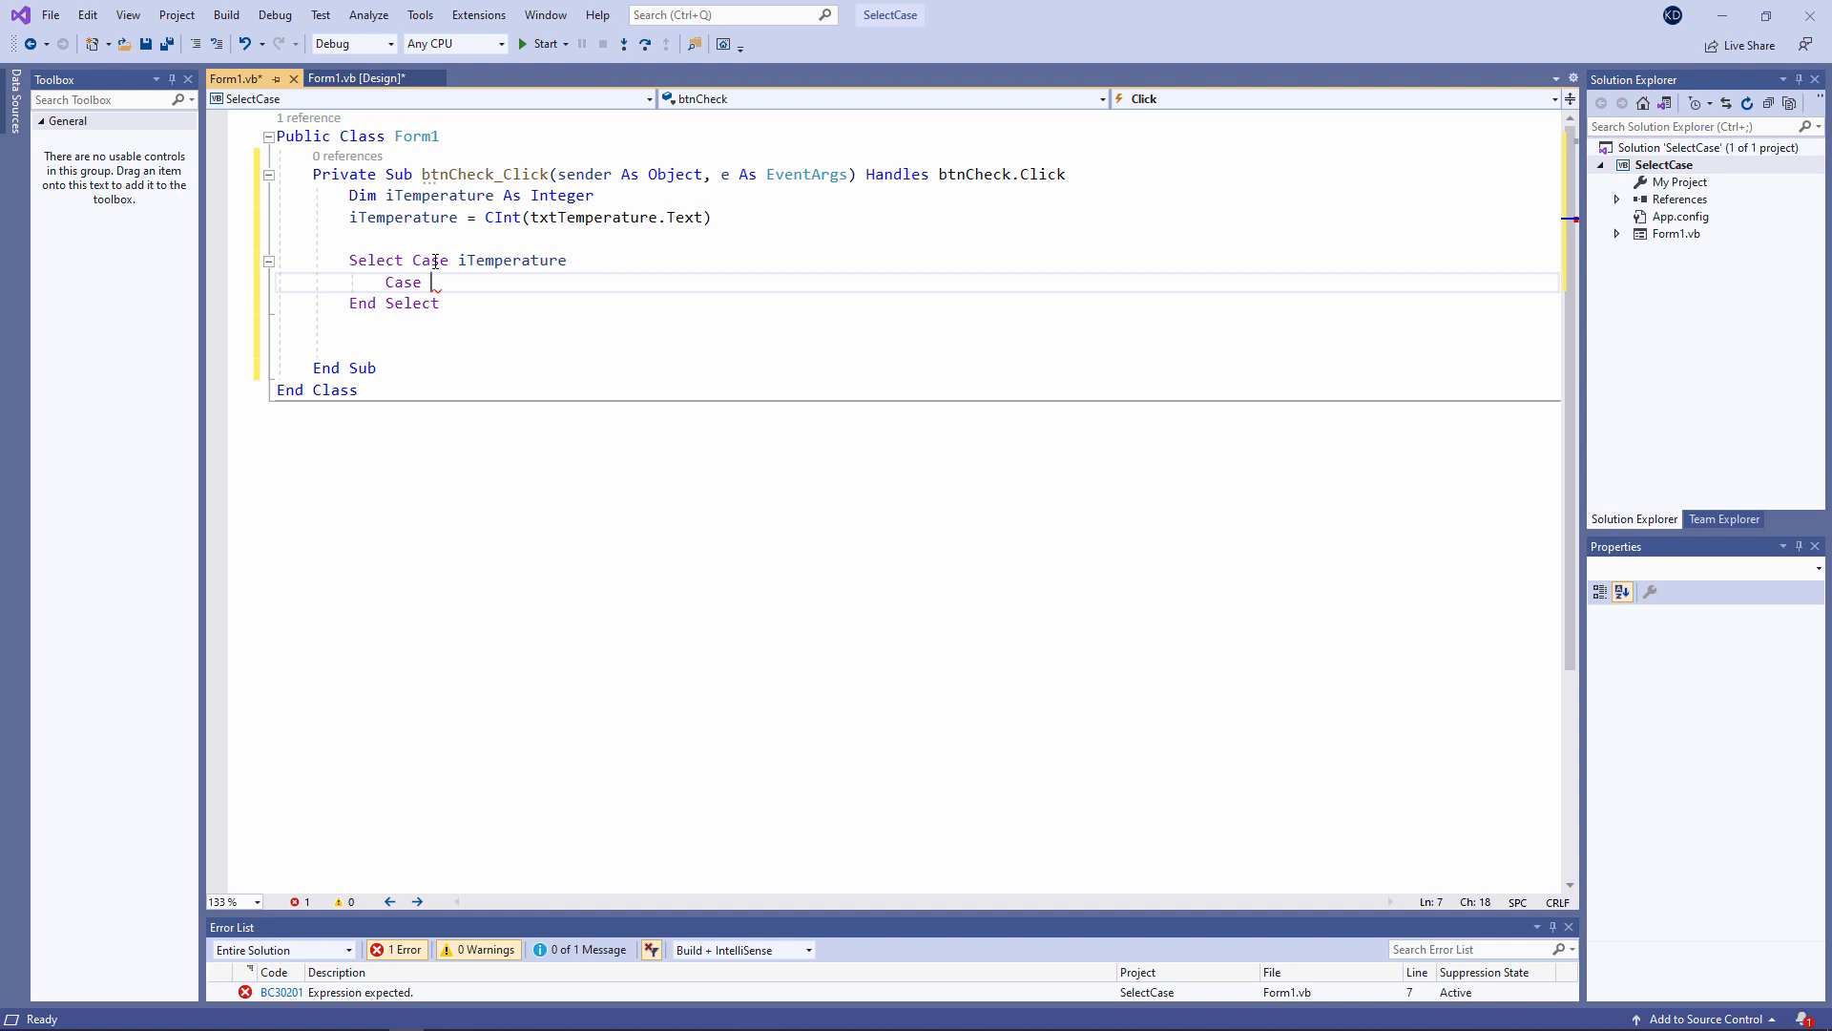
# Add Case Is = 0 showing MsgBox("Freezing")
pyautogui.write('Is')
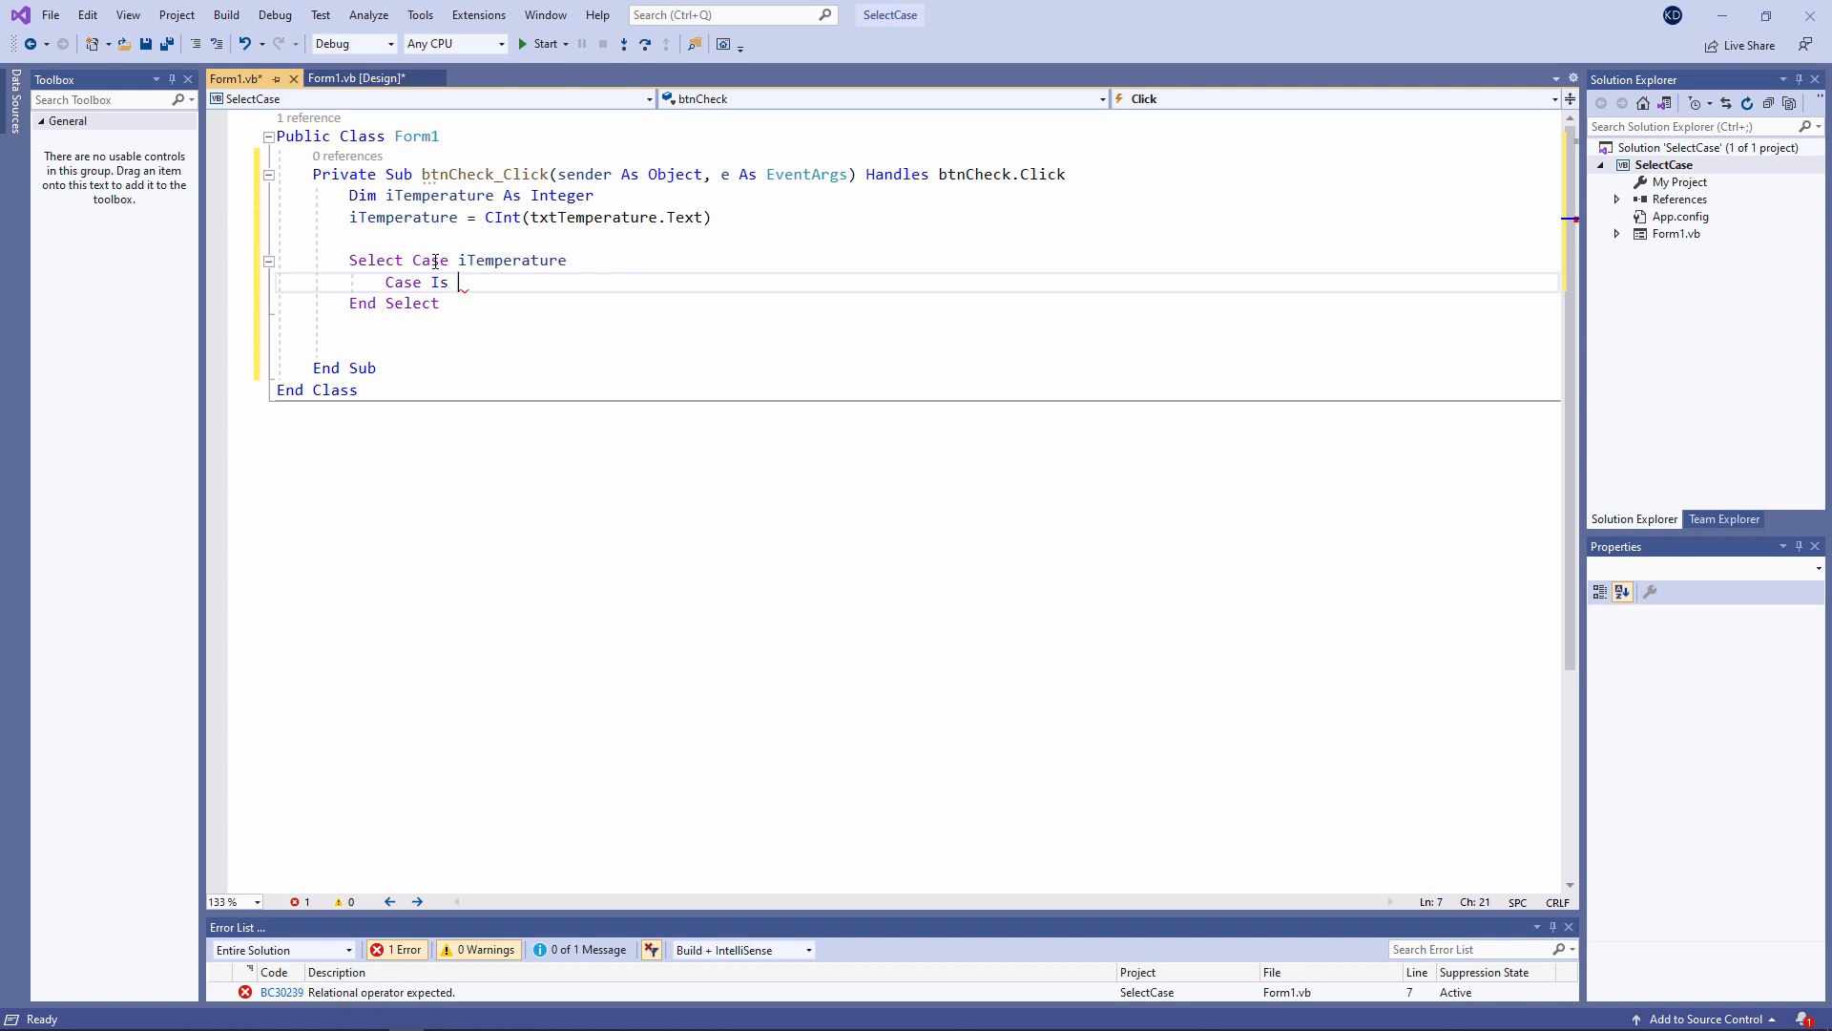
pyautogui.write('= 0')
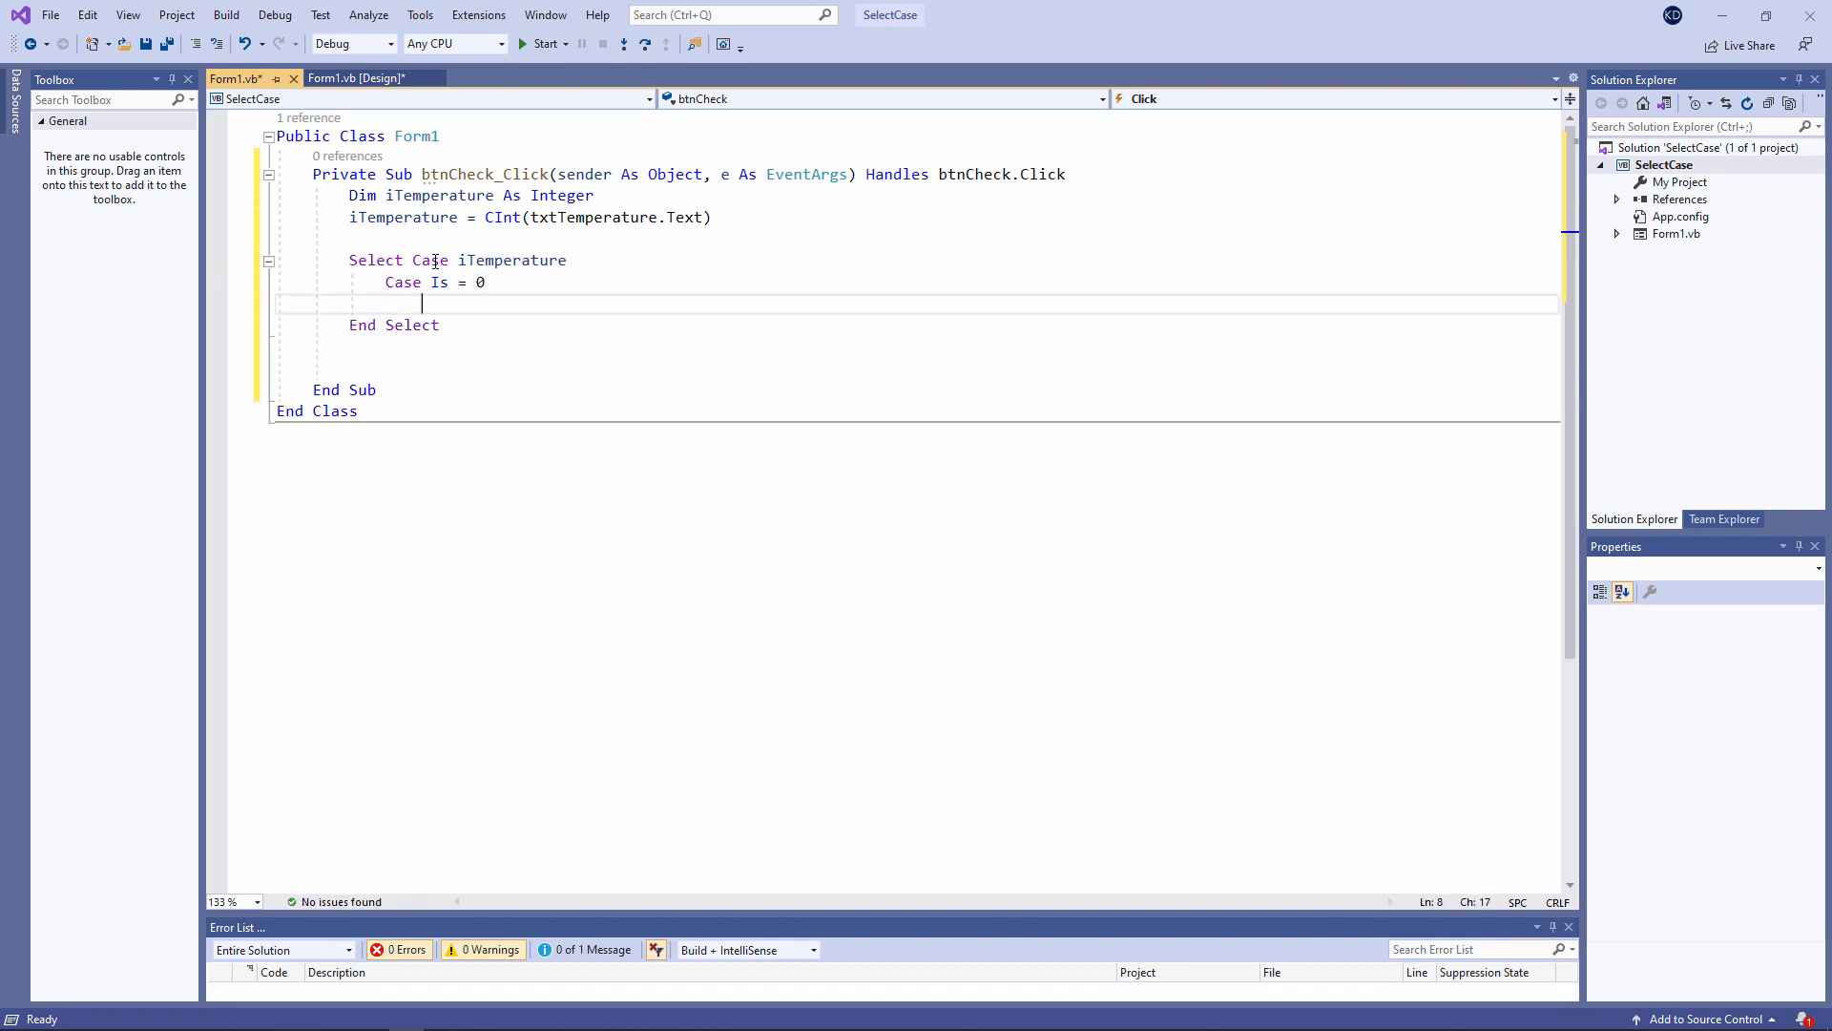
pyautogui.write('ms')
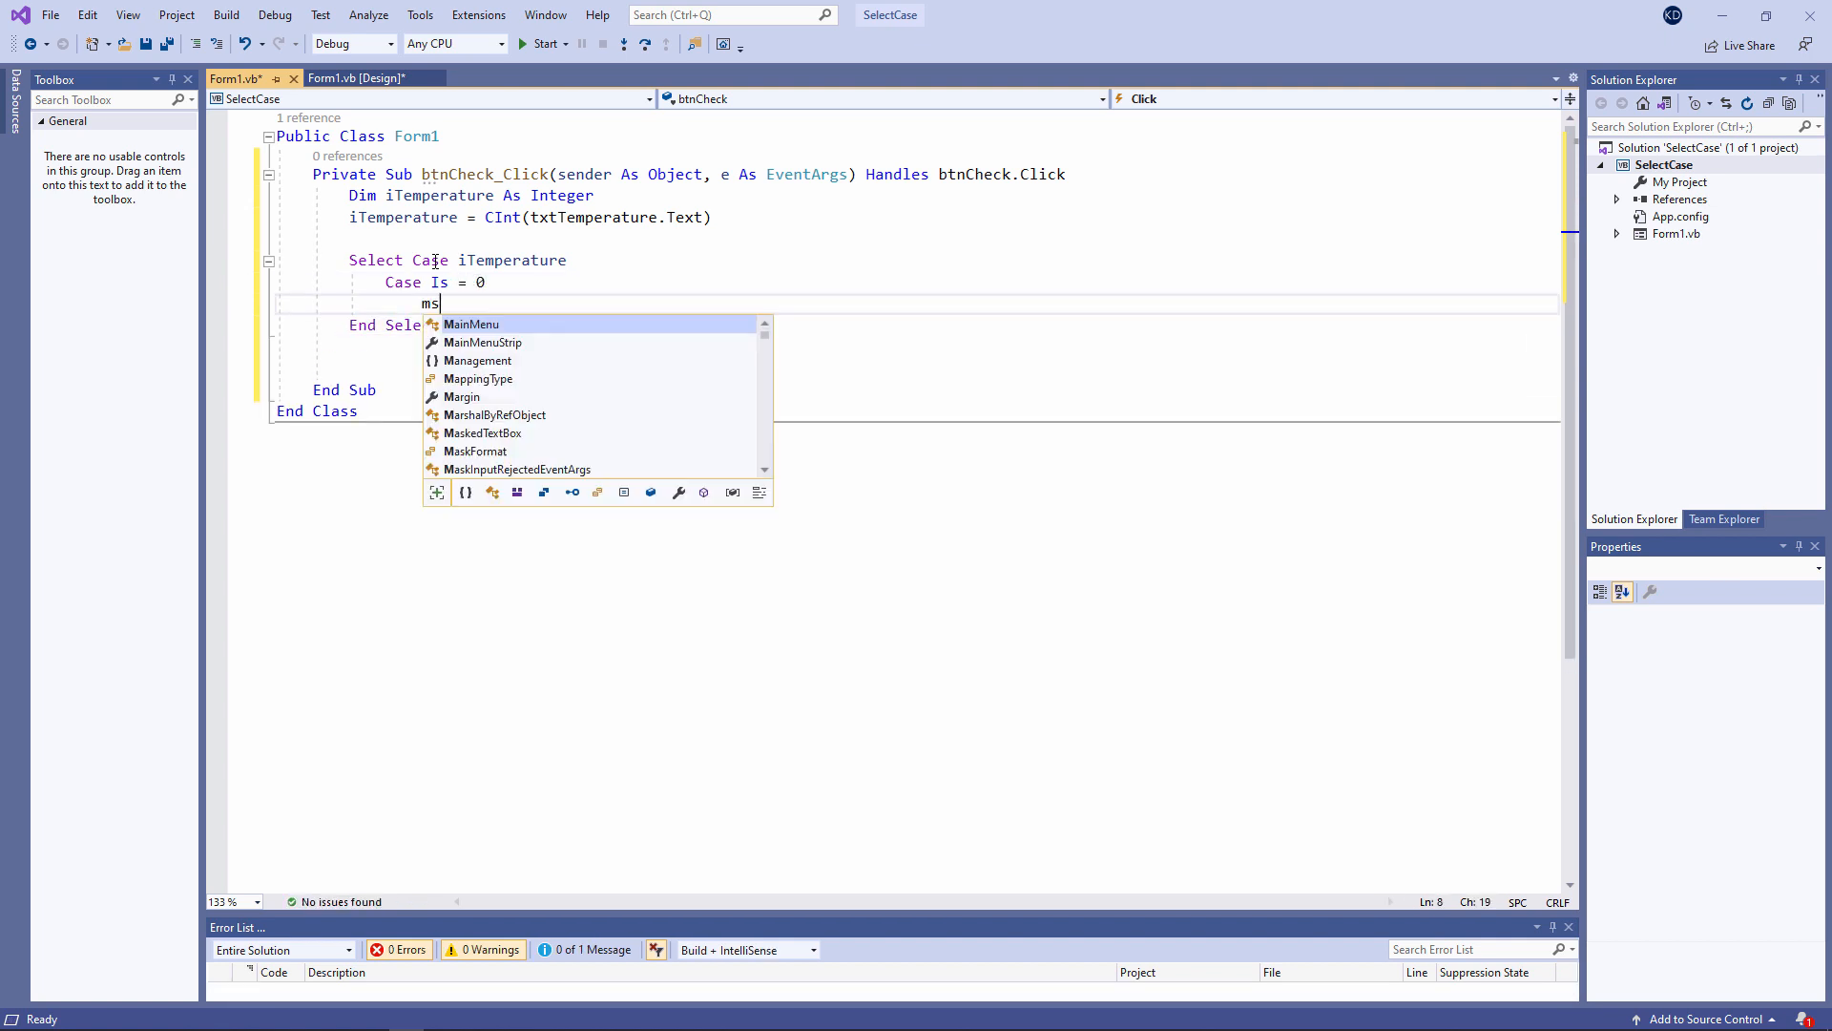
pyautogui.write('MsgBox("Freezing")')
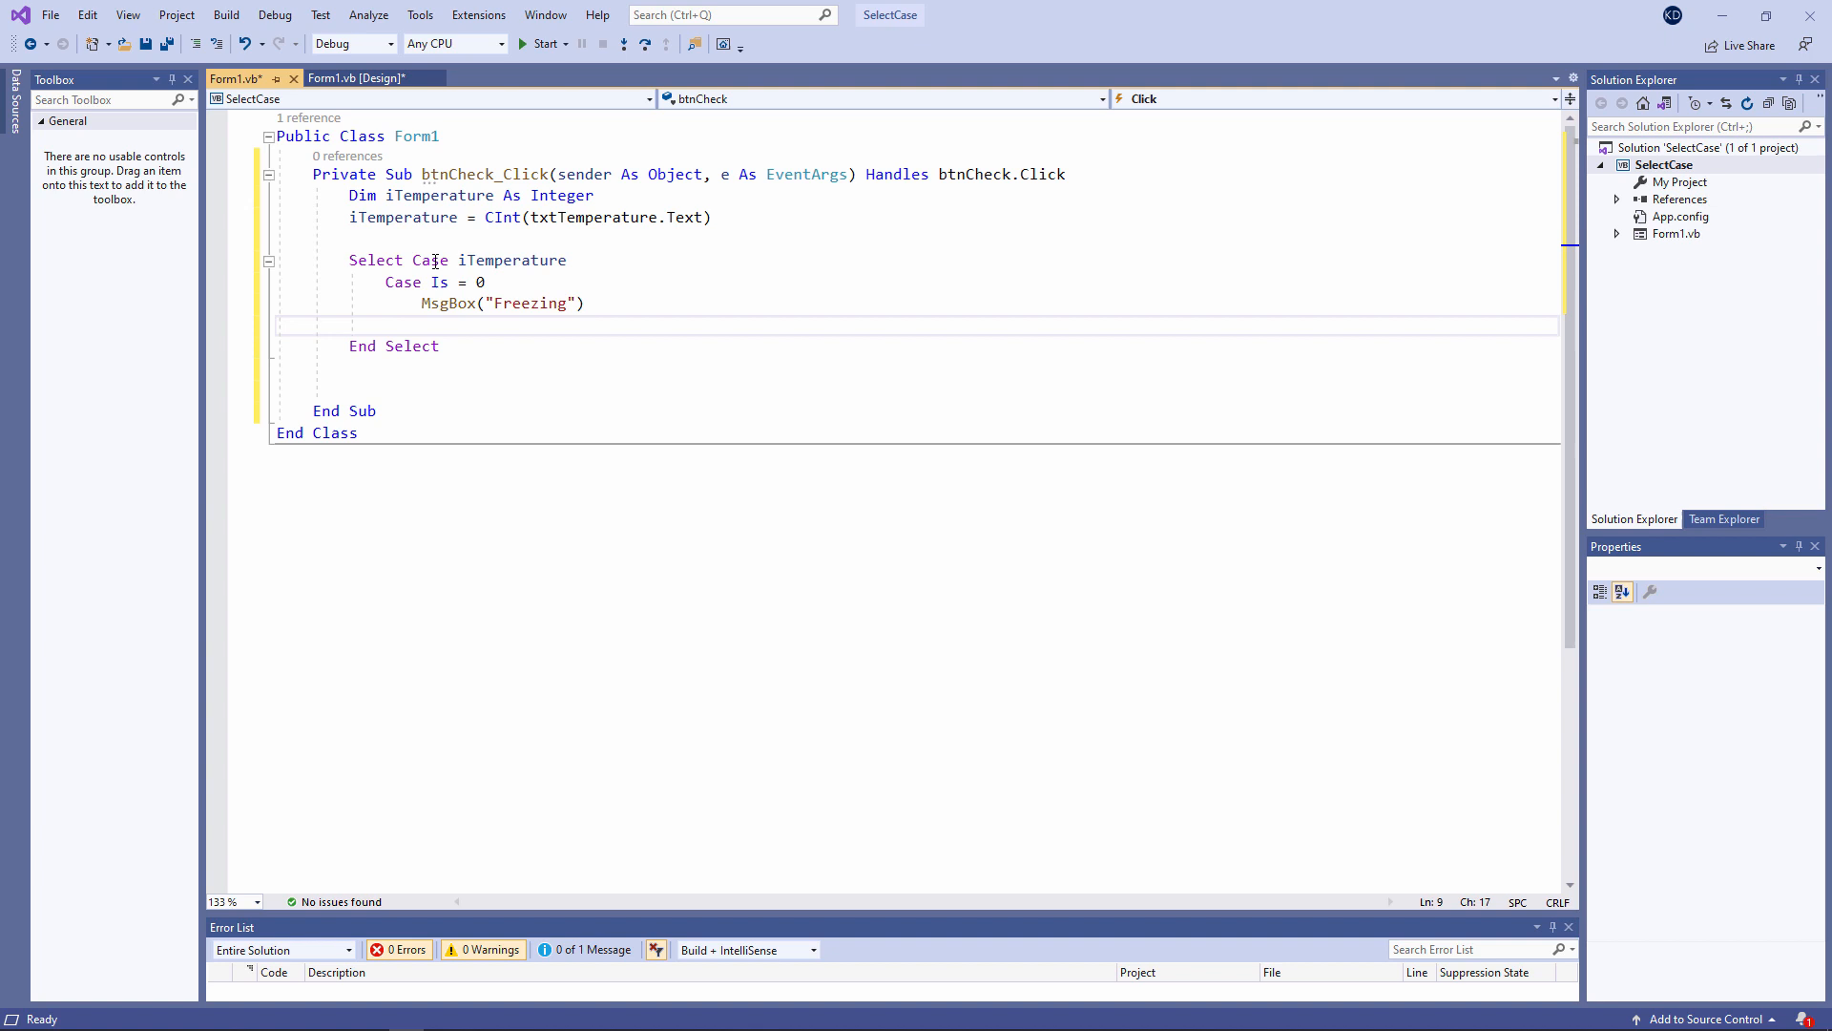
# Add cases: Is < 0 'Sub zero', 1 To 10 'Cold', 11 To 20 'Warm', Case Else 'Hot'
pyautogui.click(423, 325)
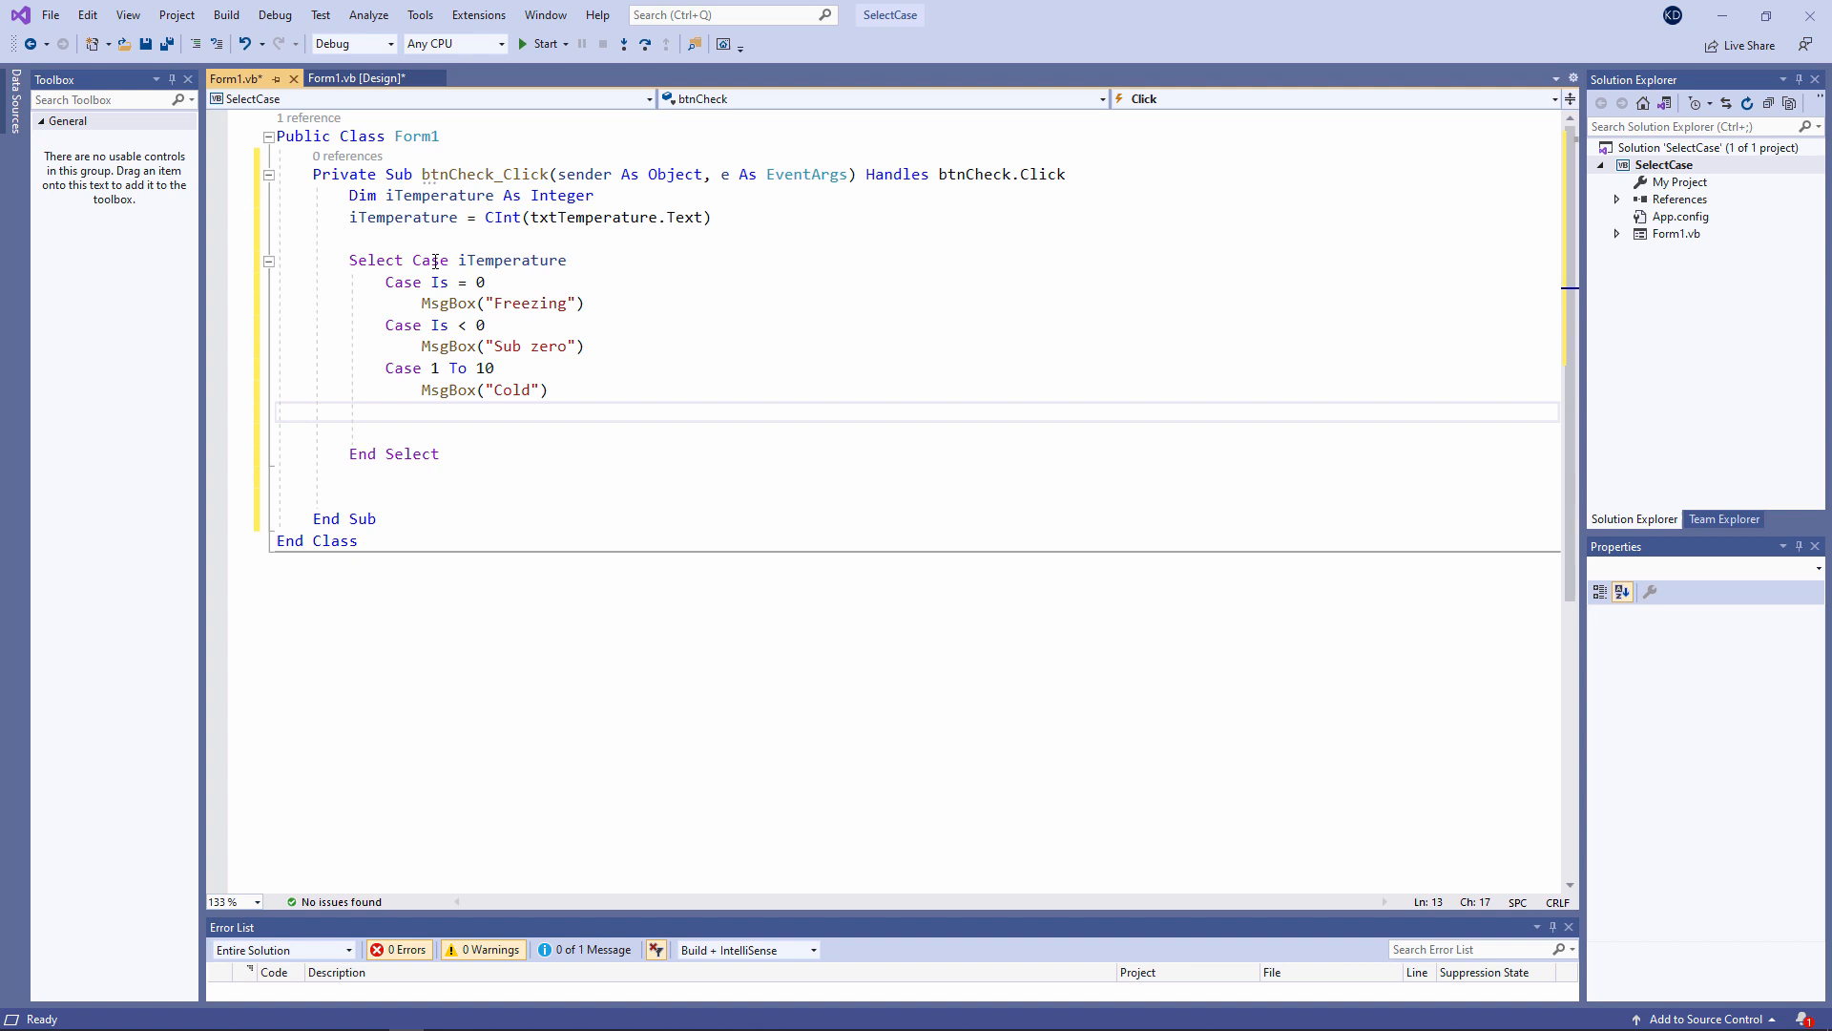
pyautogui.click(424, 412)
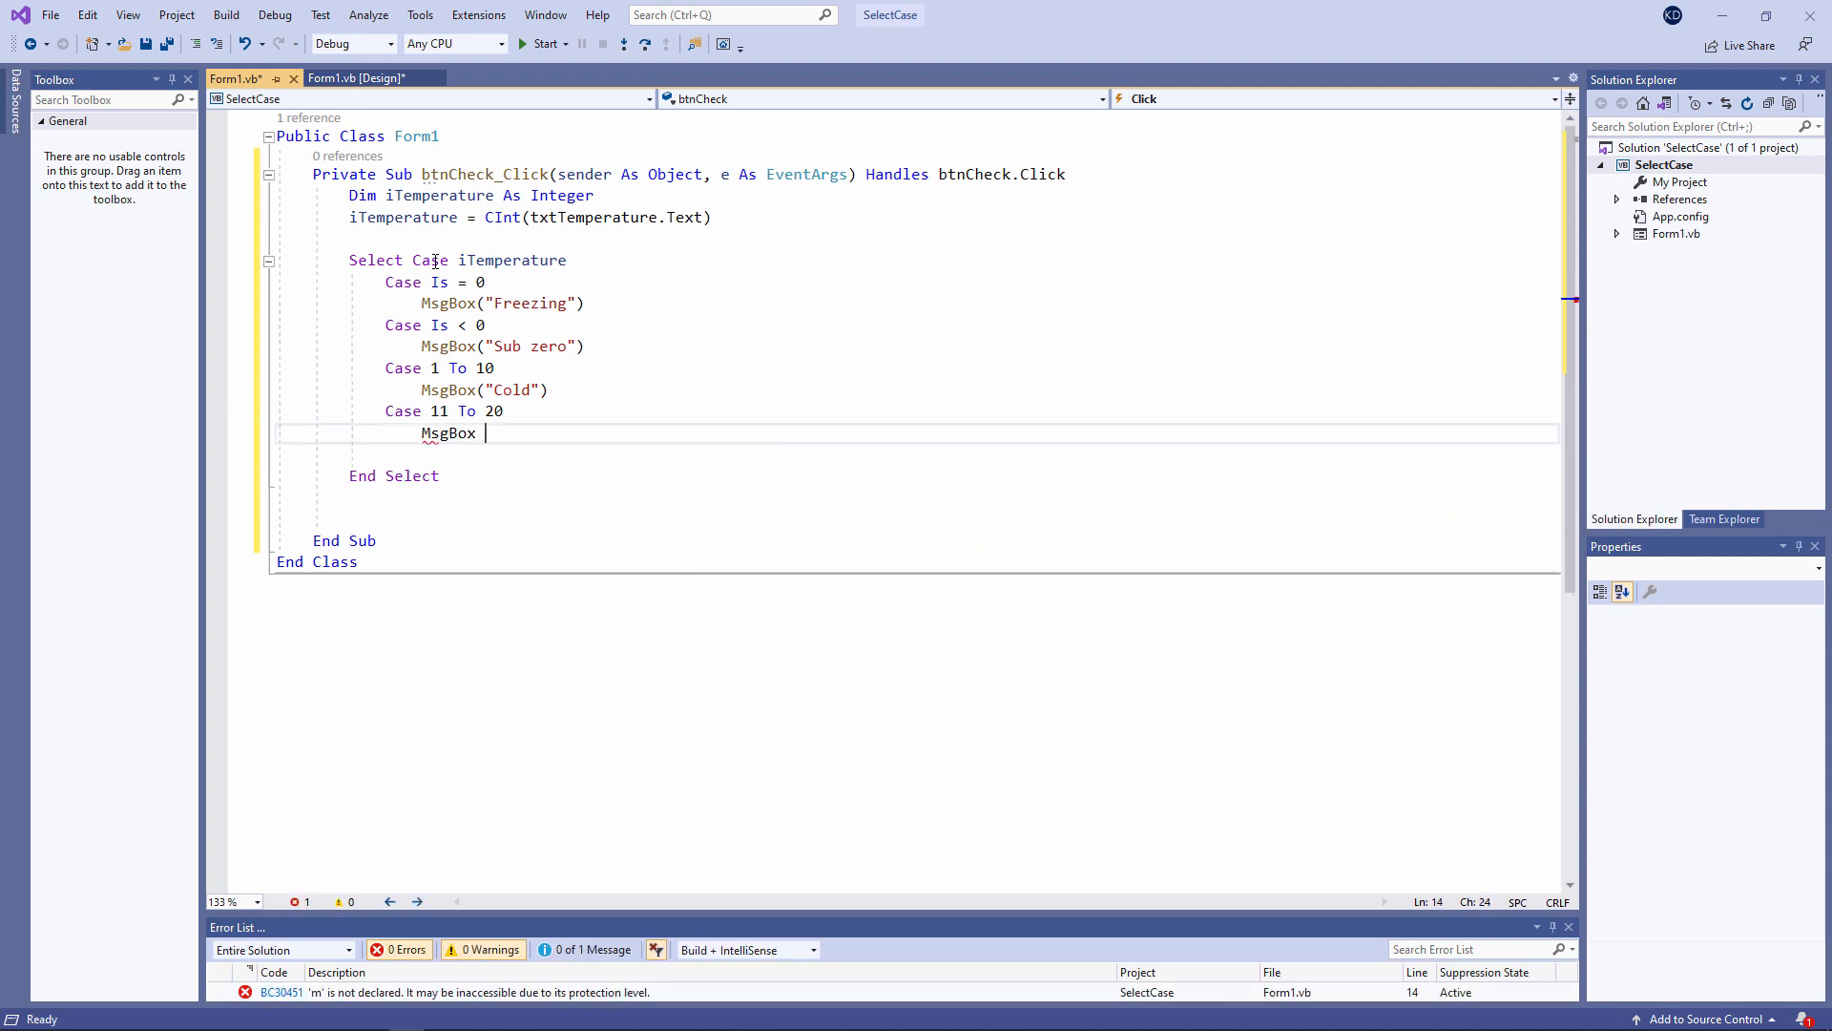
pyautogui.write('("Warm")')
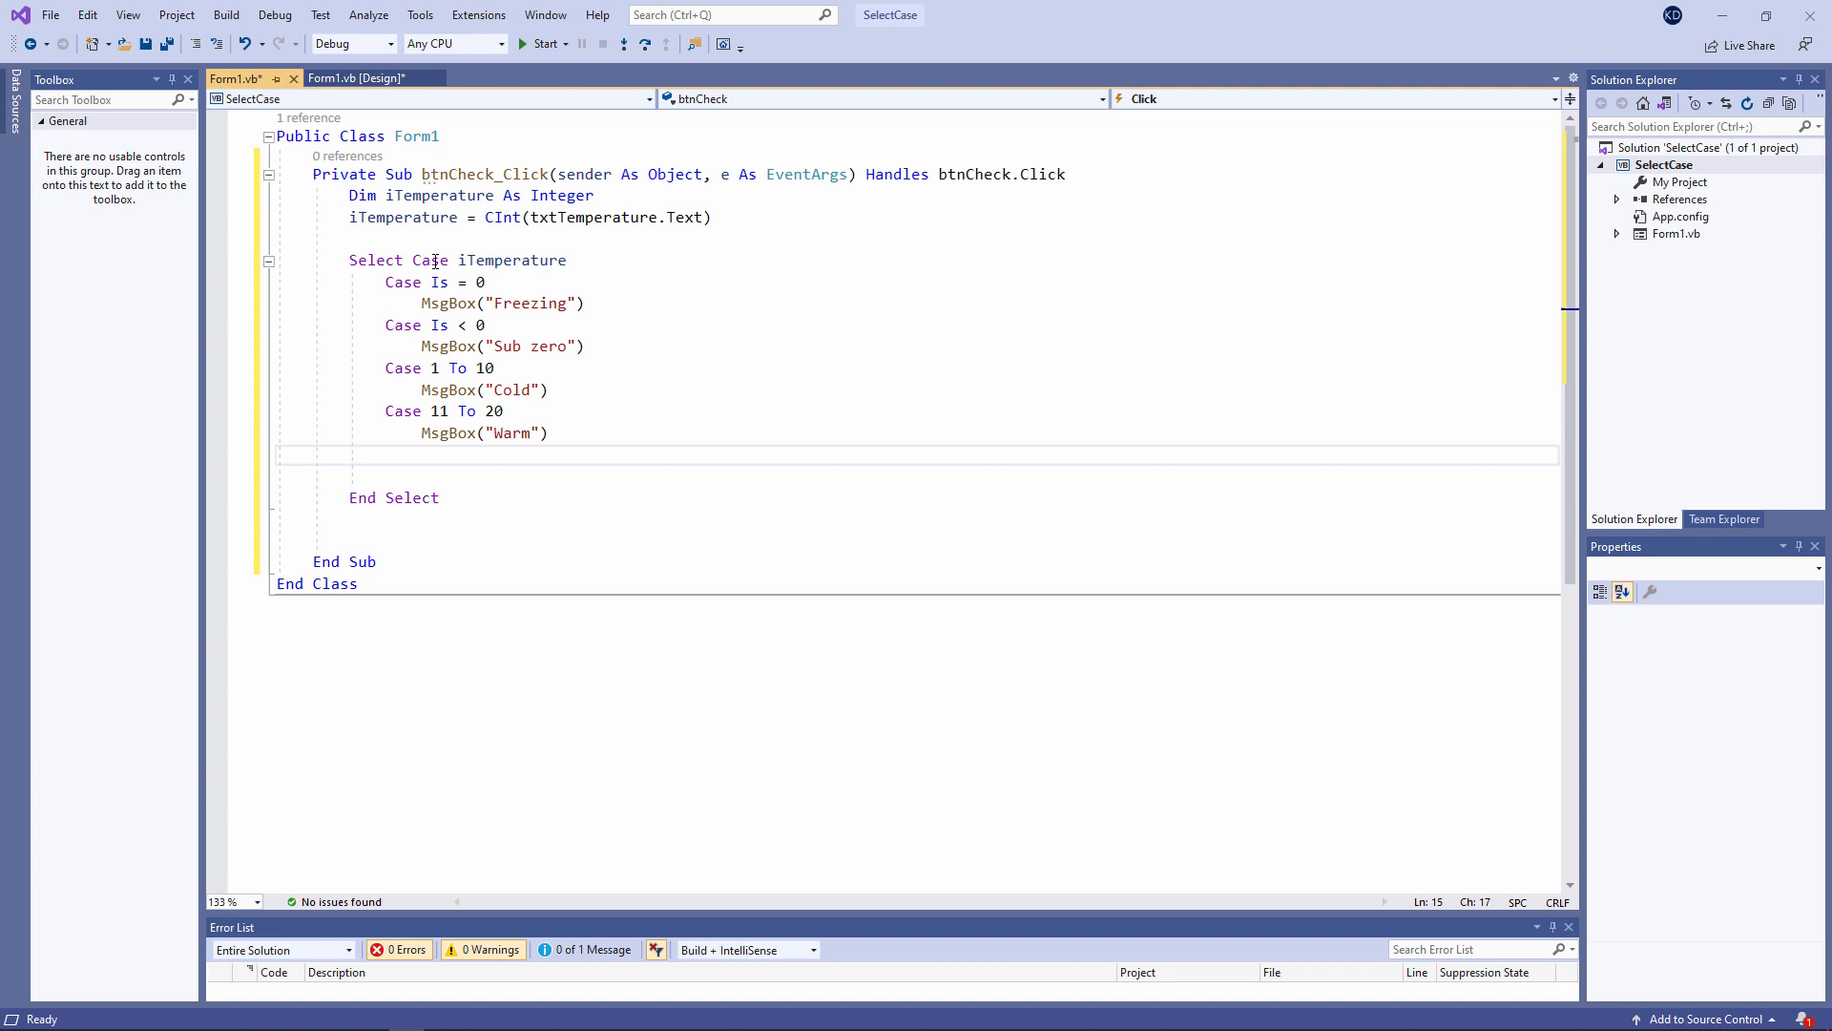
pyautogui.write('Case Else')
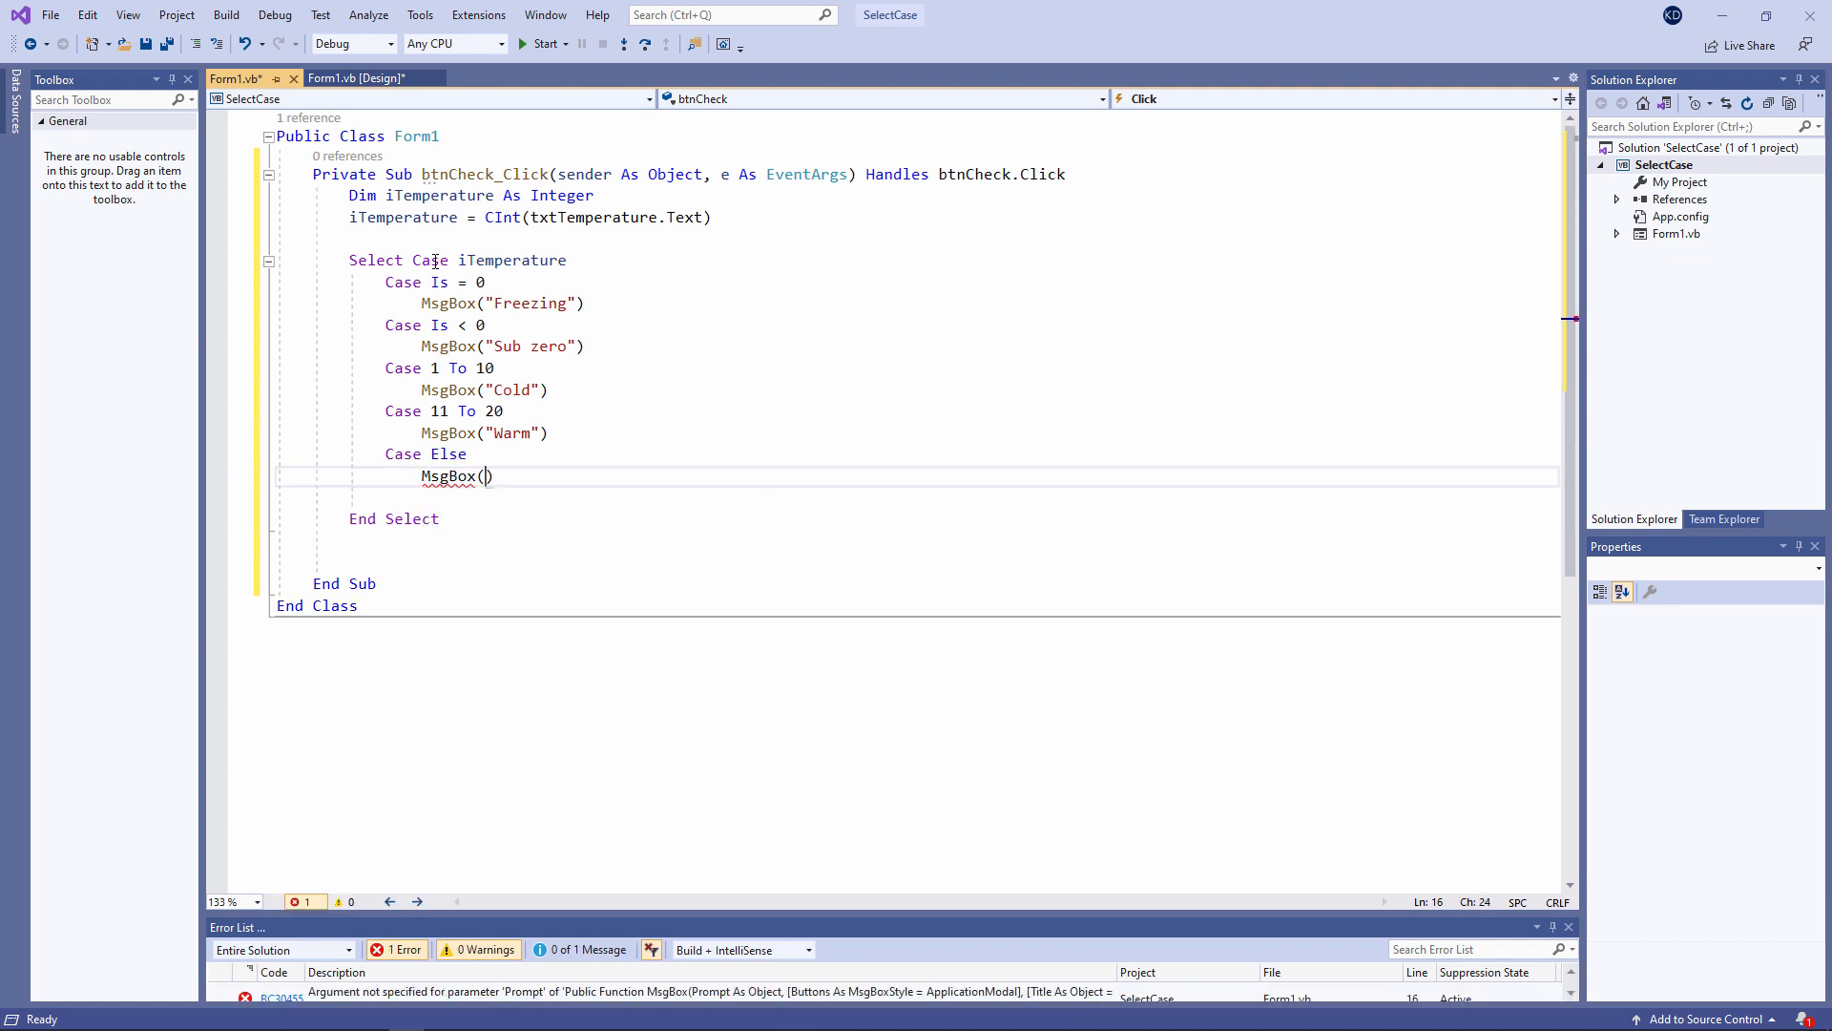
pyautogui.write('"Hot"')
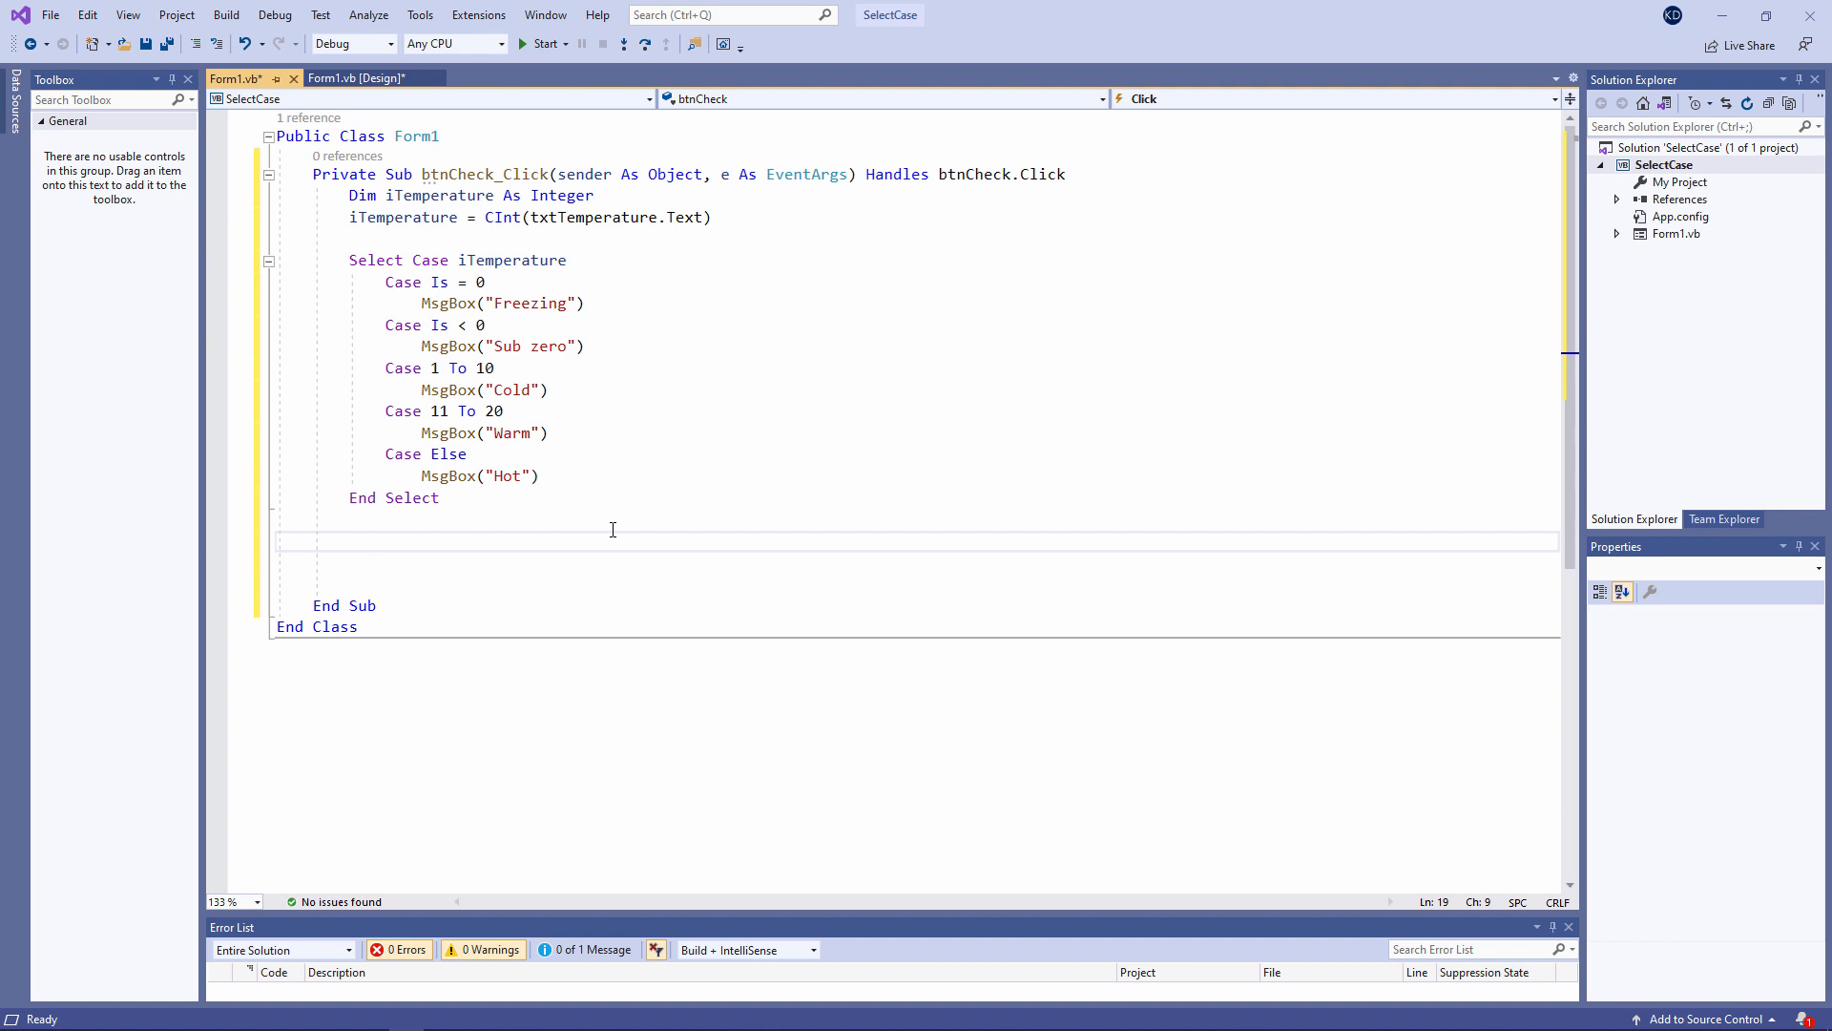
# Add MsgBox("Water will freeze") and MsgBox("and you can go skating") to the Freezing case and run the form
pyautogui.click(350, 540)
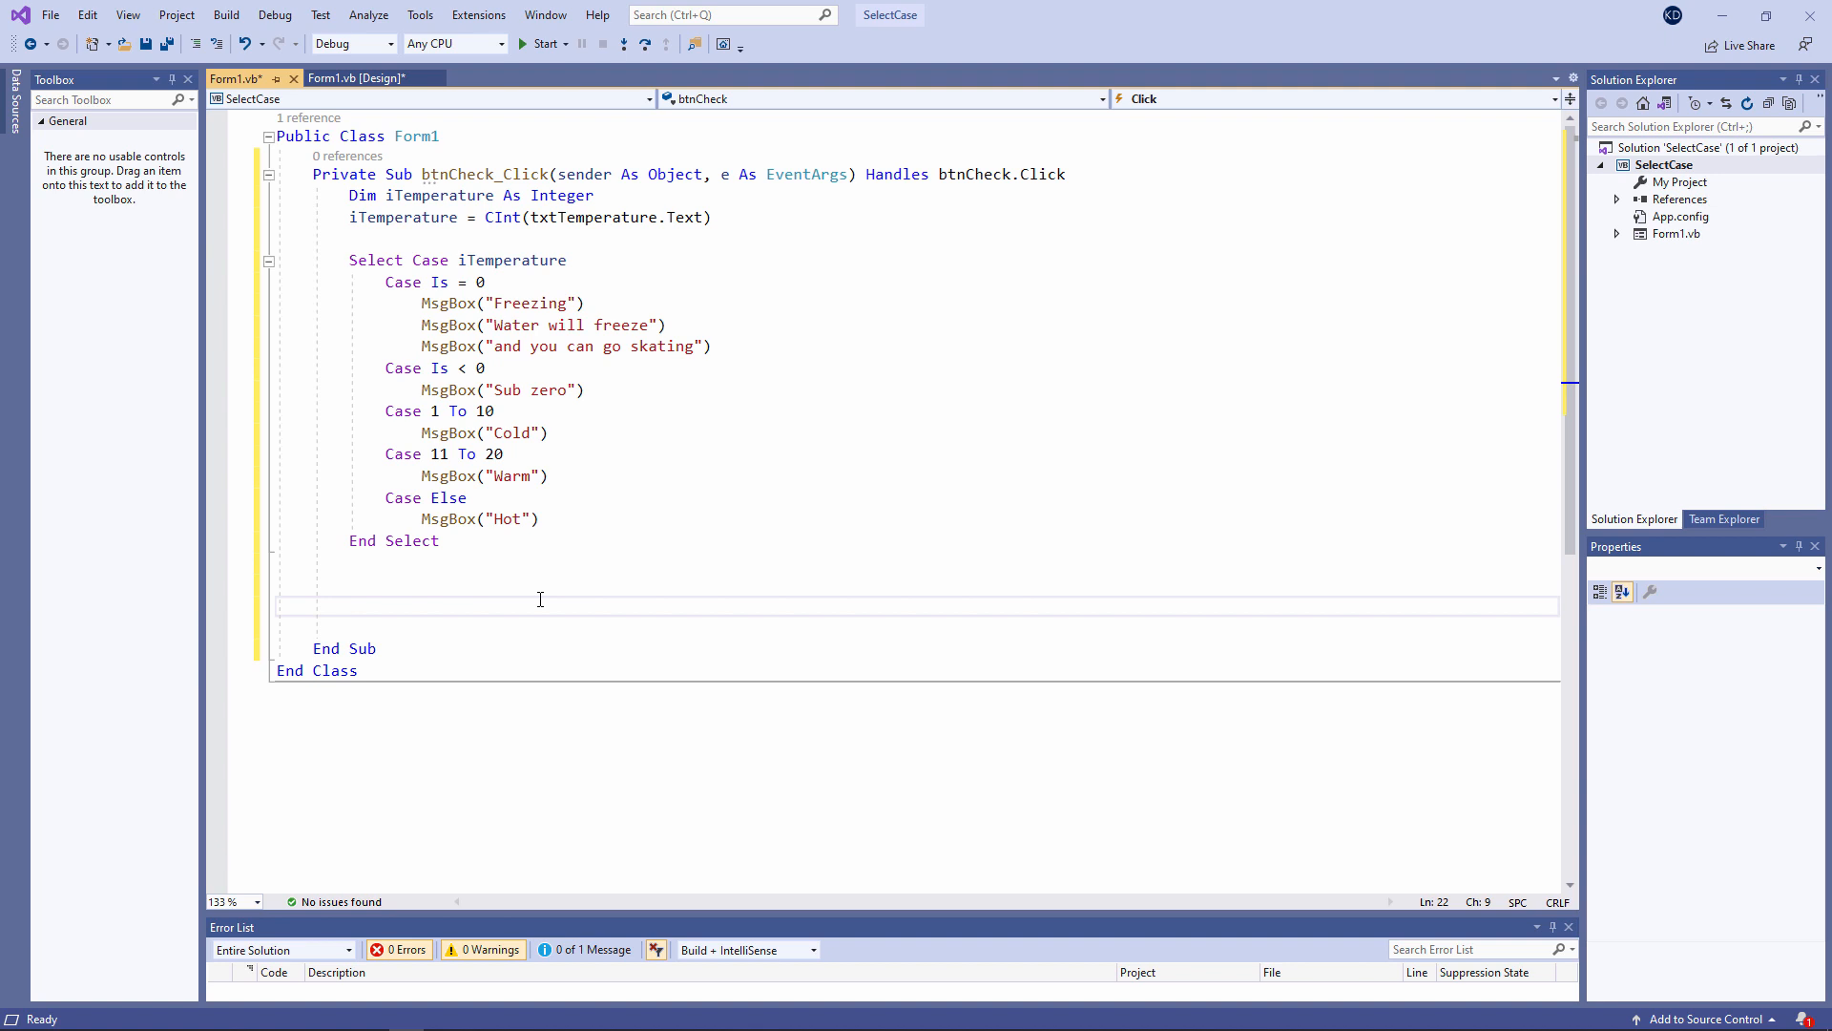
pyautogui.click(351, 605)
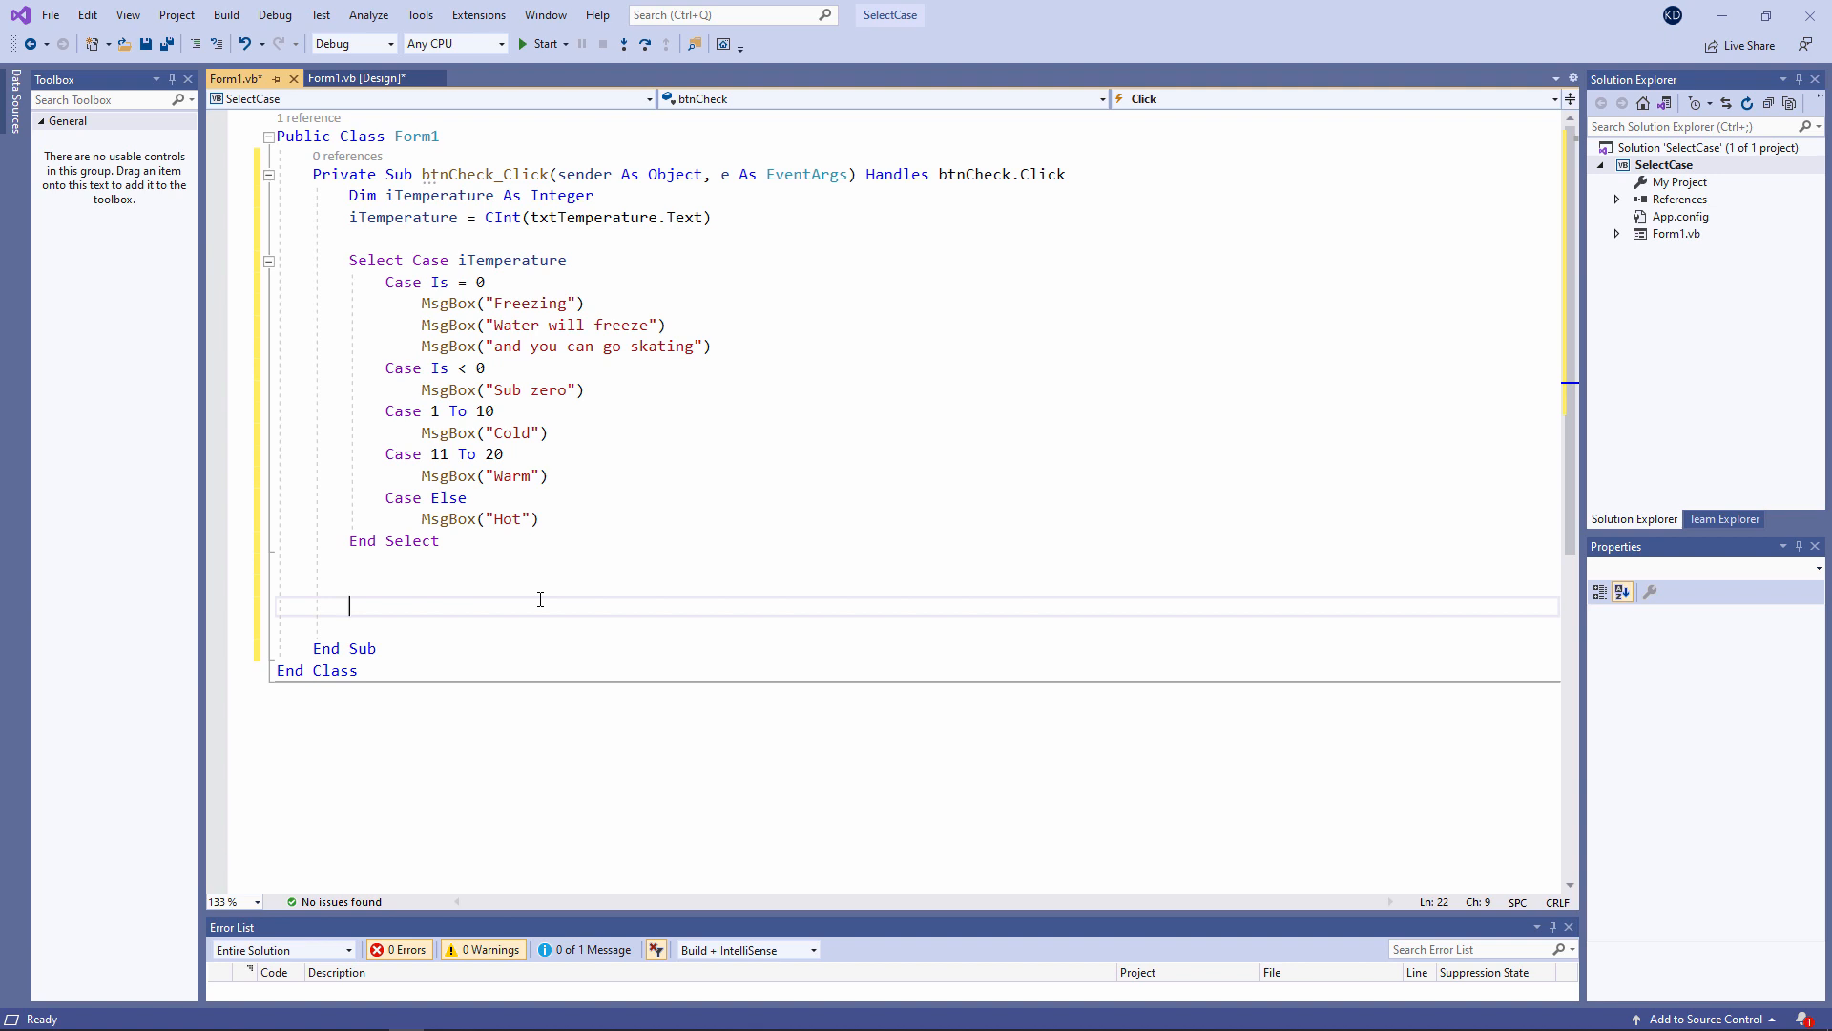
pyautogui.click(538, 44)
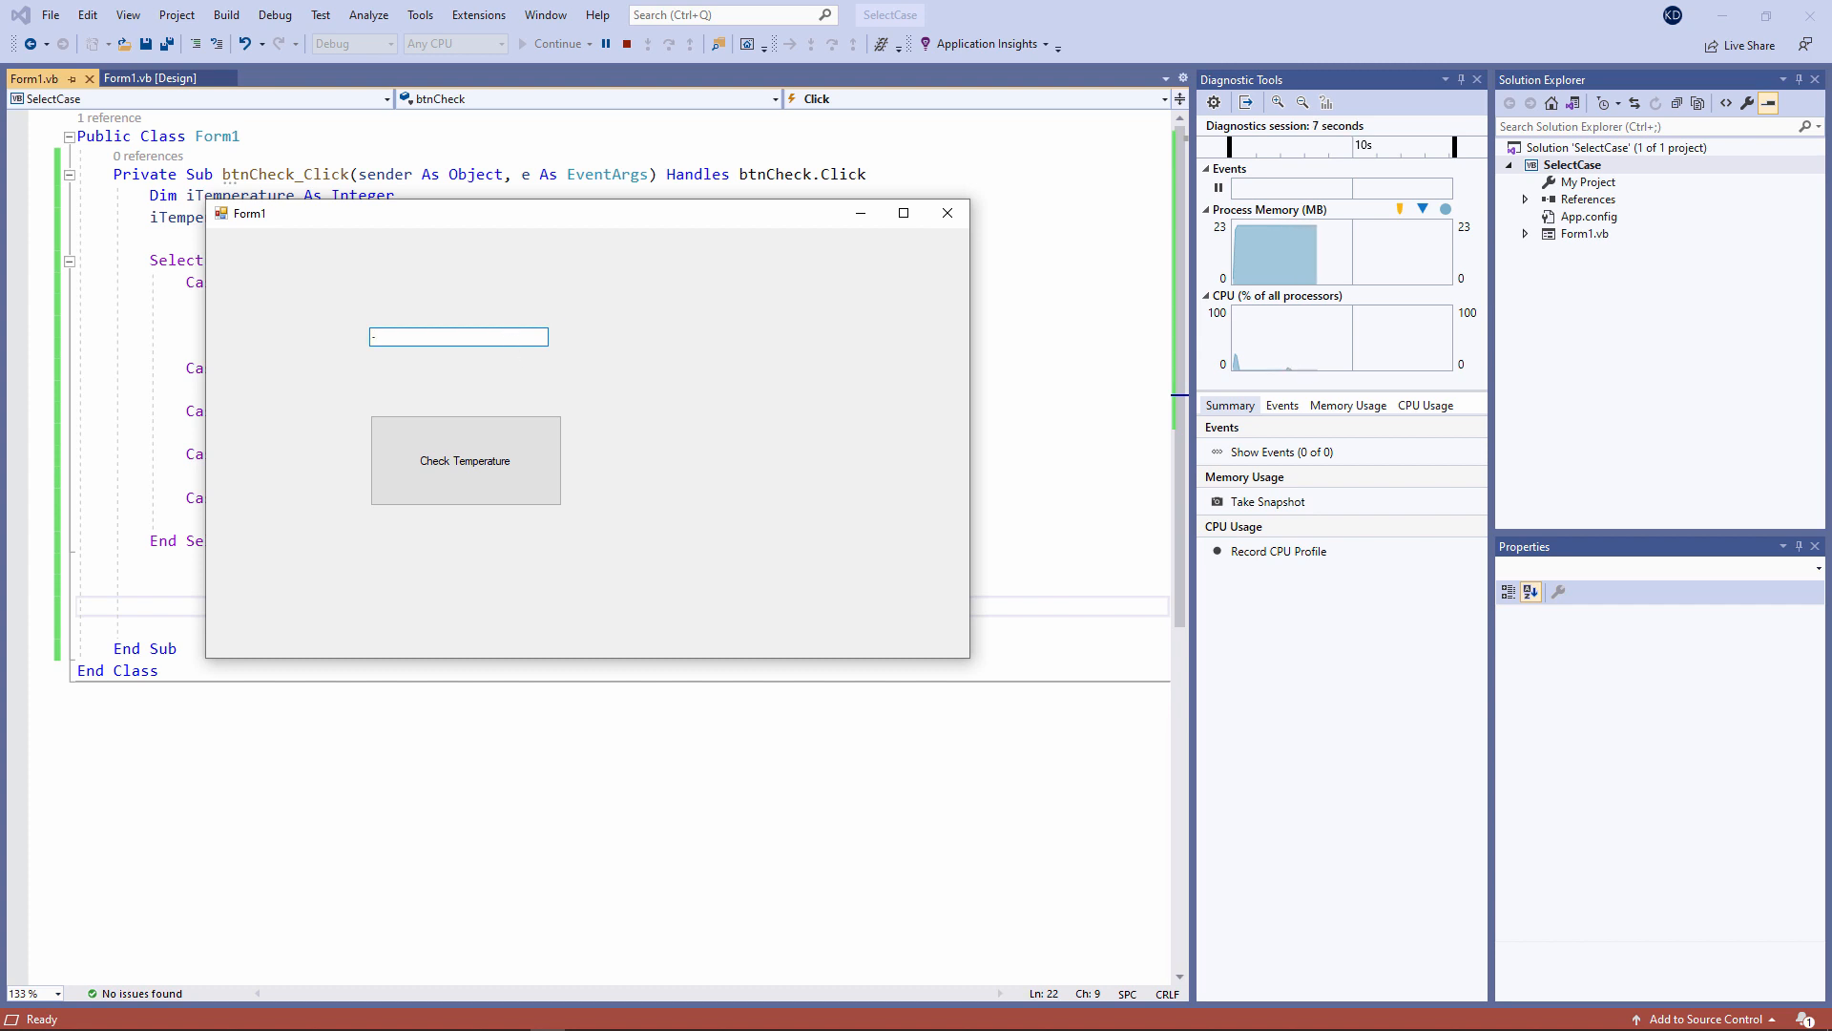
# Test the form with -5 (Sub zero), 8 (Cold) and 200 (Hot), then close the running app
pyautogui.click(465, 460)
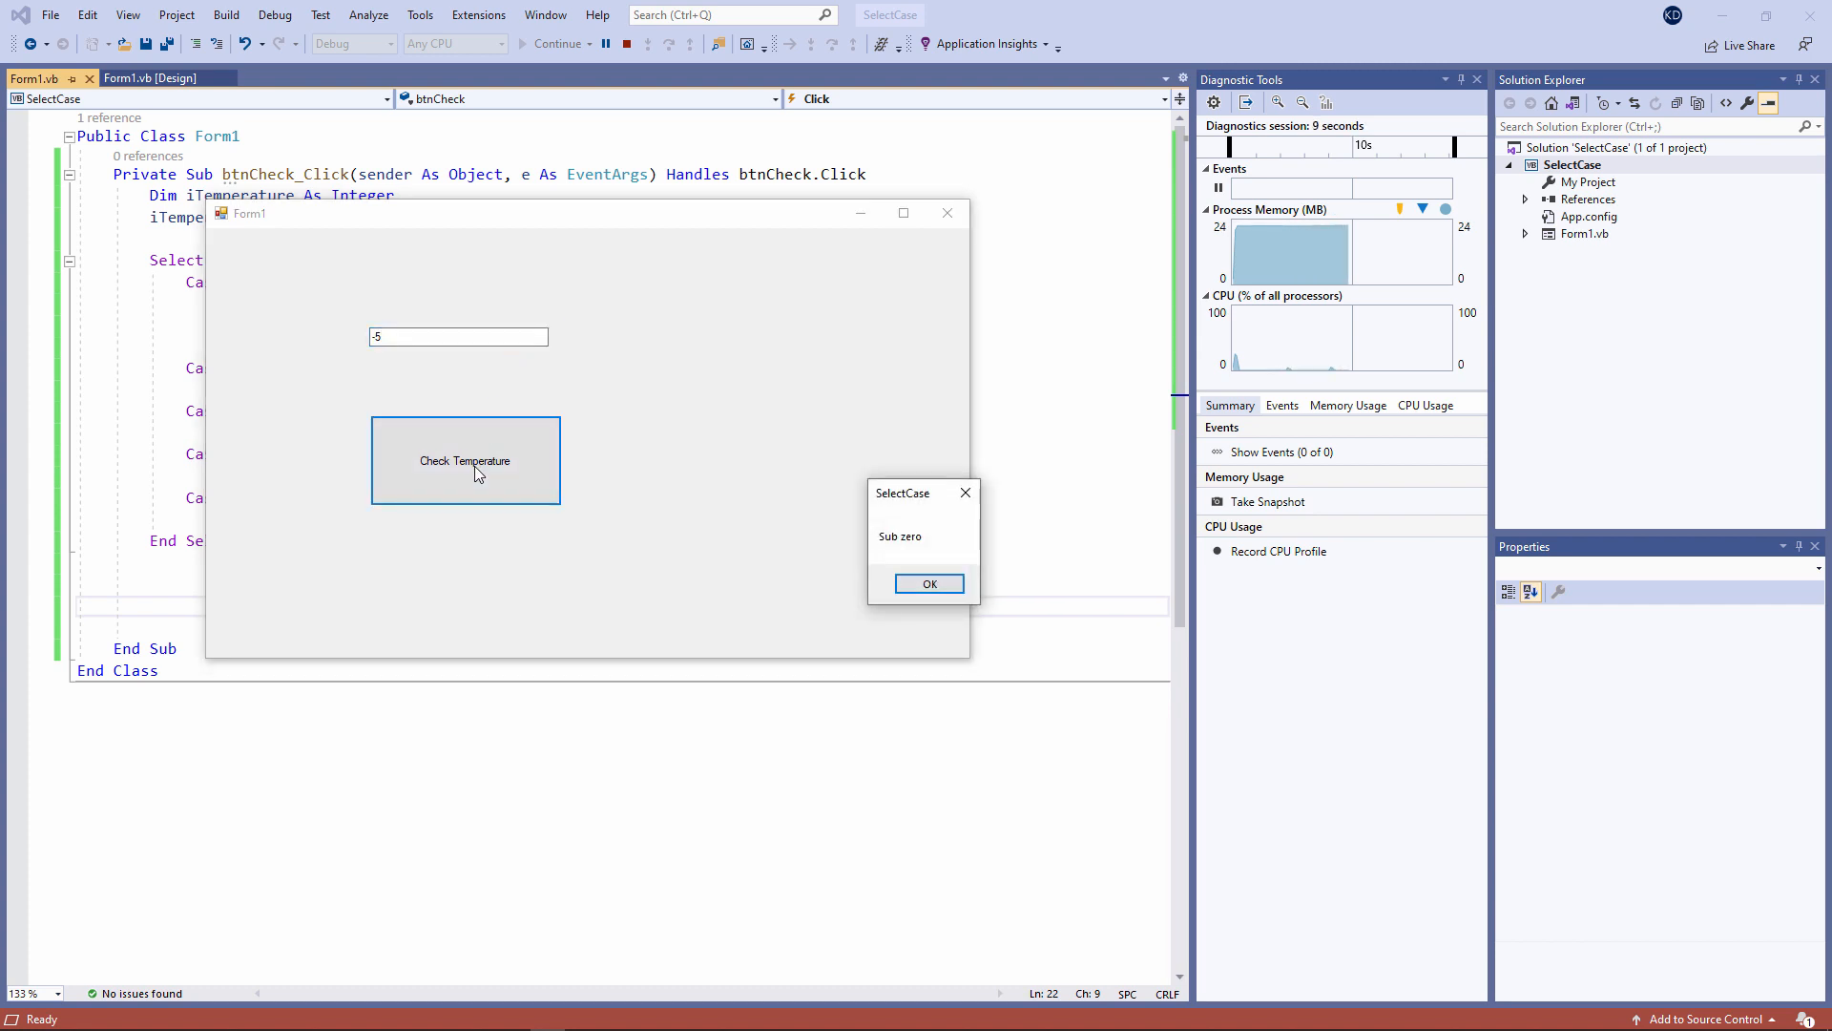
pyautogui.click(928, 584)
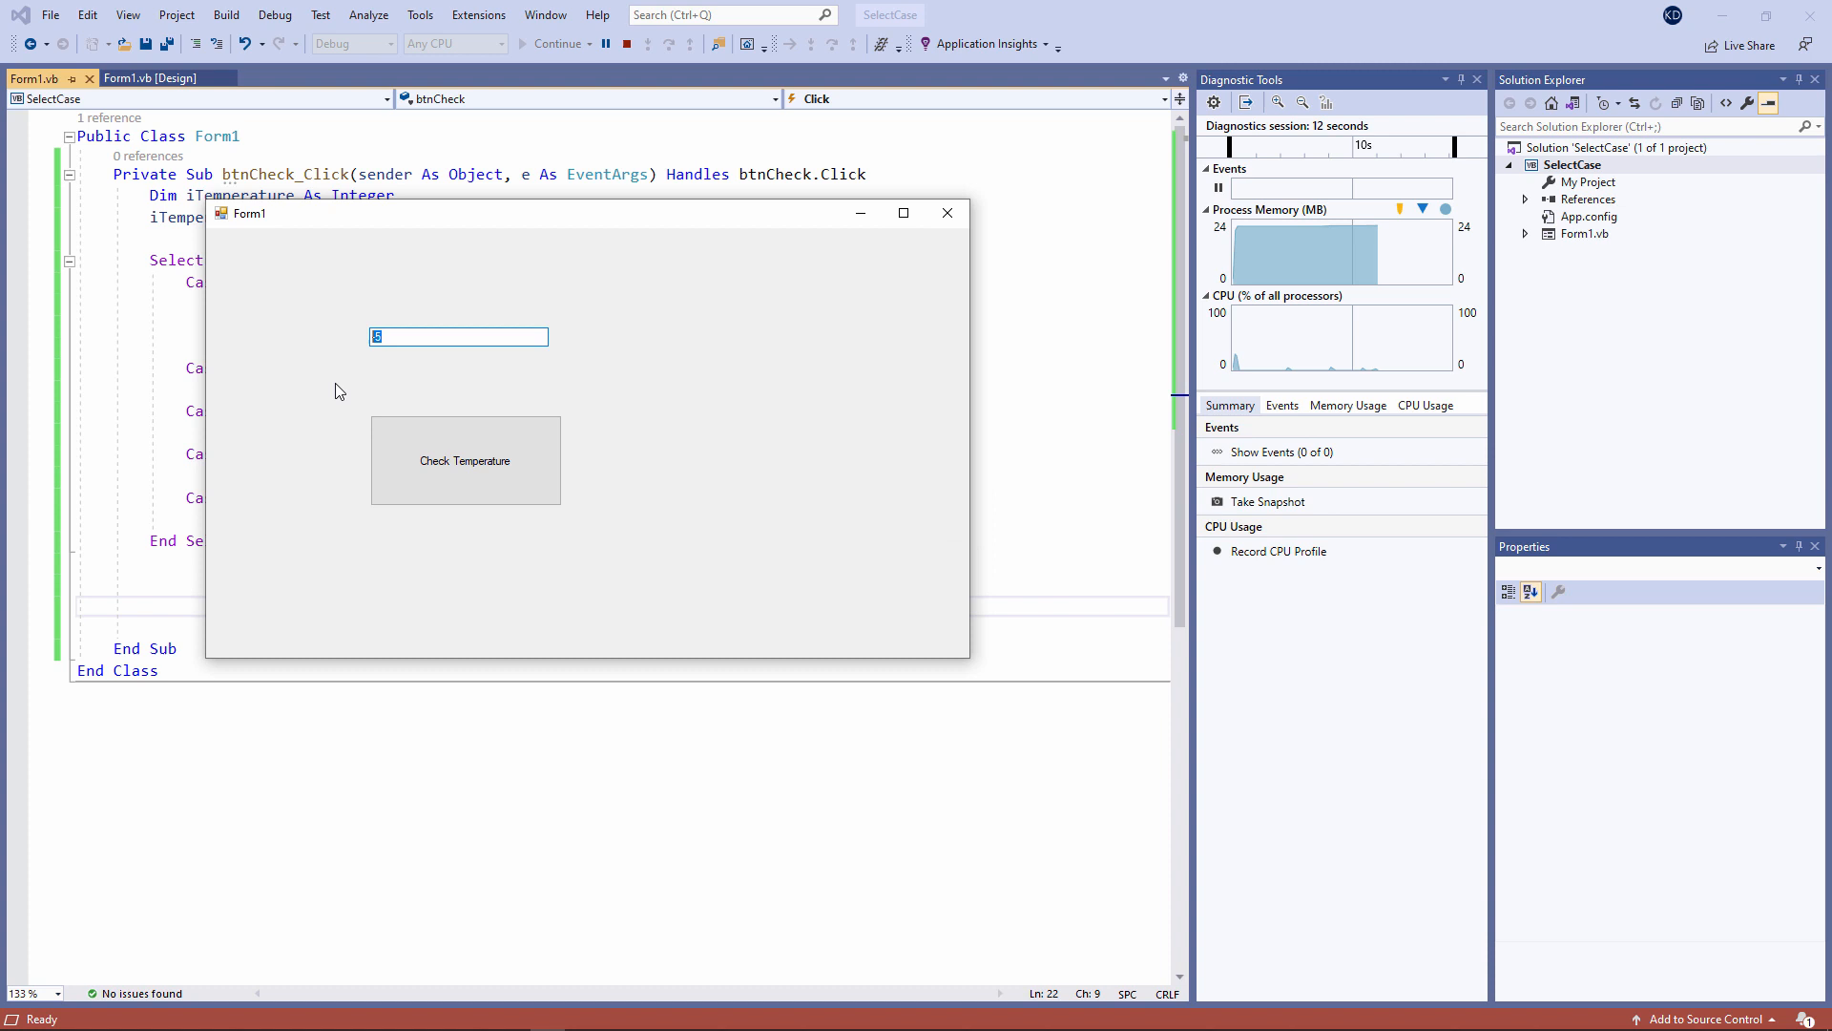
pyautogui.click(464, 460)
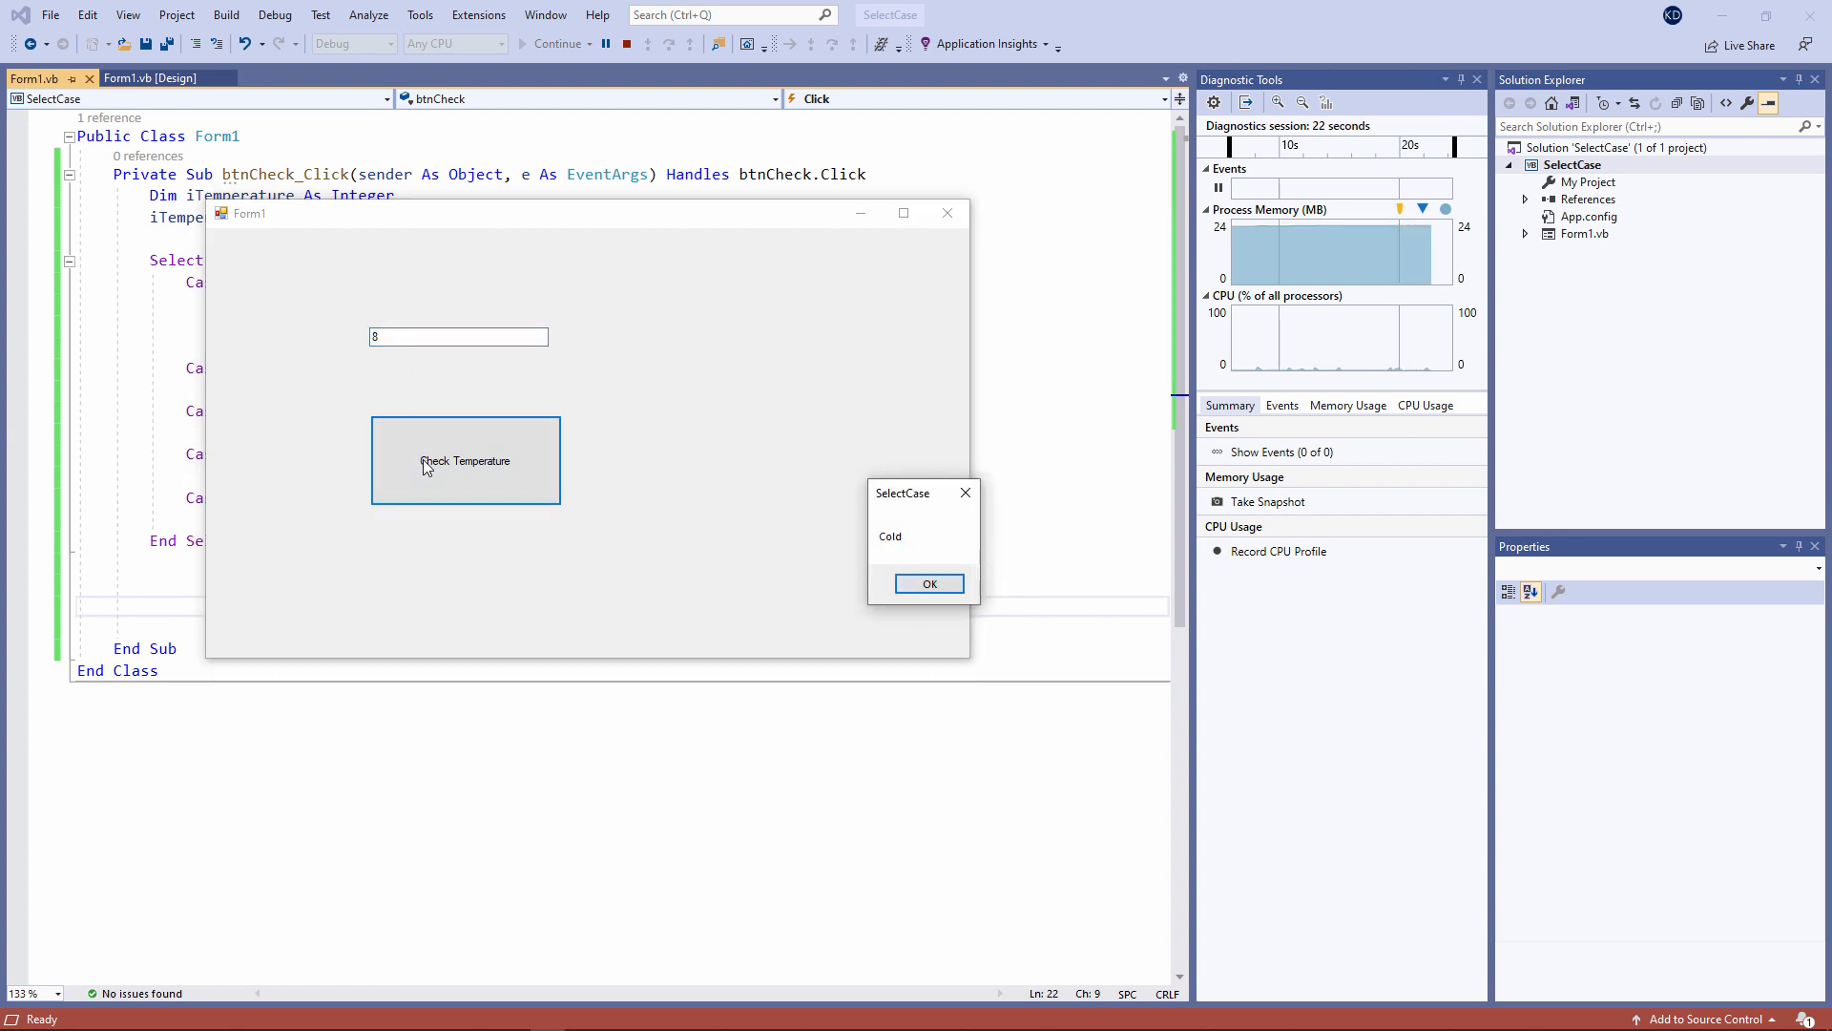
pyautogui.click(929, 584)
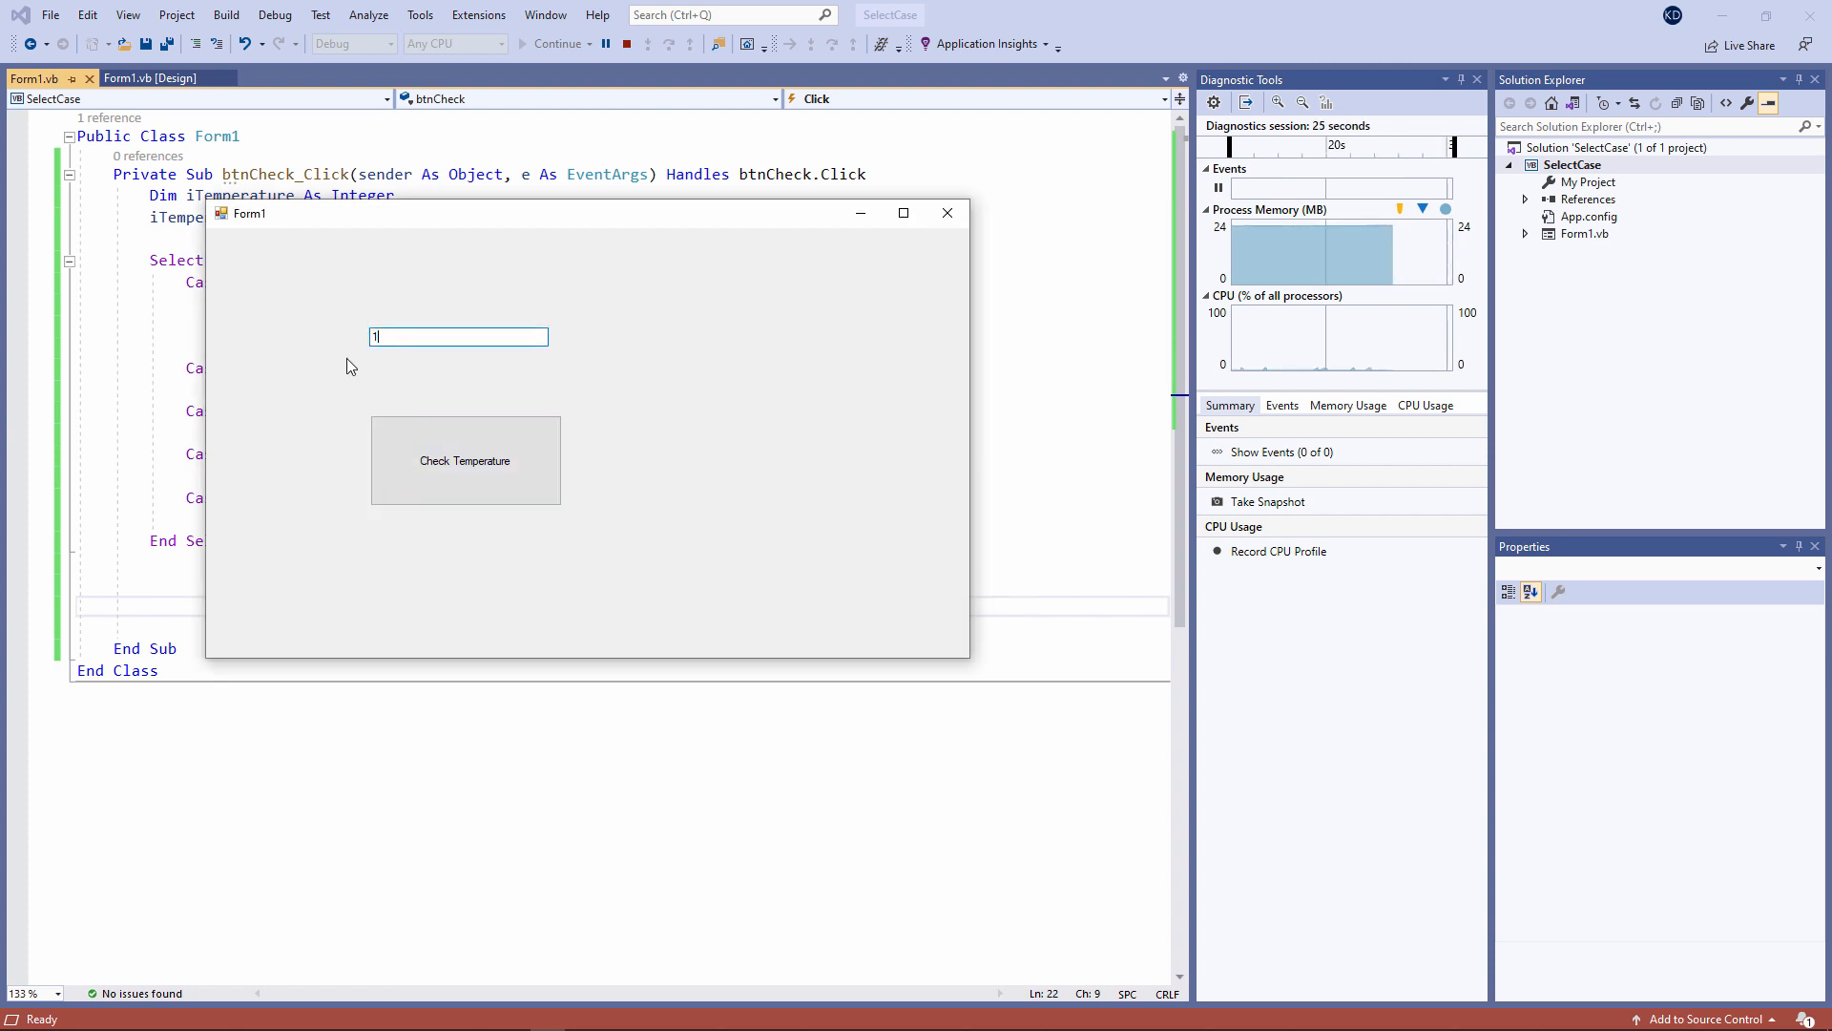
pyautogui.write('5')
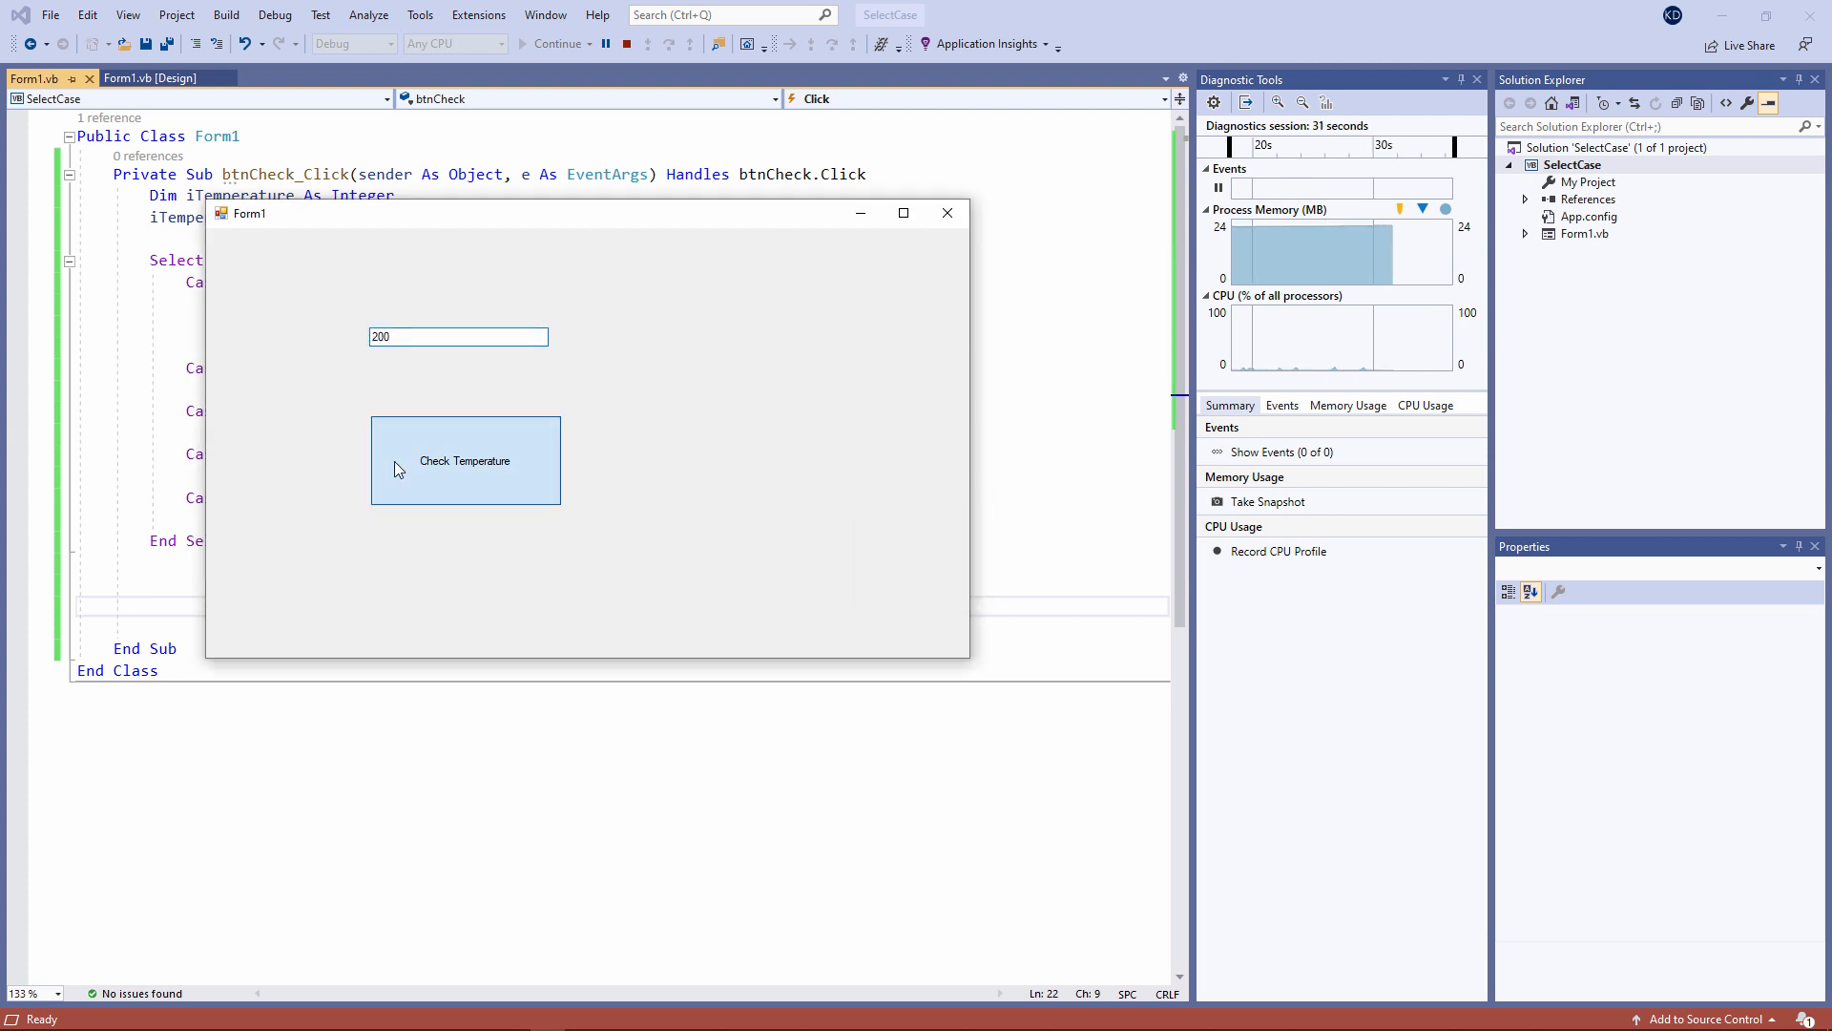
pyautogui.click(465, 460)
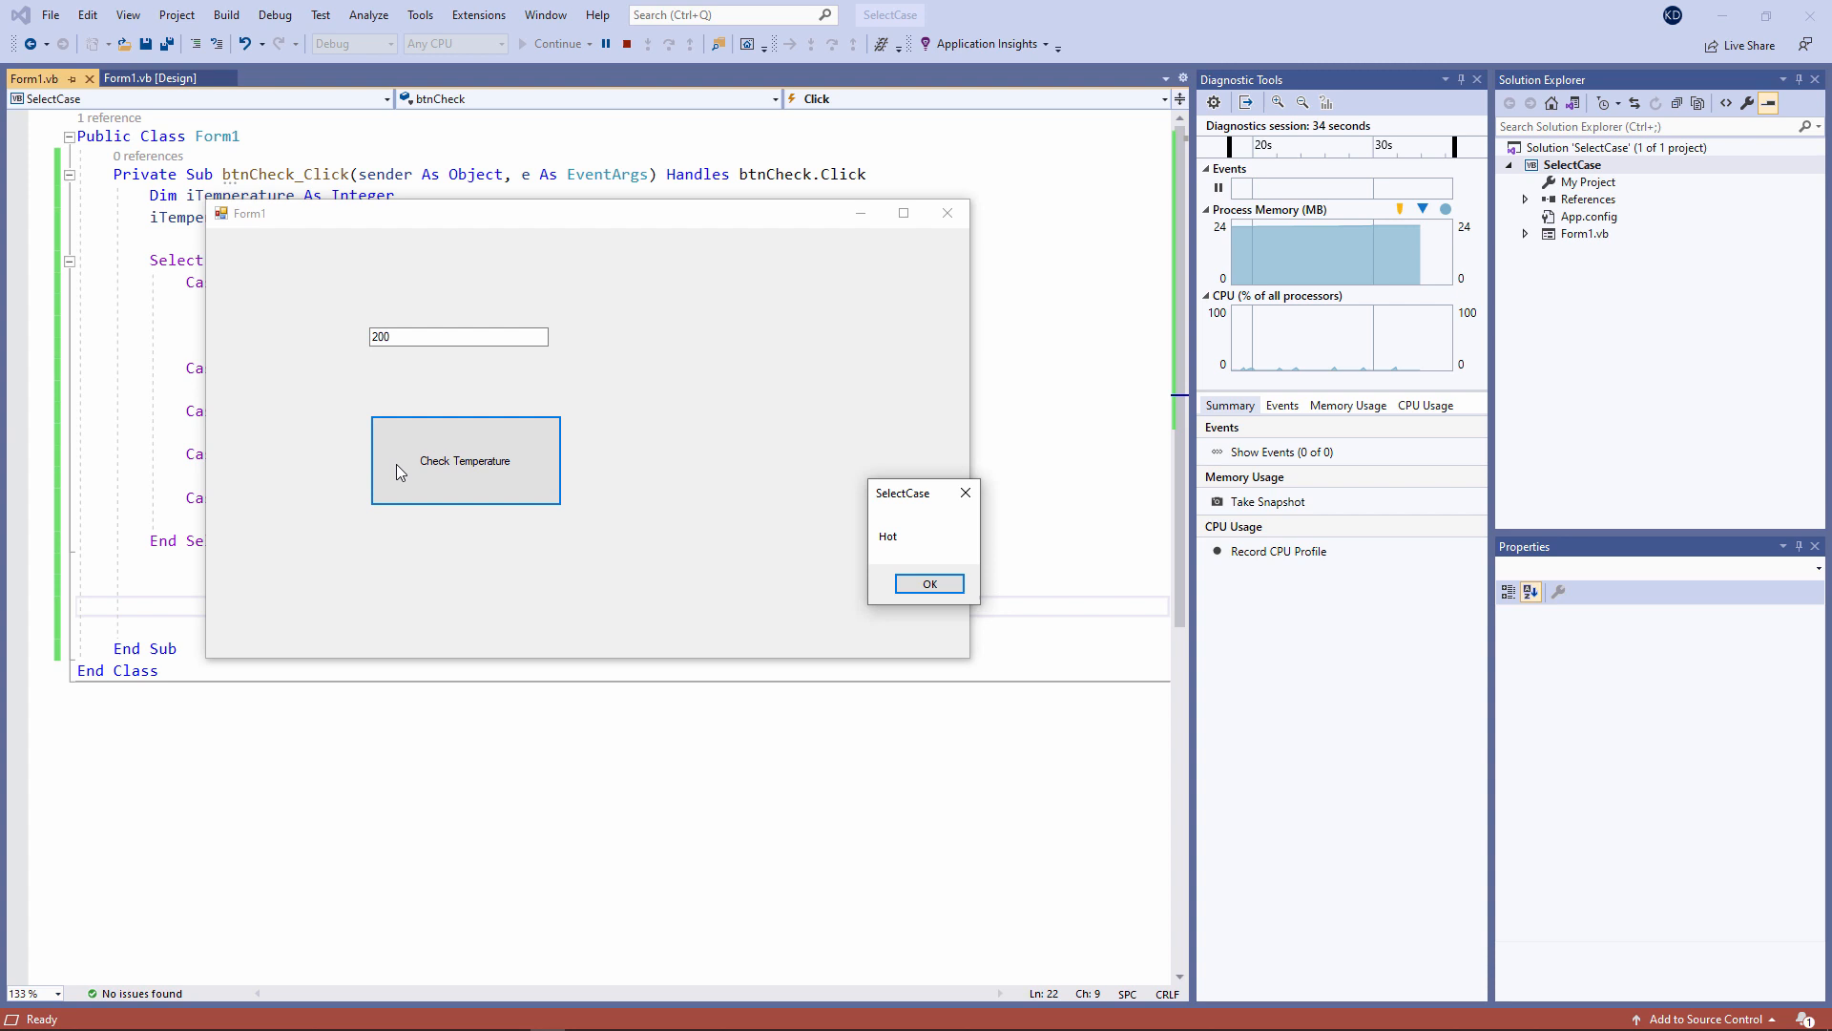
pyautogui.click(927, 584)
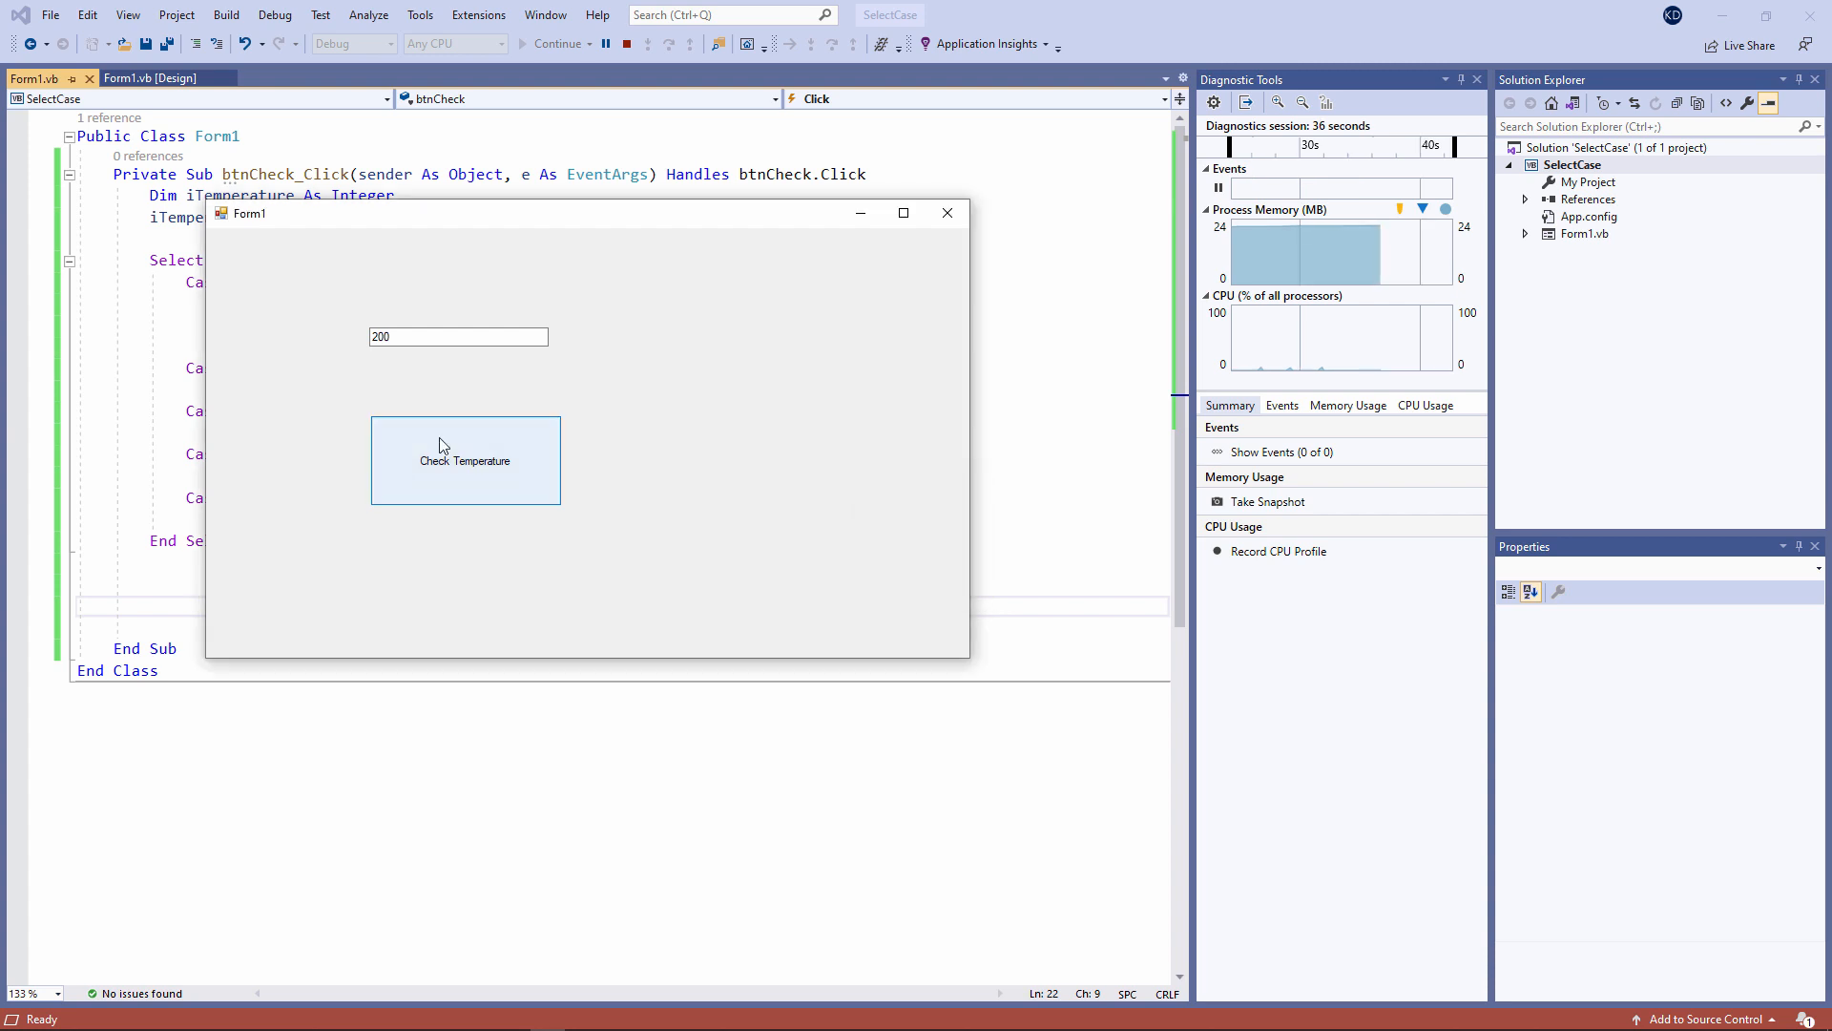
pyautogui.click(626, 44)
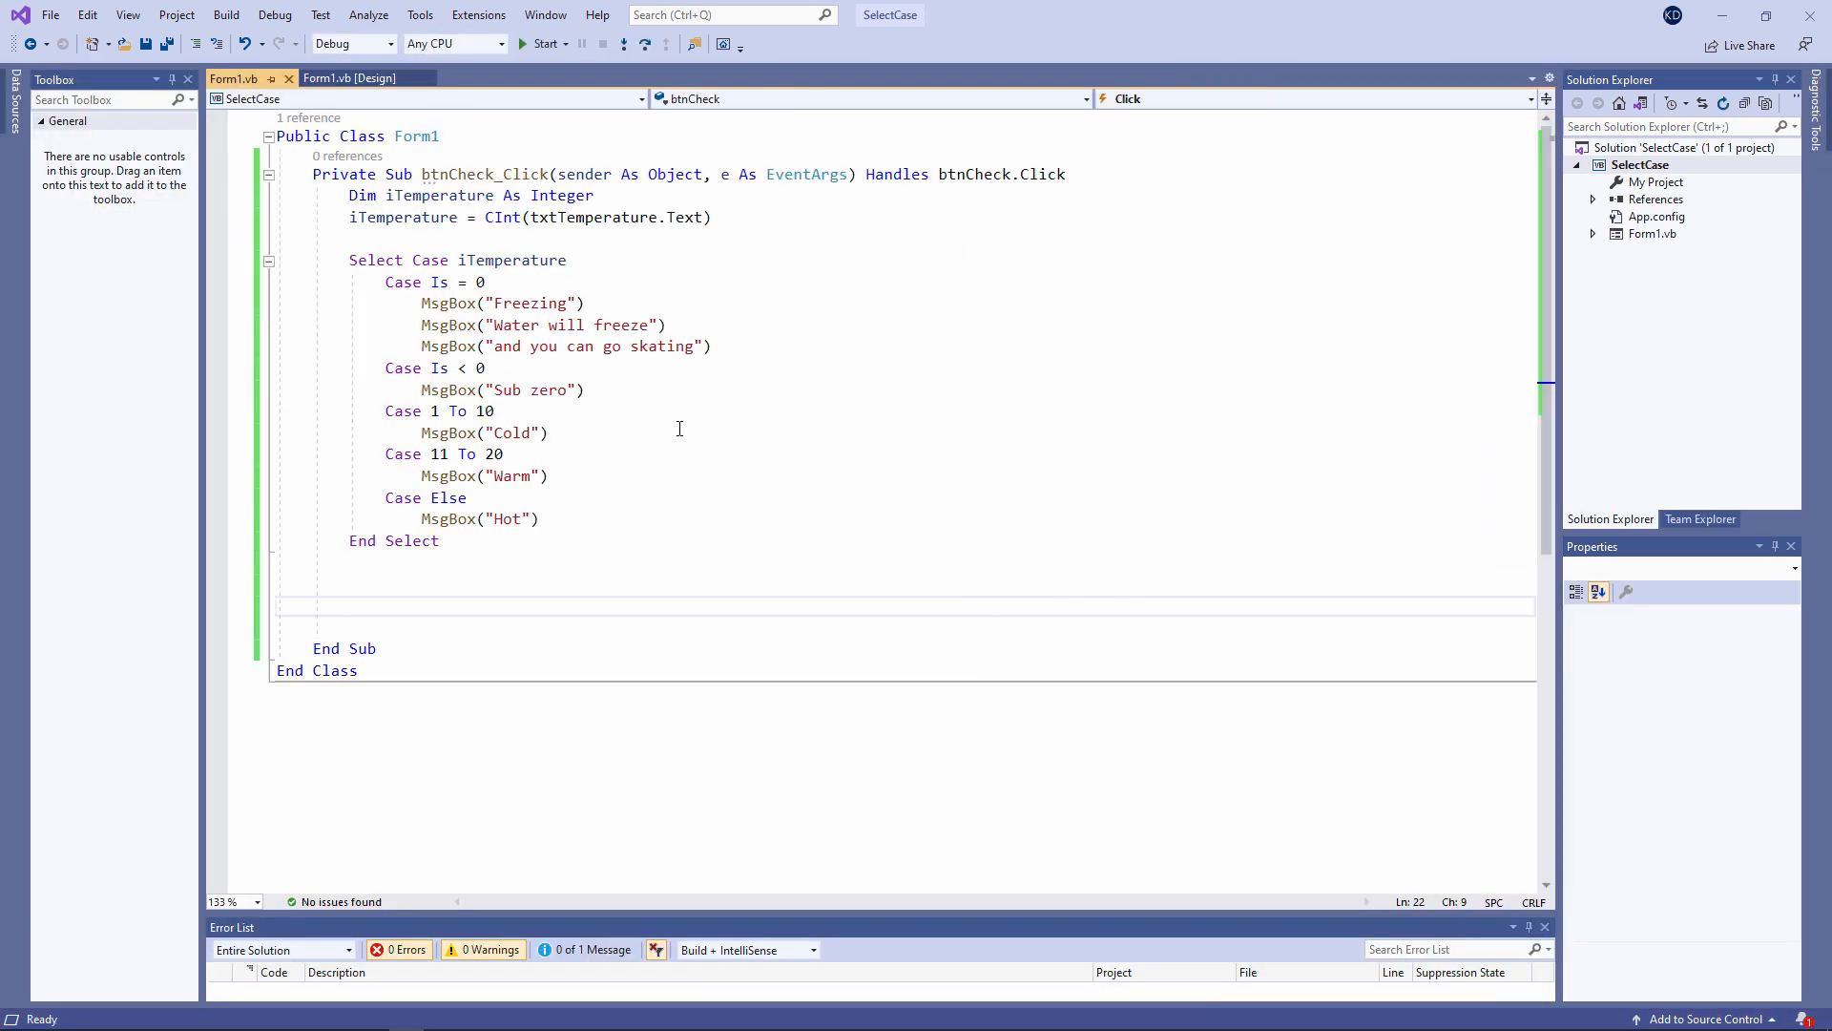
pyautogui.moveTo(640, 452)
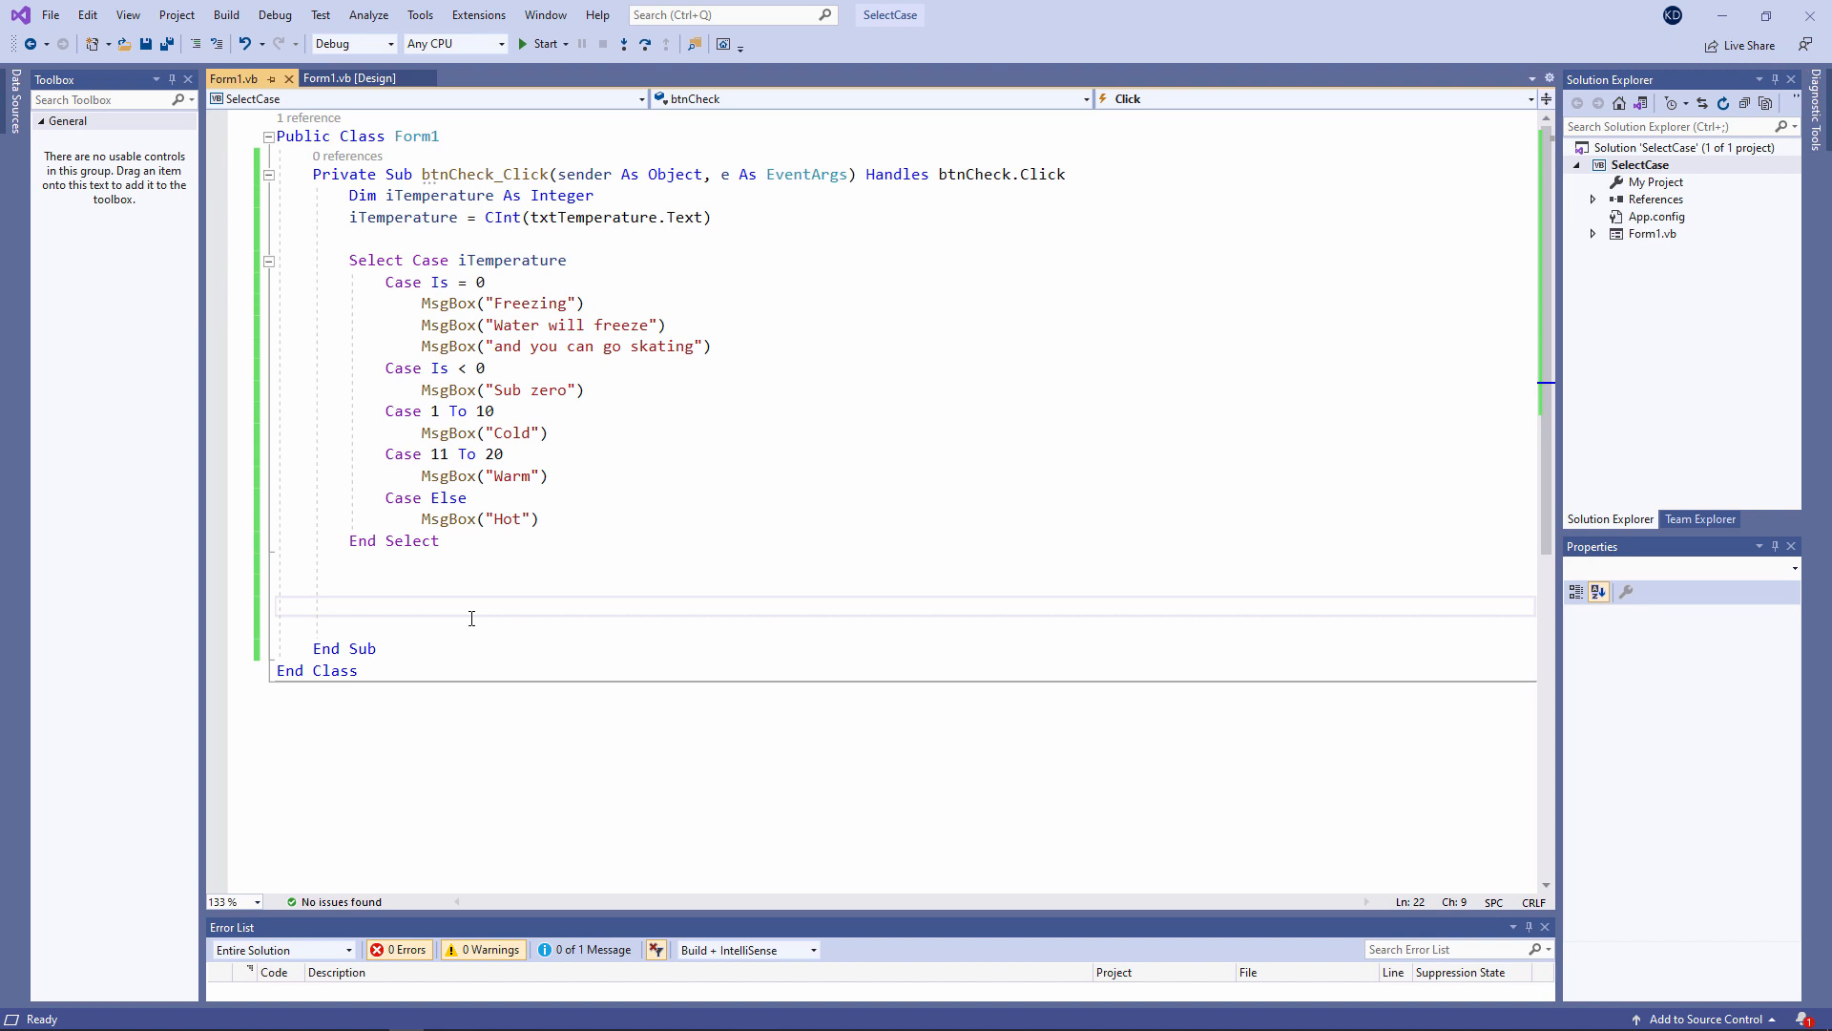
pyautogui.moveTo(439, 401)
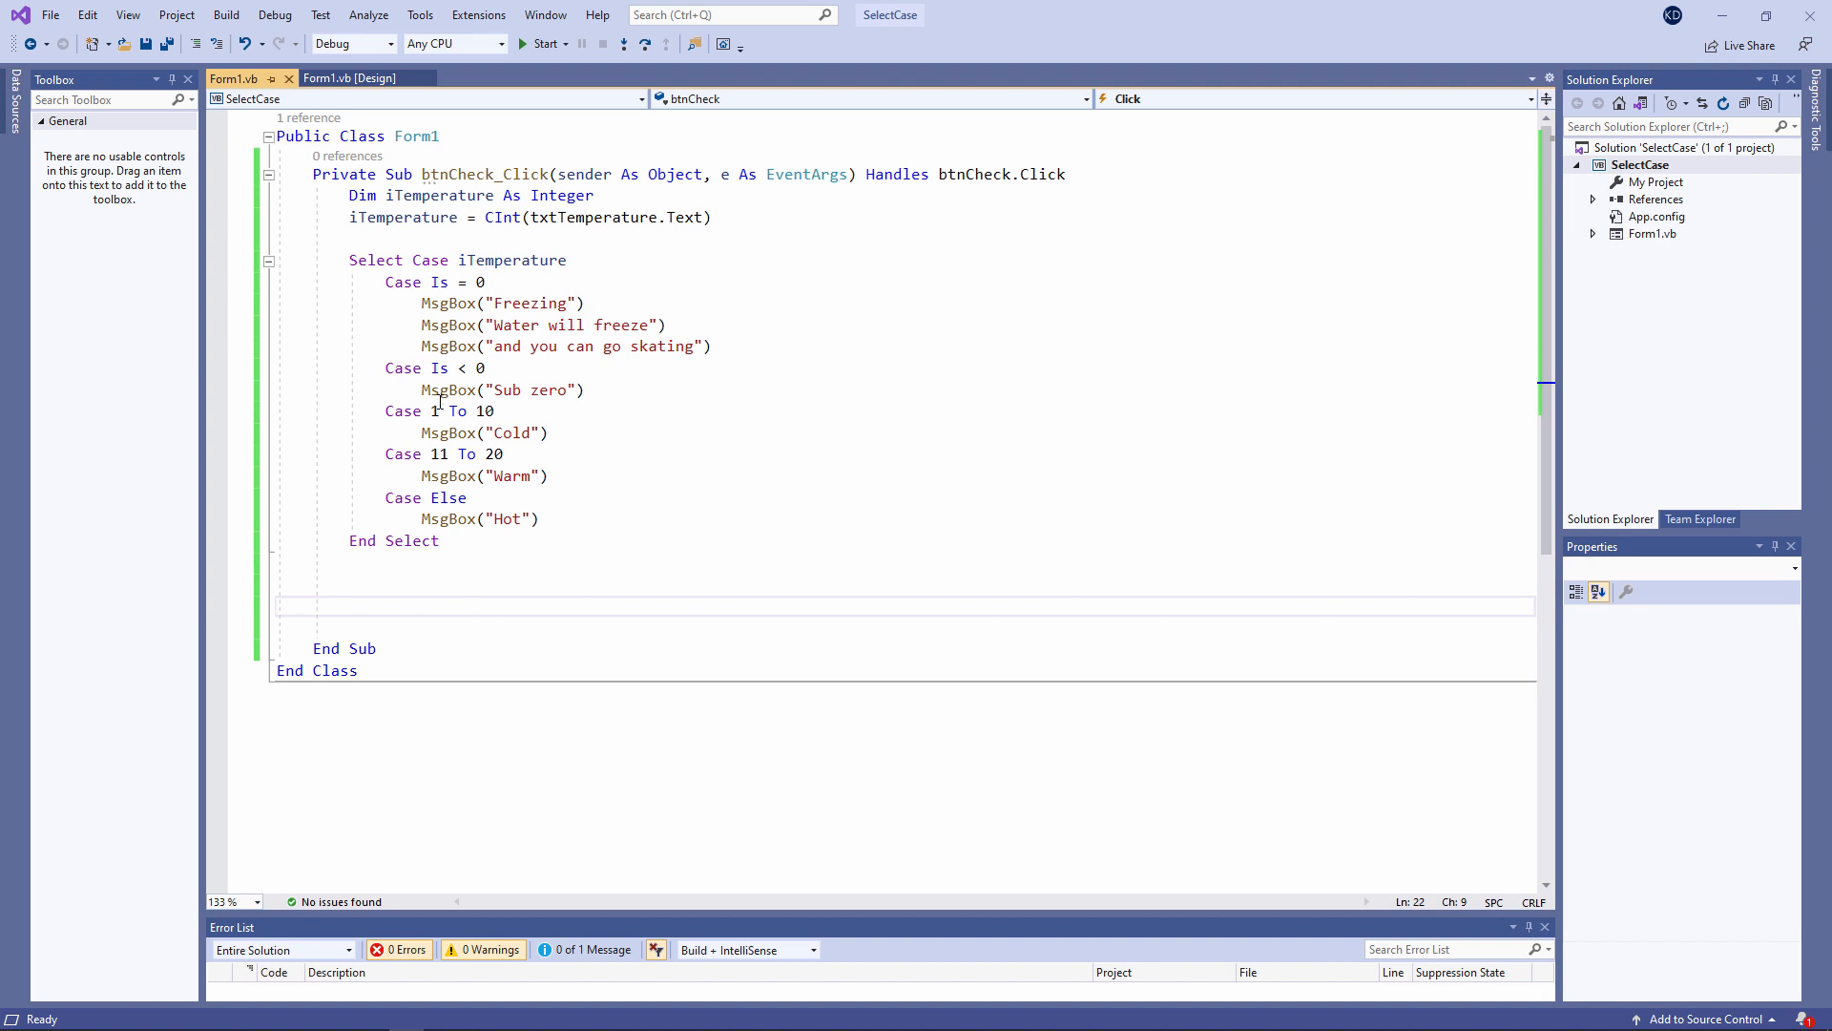
# Rewrite the Cold case as the value list 1,2,3,4,5,6,7,8,9,10
pyautogui.write(',2,')
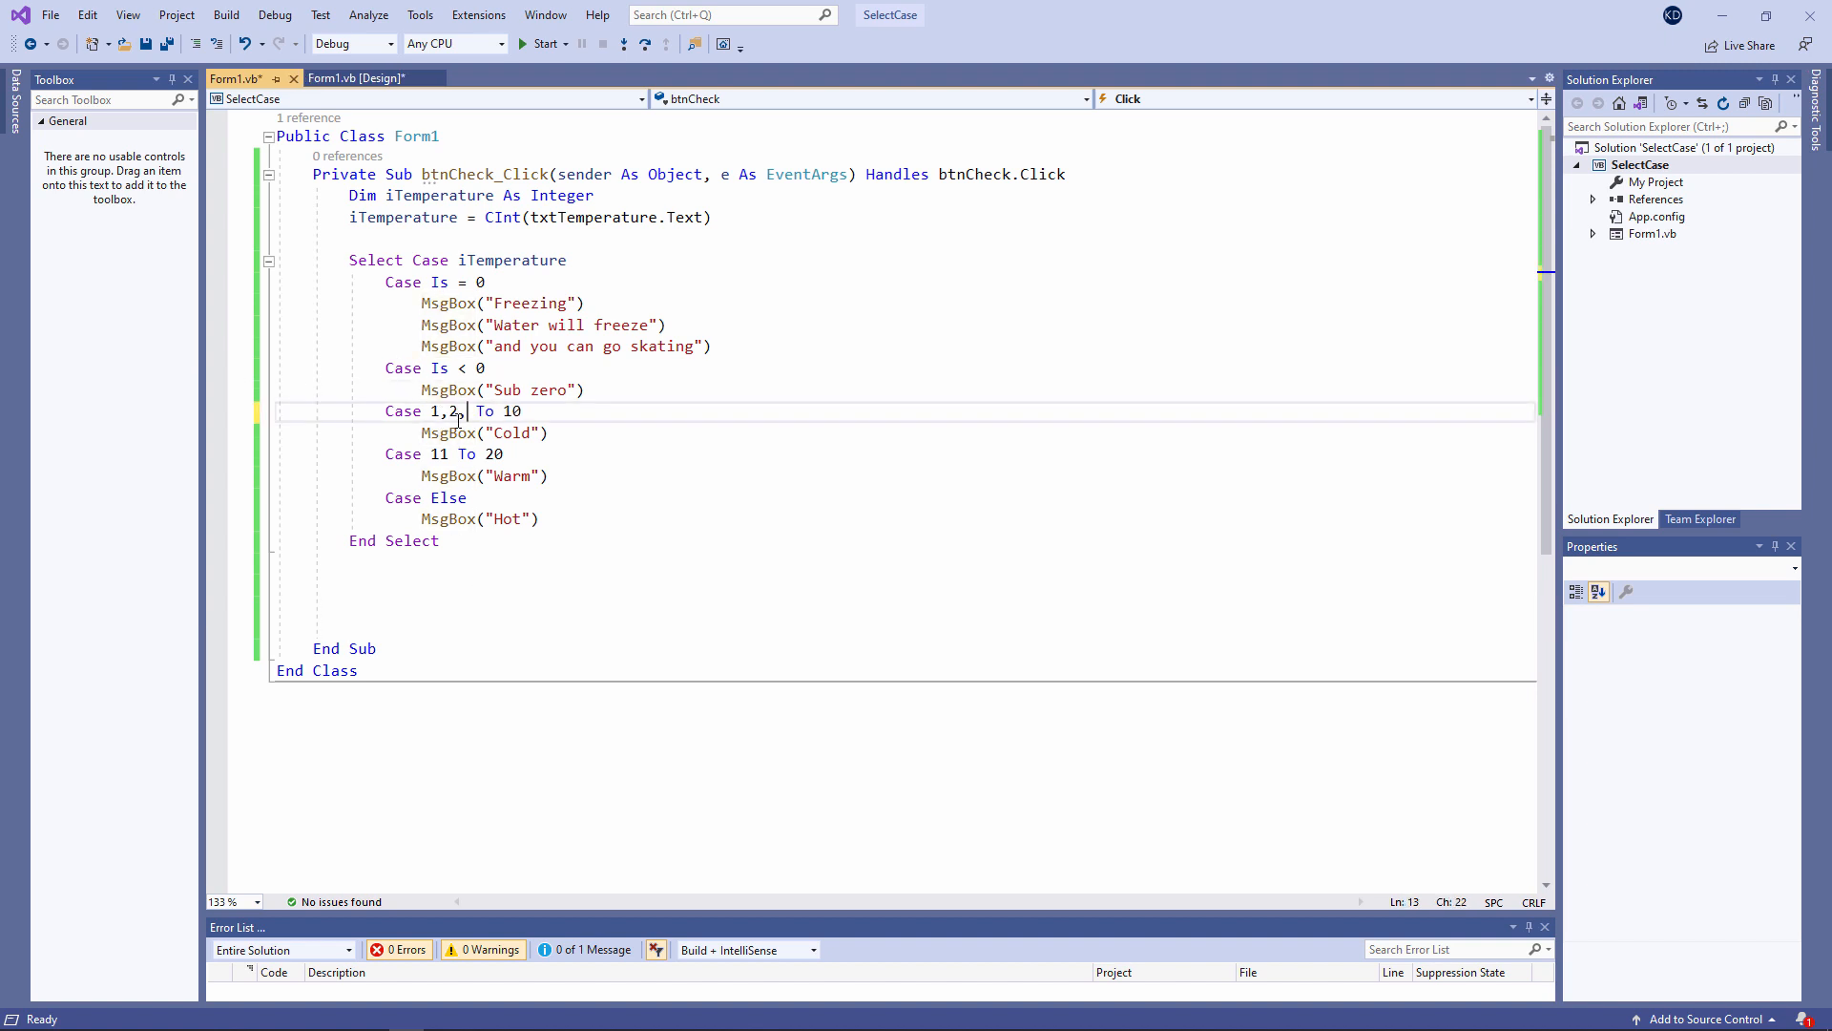
pyautogui.write('3,4,')
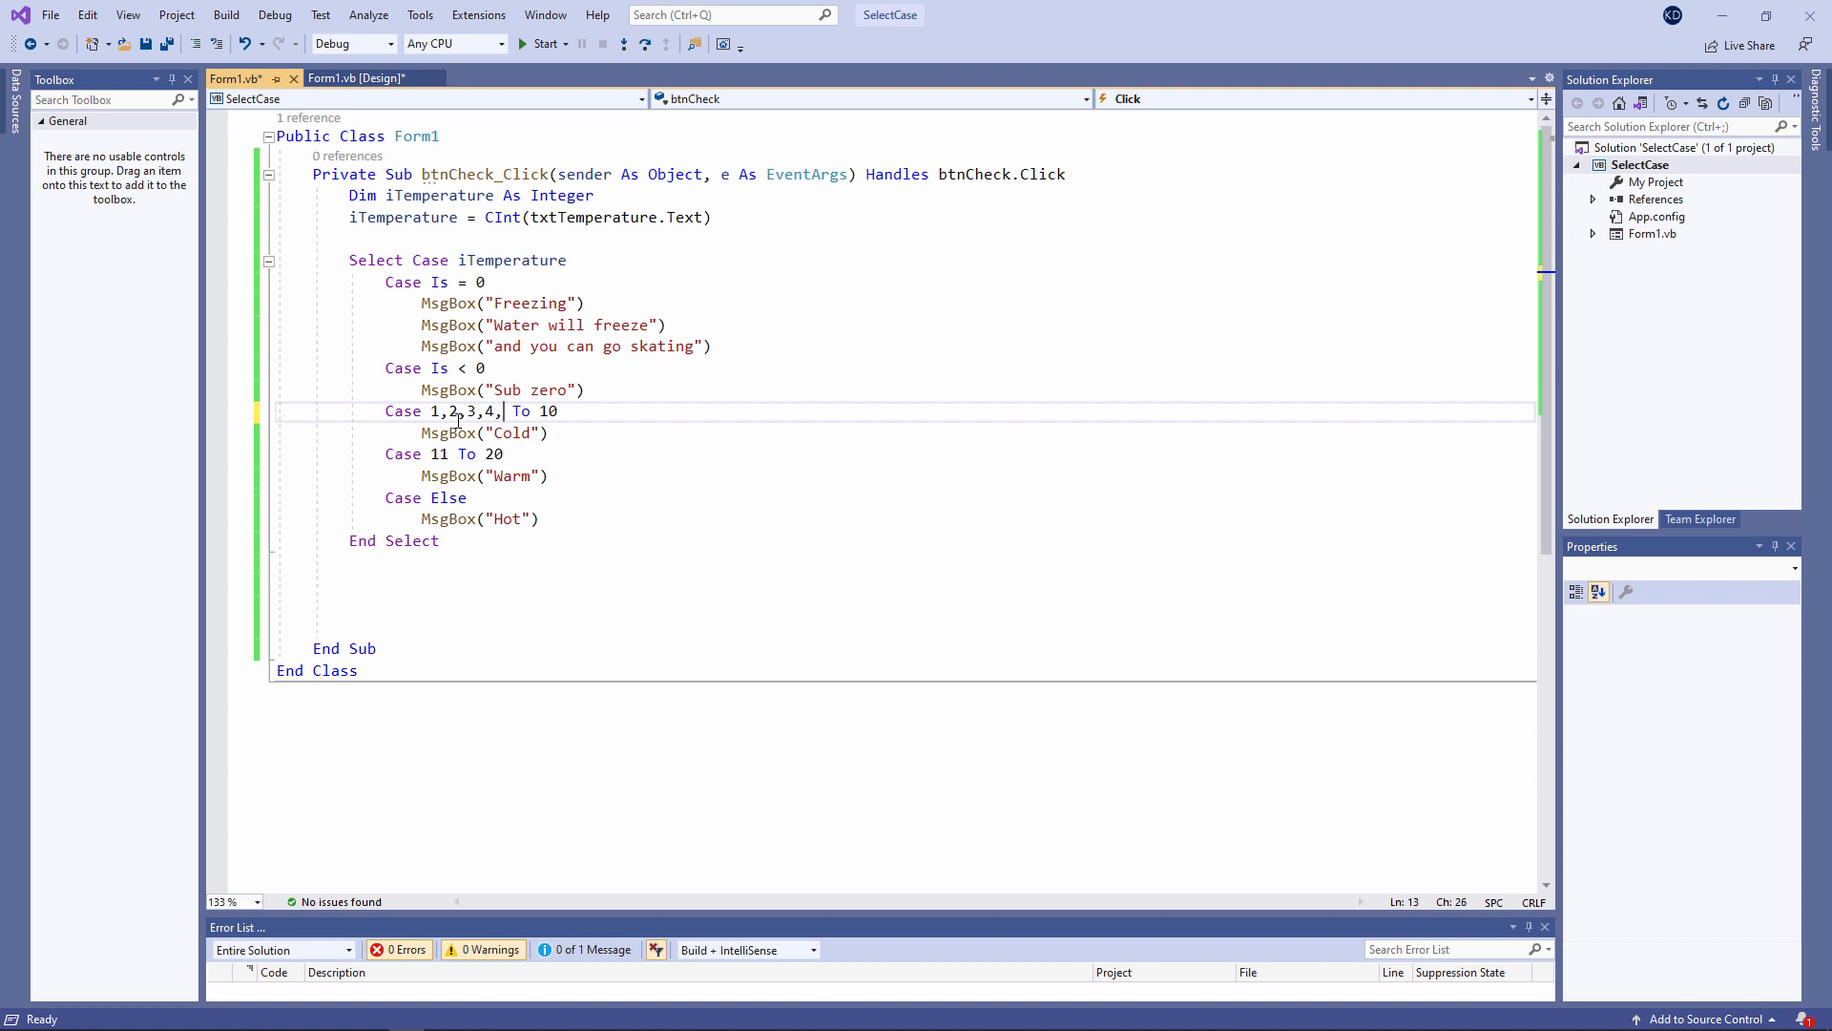
pyautogui.write('5,6,7,8,9,10')
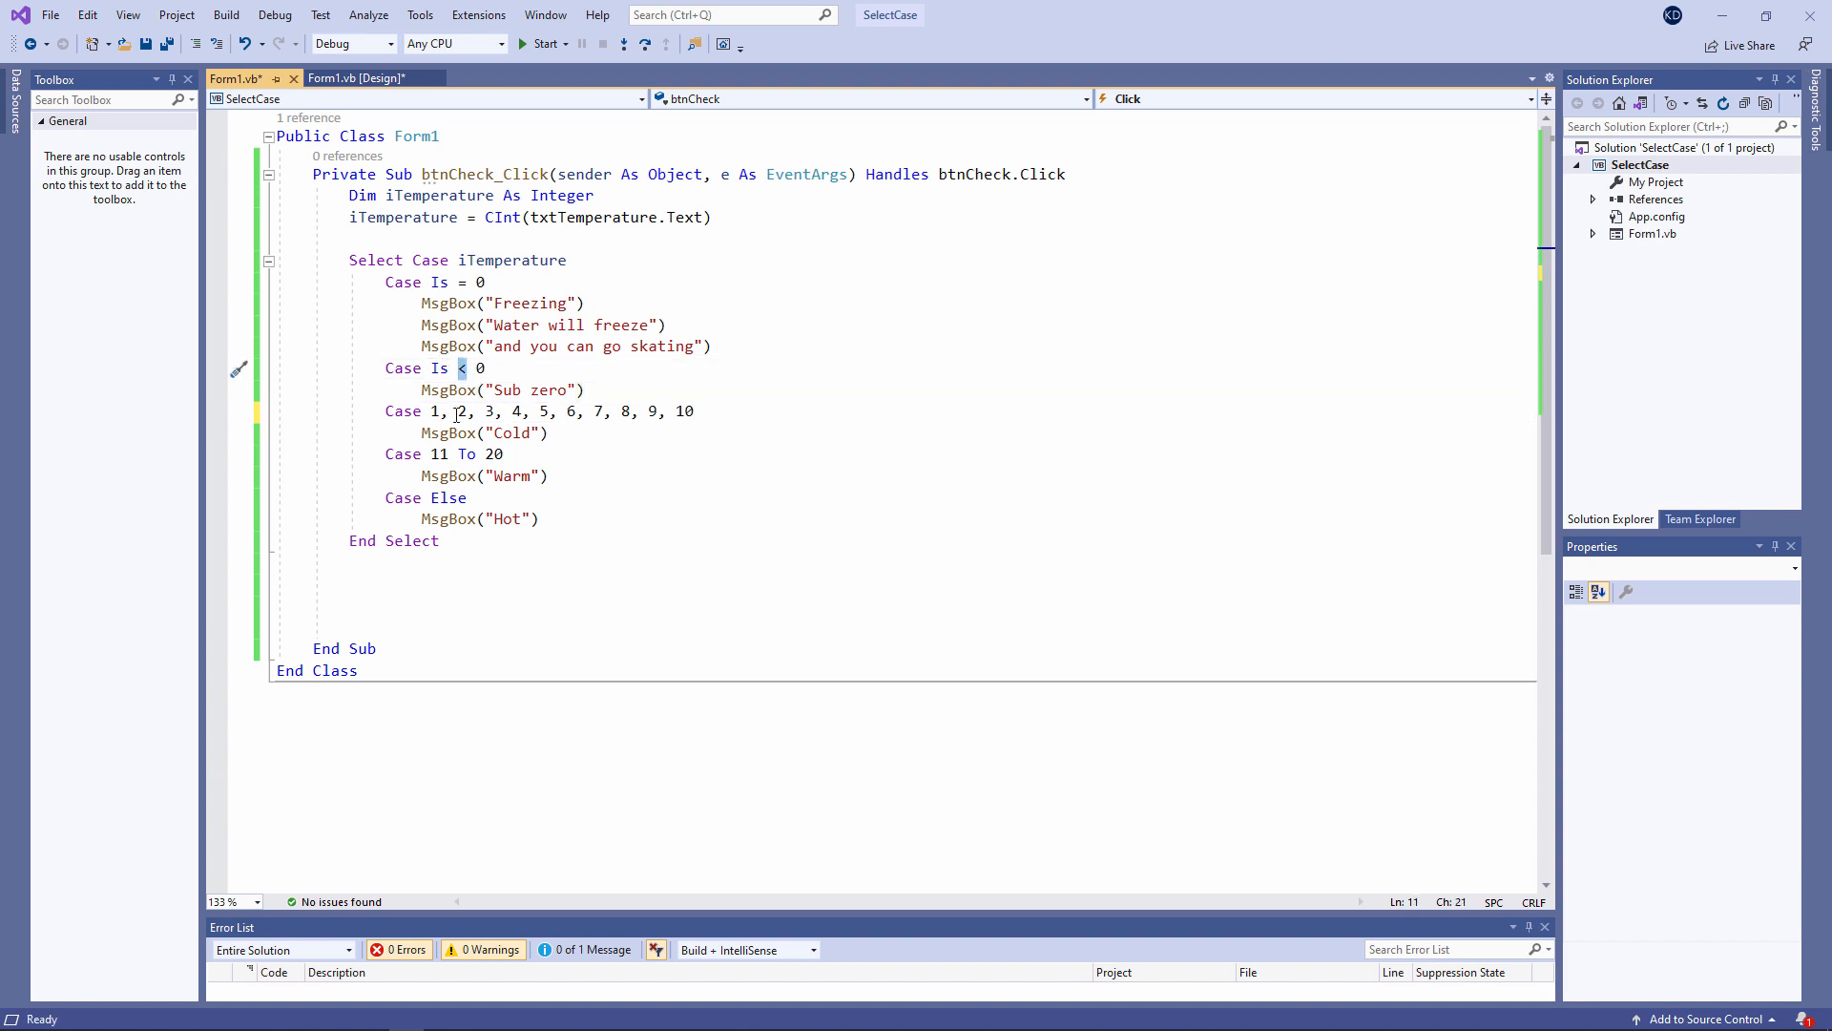
pyautogui.click(420, 603)
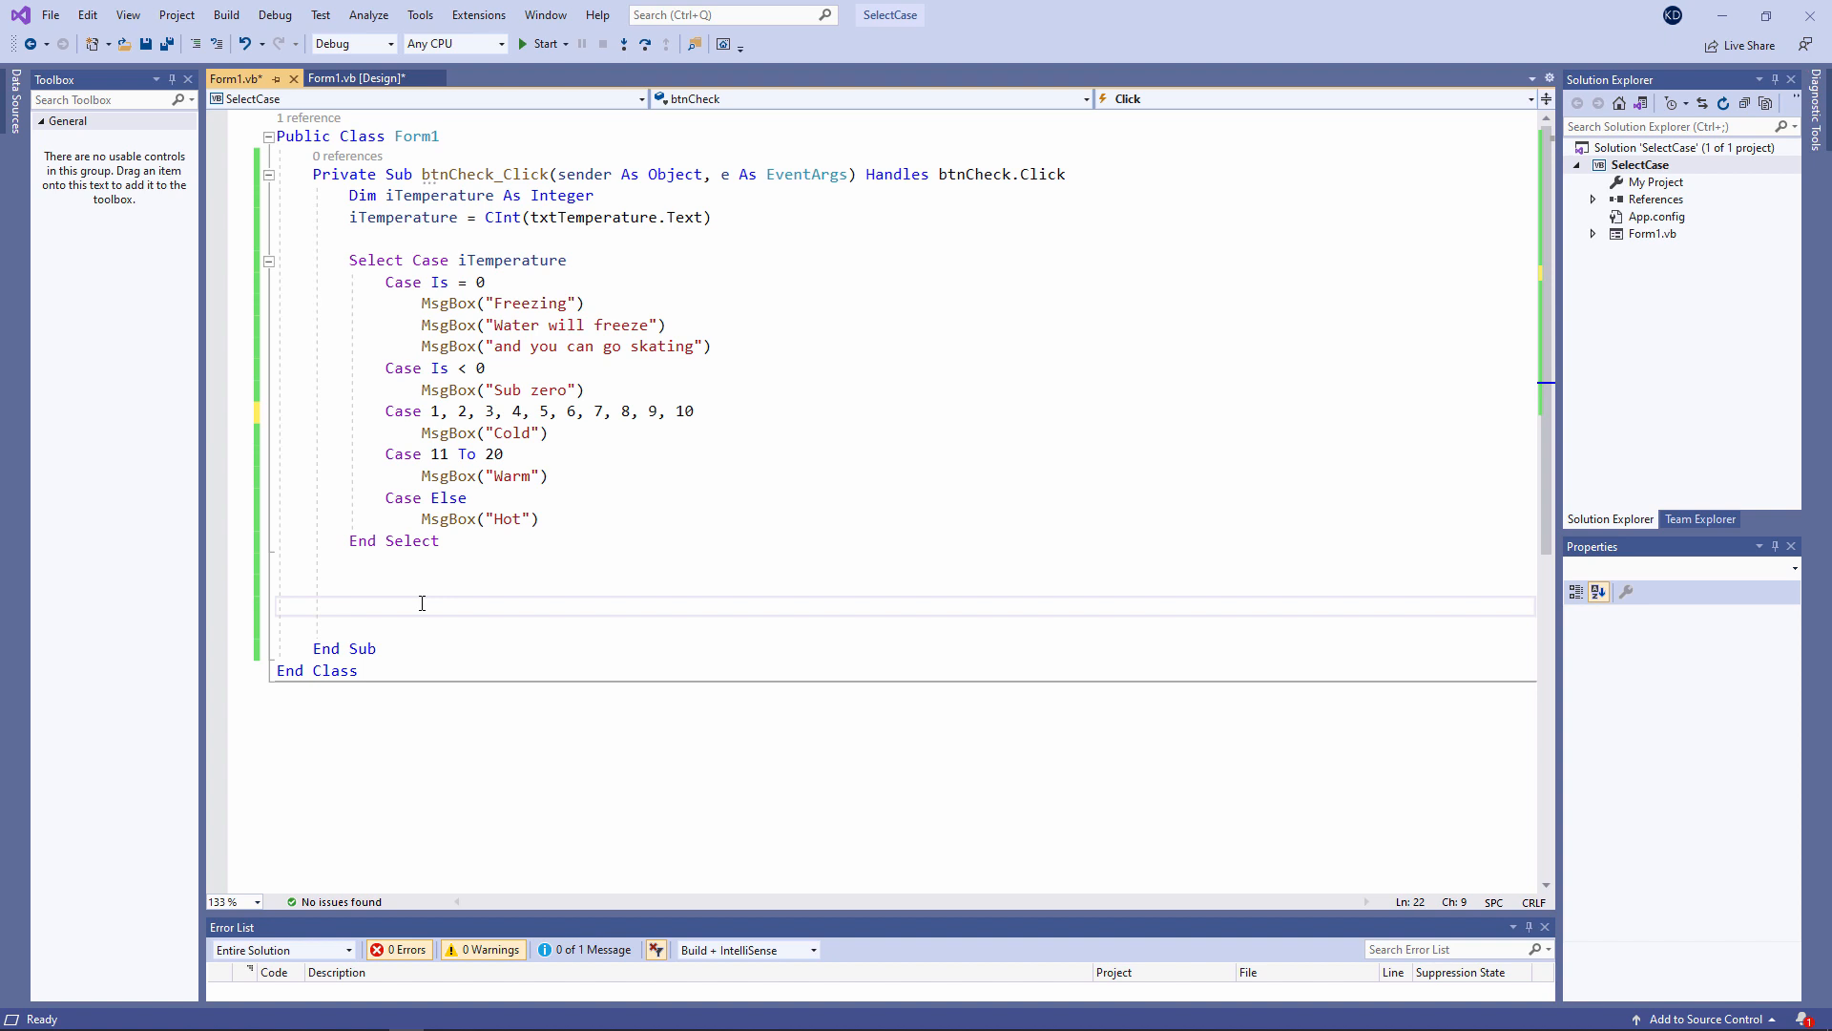
# Declare iWindSpeed As Integer and set it to 30 above the Select Case
pyautogui.write('Dim')
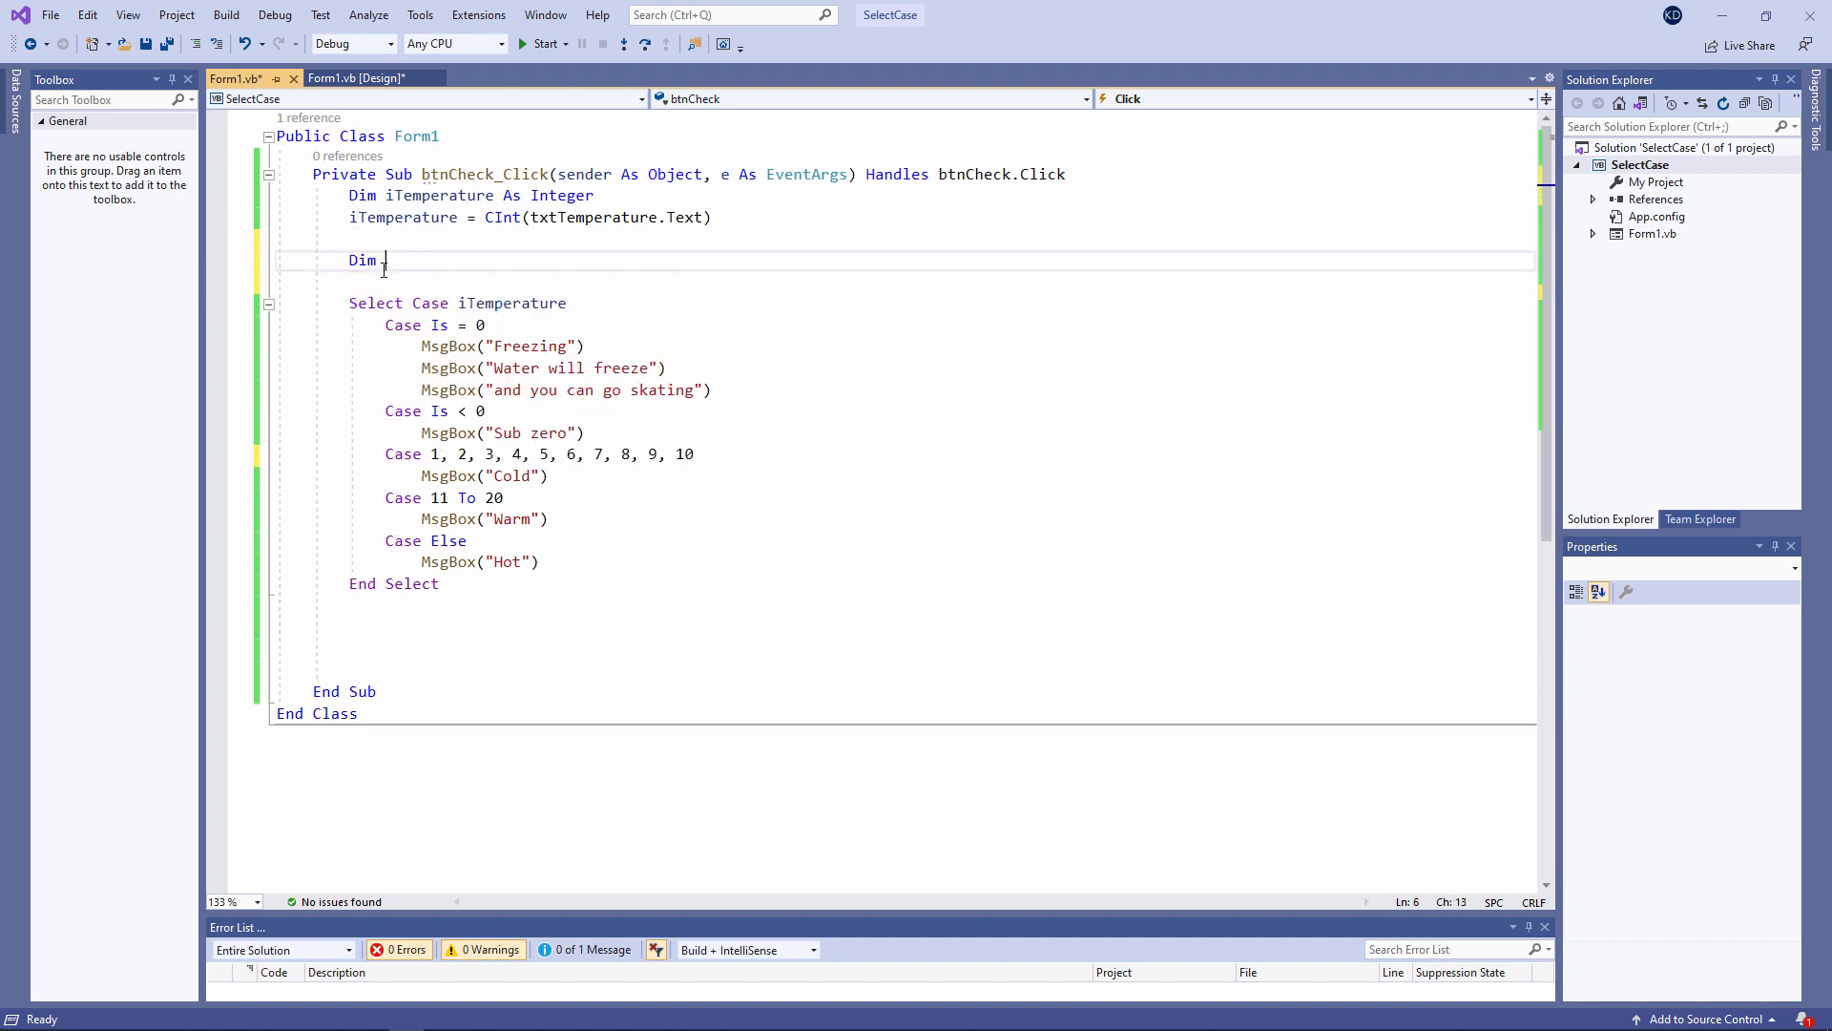
pyautogui.write('iWindSpeed As Integer')
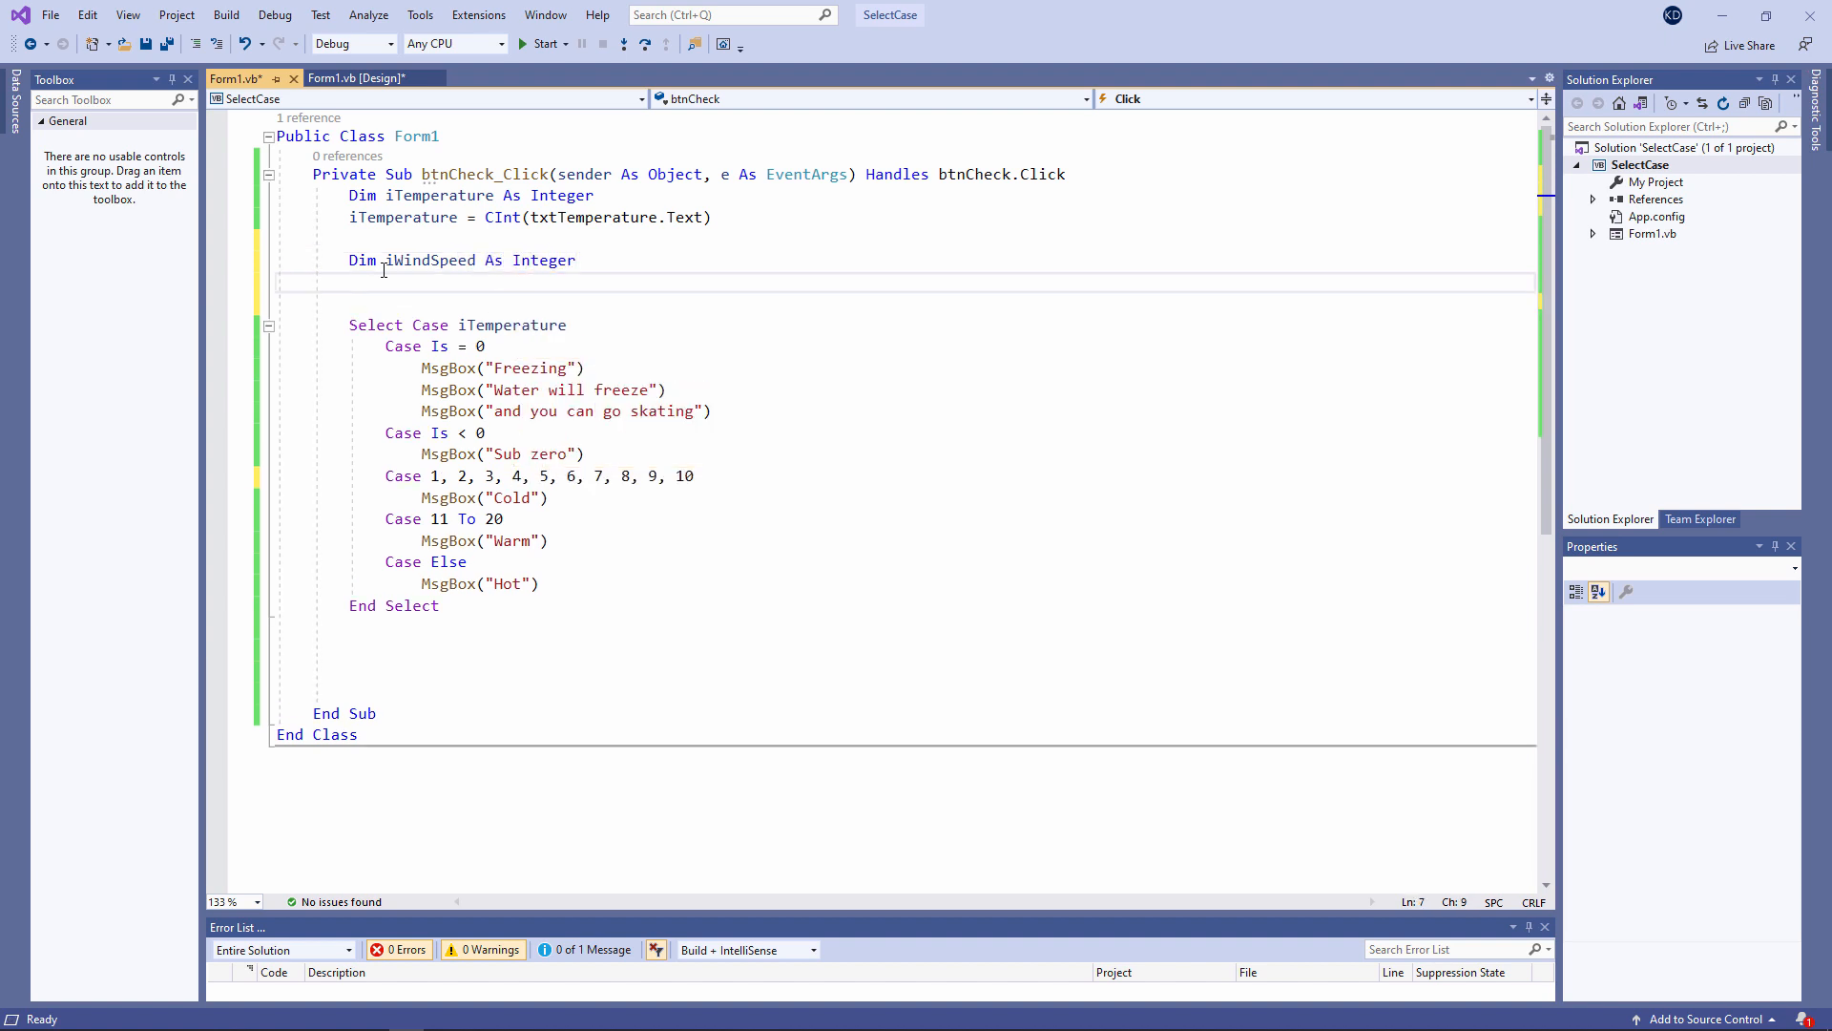
pyautogui.write('iWindSpeed = 30')
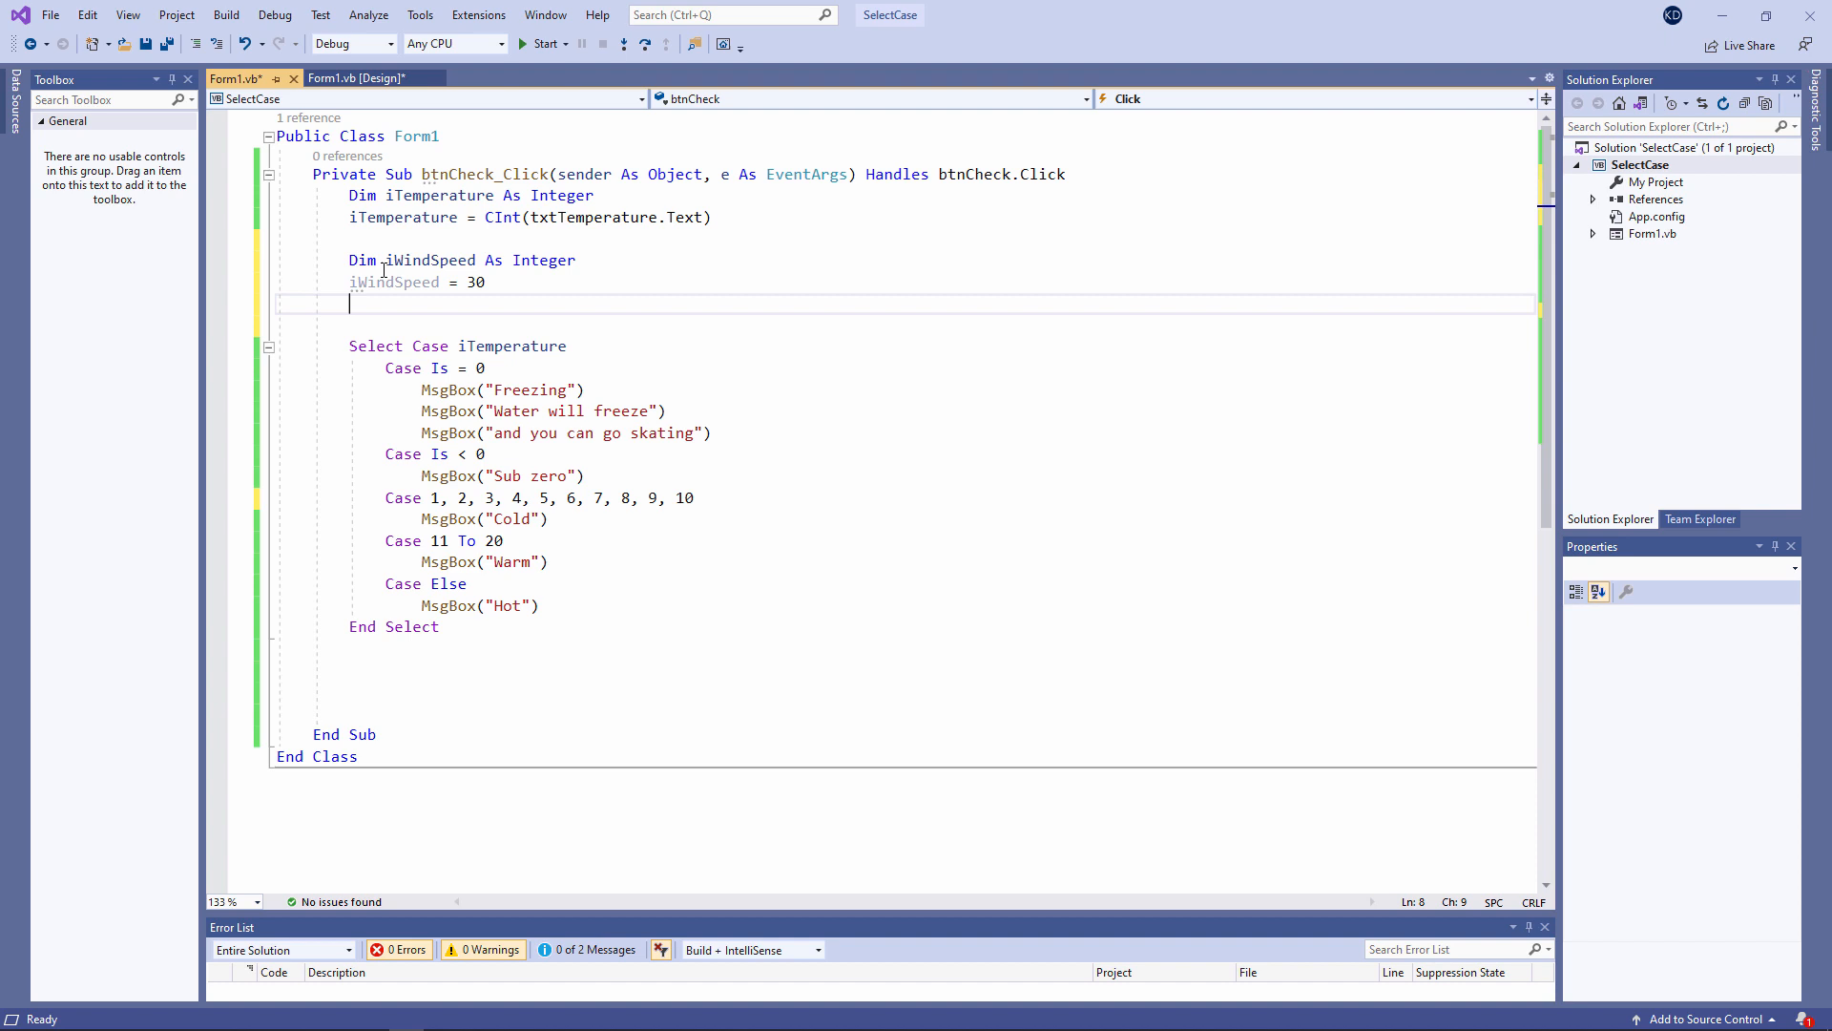
pyautogui.click(519, 306)
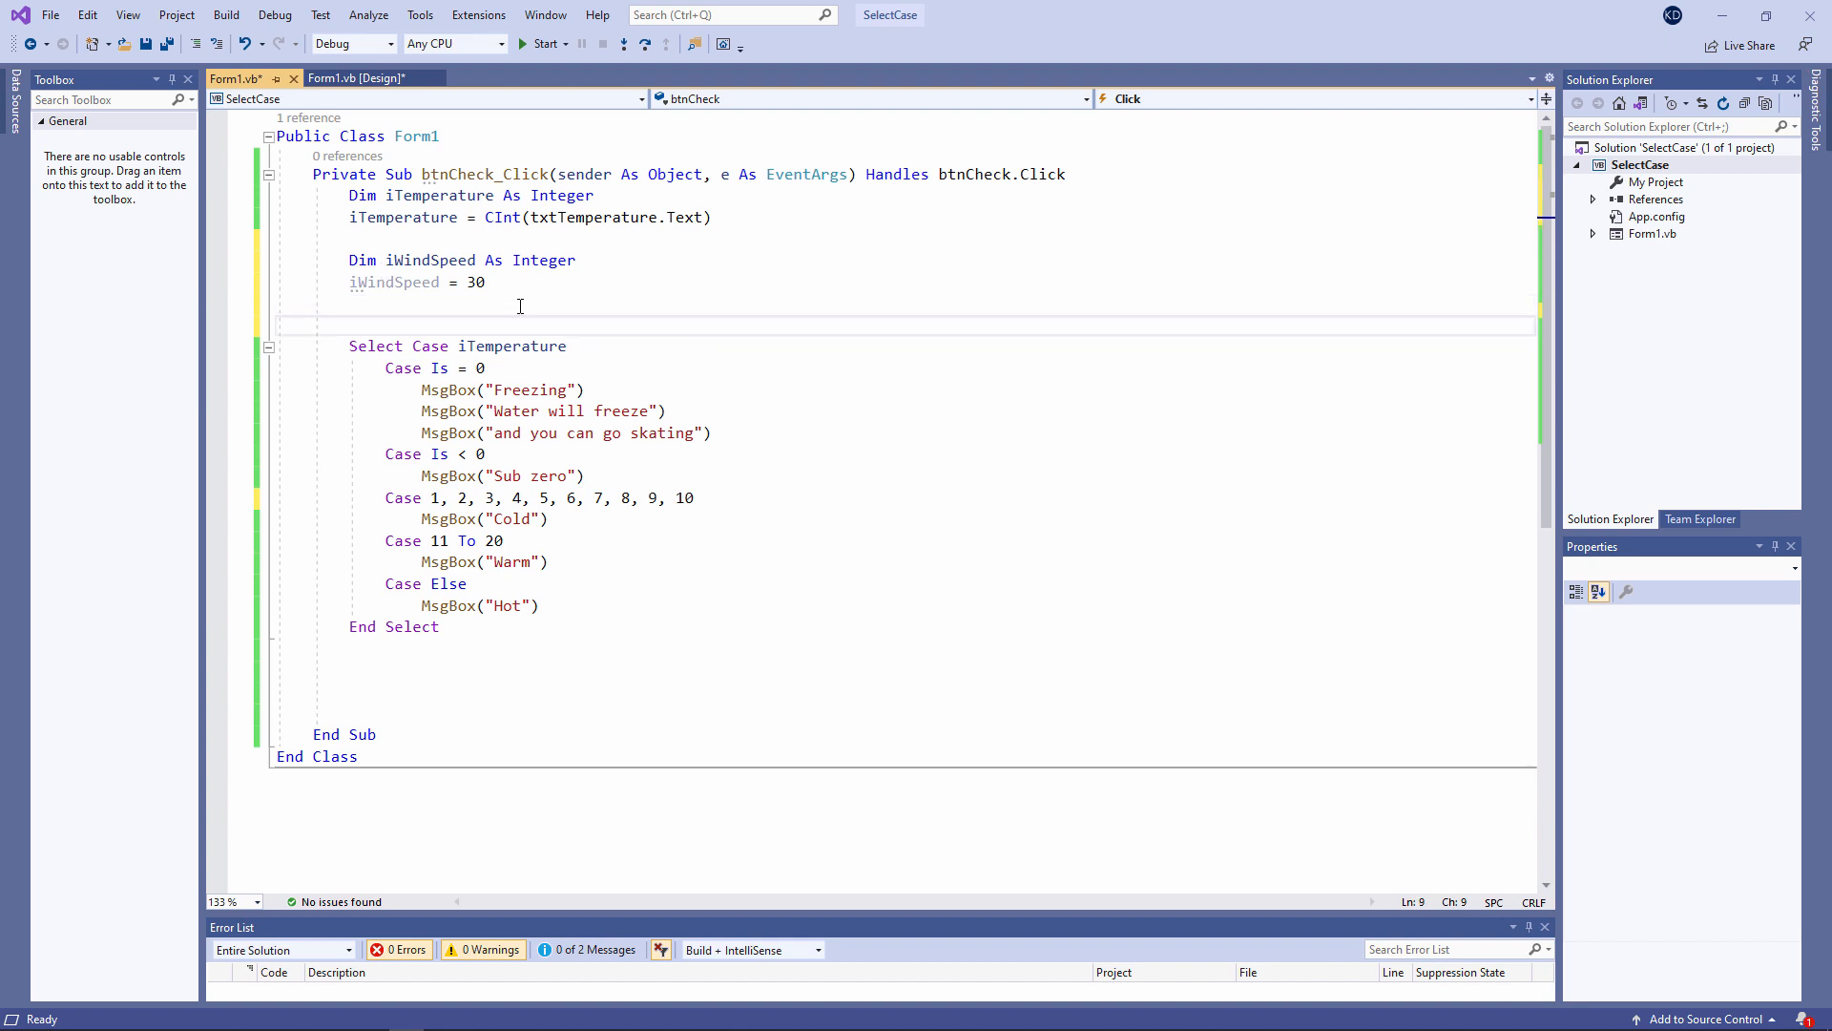
# Add If iTemperature <= 0 And iWindSpeed > 20 warning 'that will feel really cold'
pyautogui.write('If iTemperature<=0 And iWindSpeed > 20 Then')
pyautogui.write('MsgBox("that will feel really cold")')
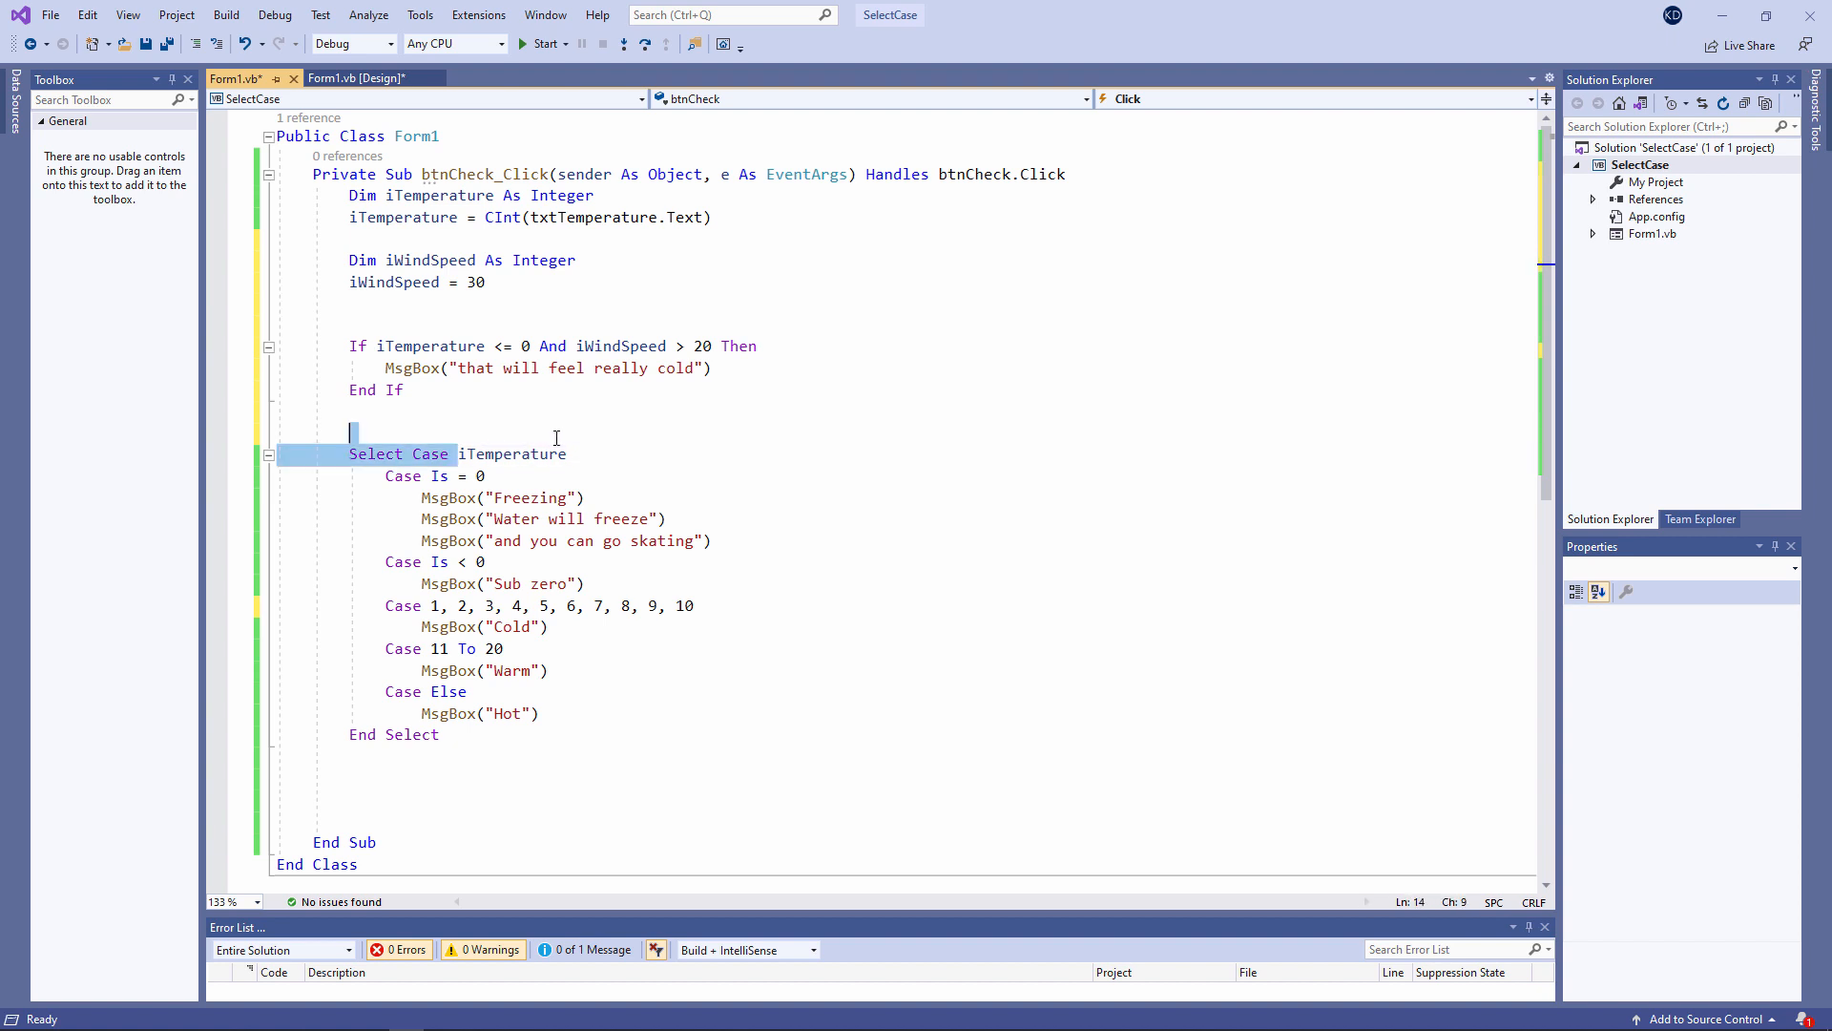
pyautogui.doubleClick(513, 454)
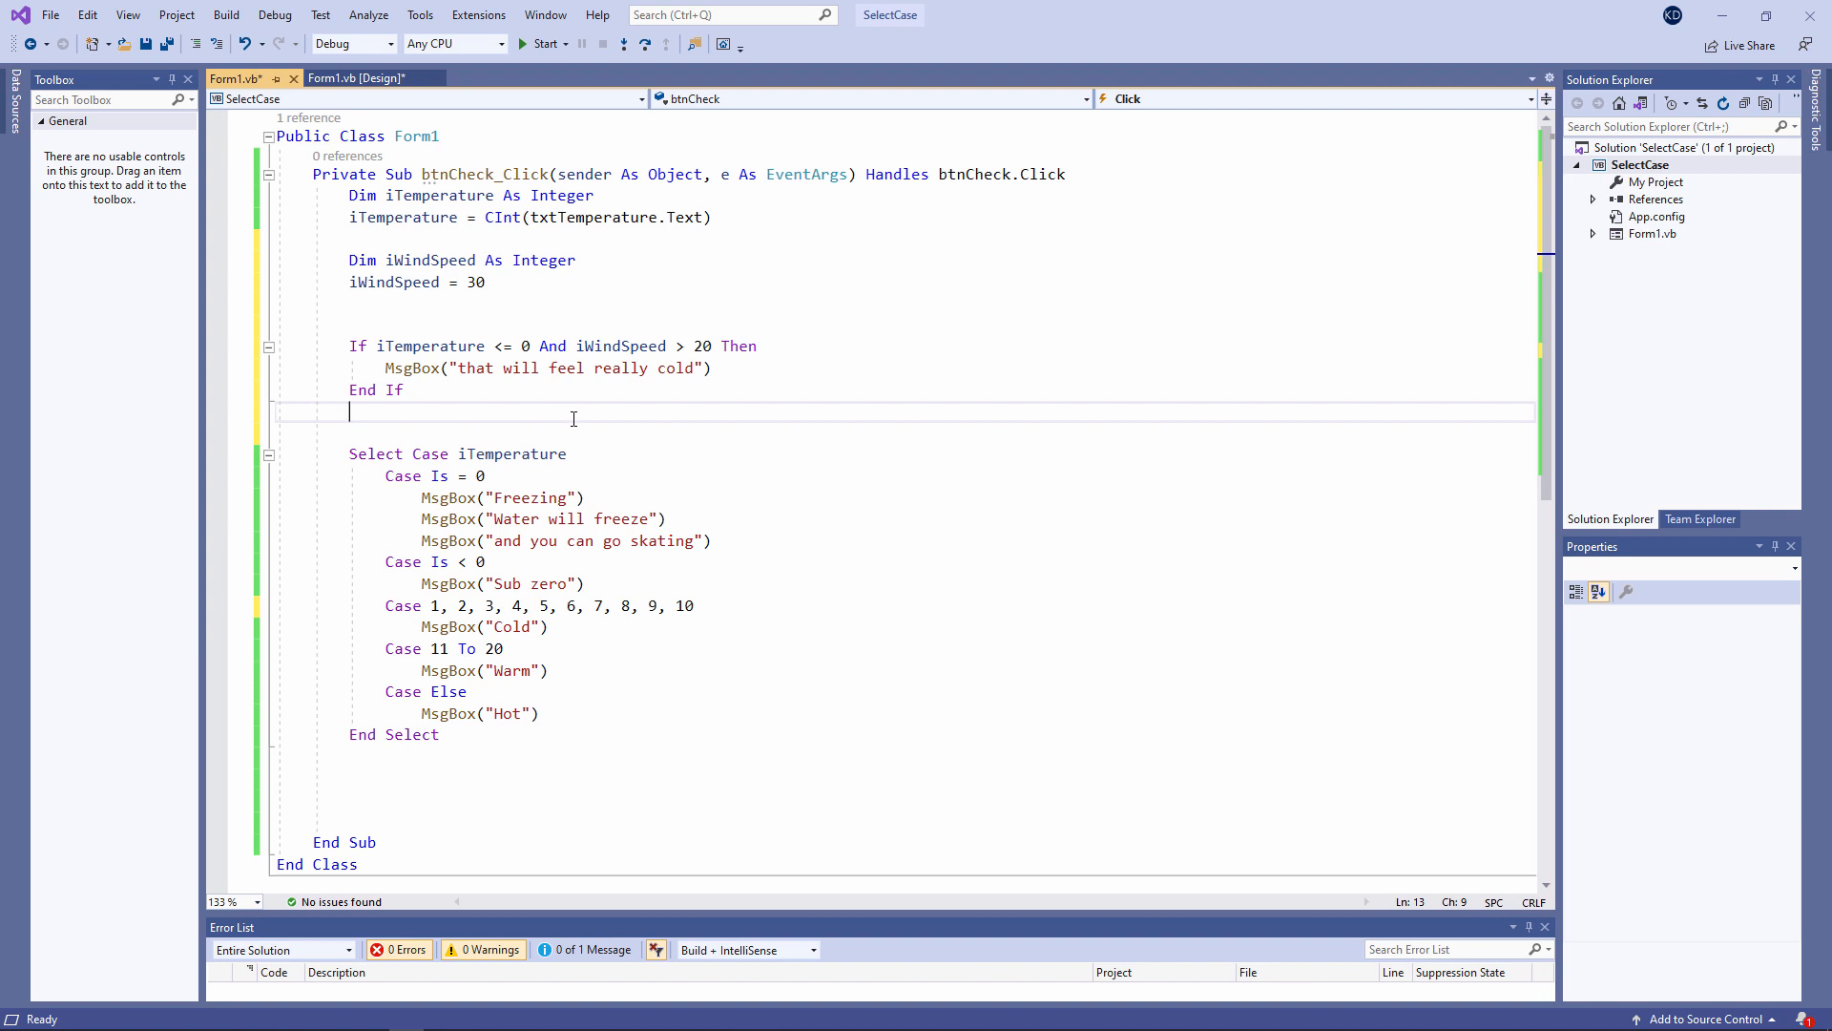
# Move the wind If block into Case Is < 0 with condition iWindSpeed > 20 and remove blank lines
pyautogui.click(589, 584)
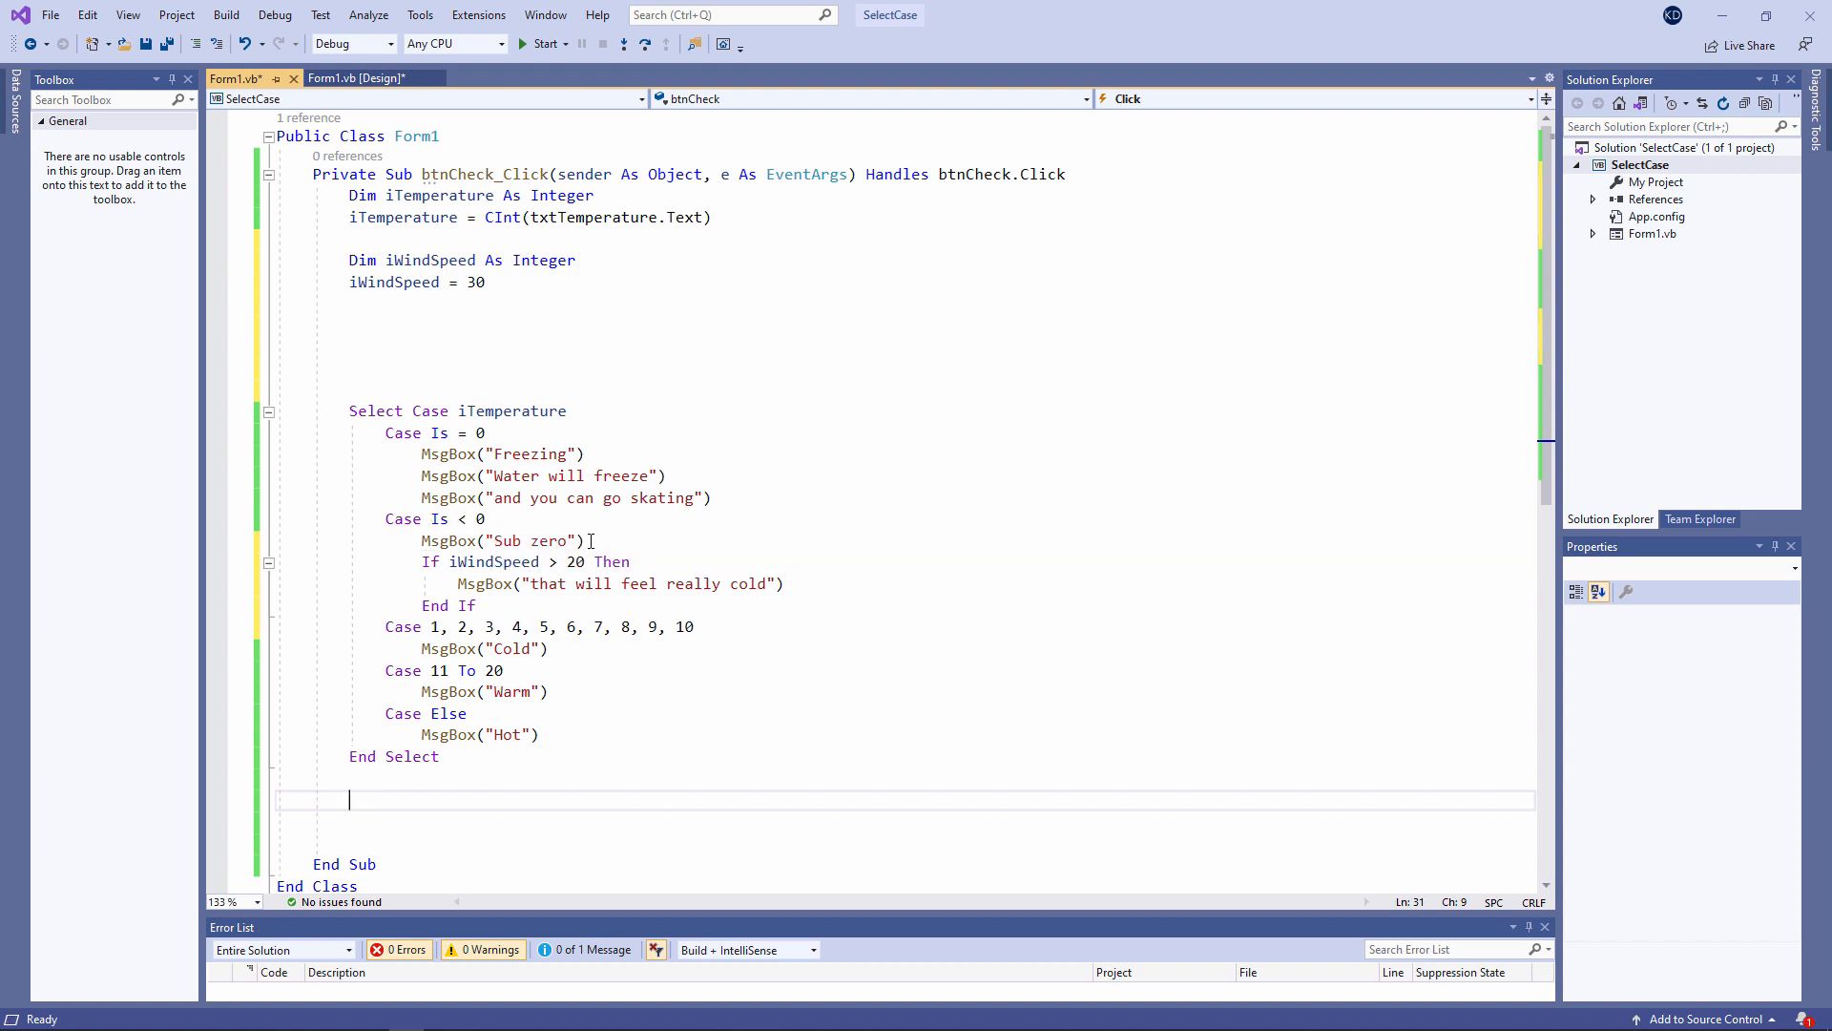
pyautogui.moveTo(551, 561)
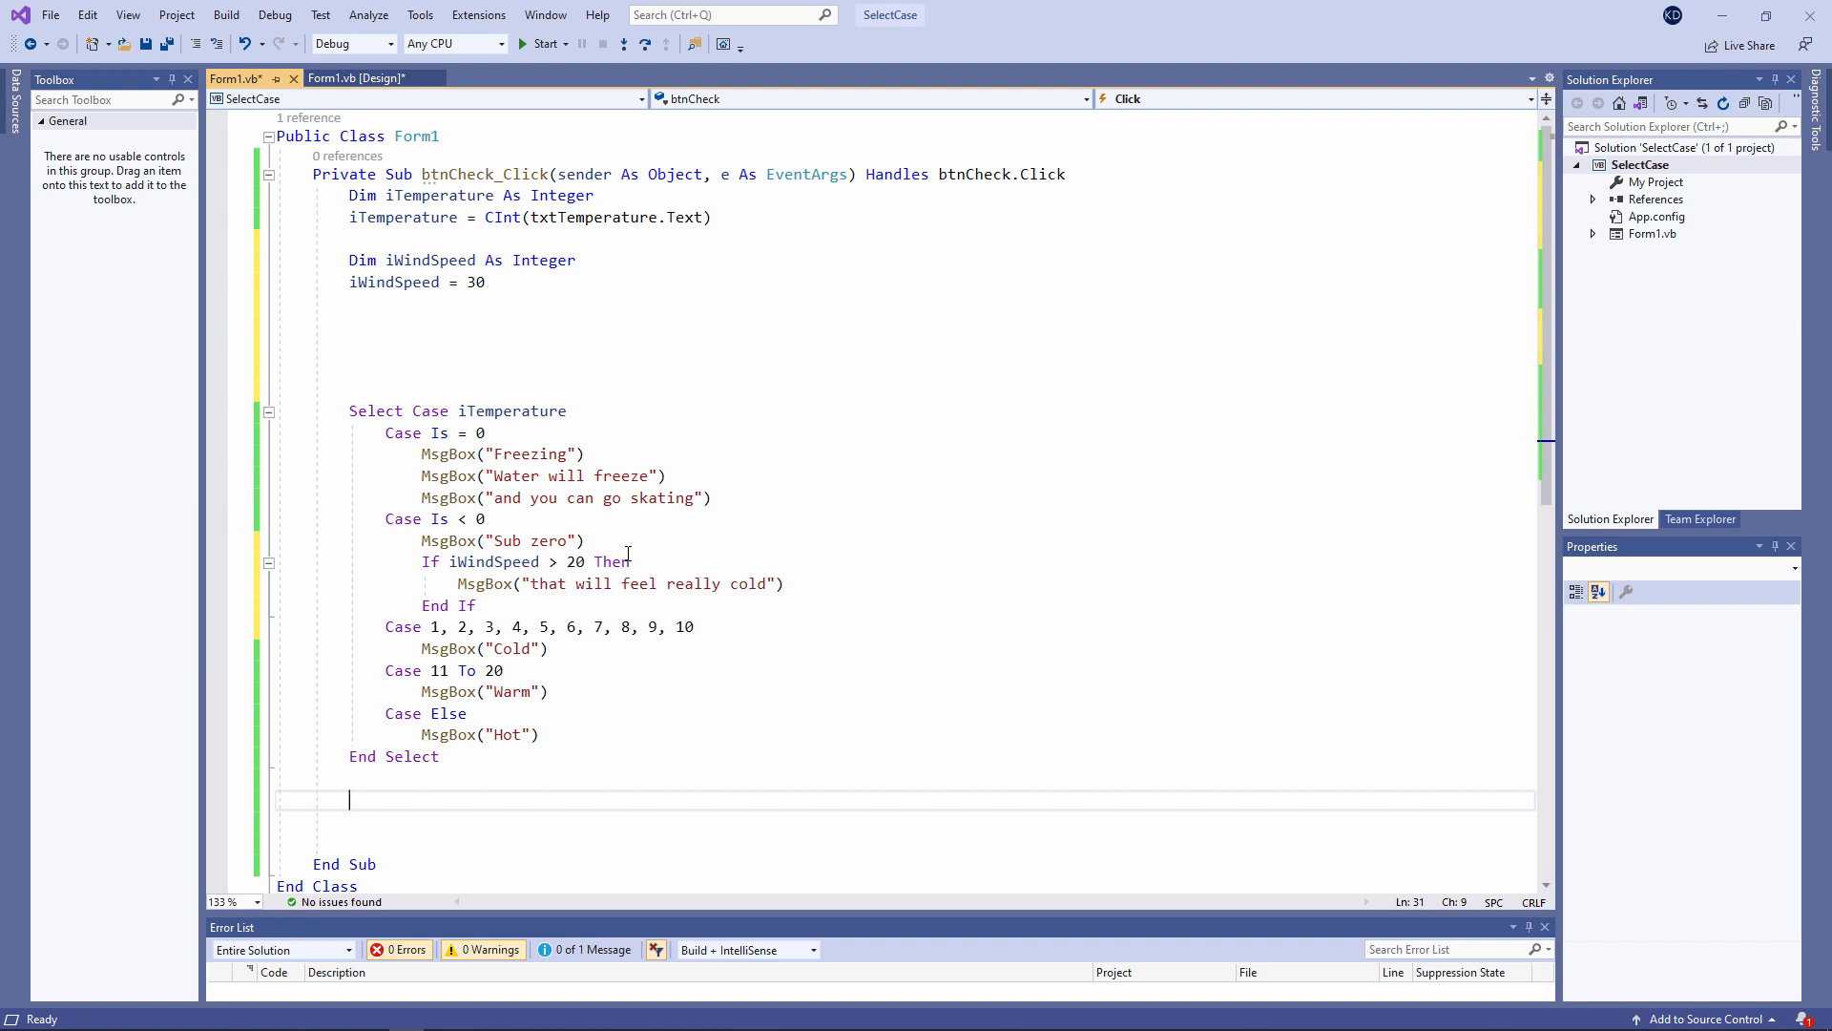
pyautogui.moveTo(442, 580)
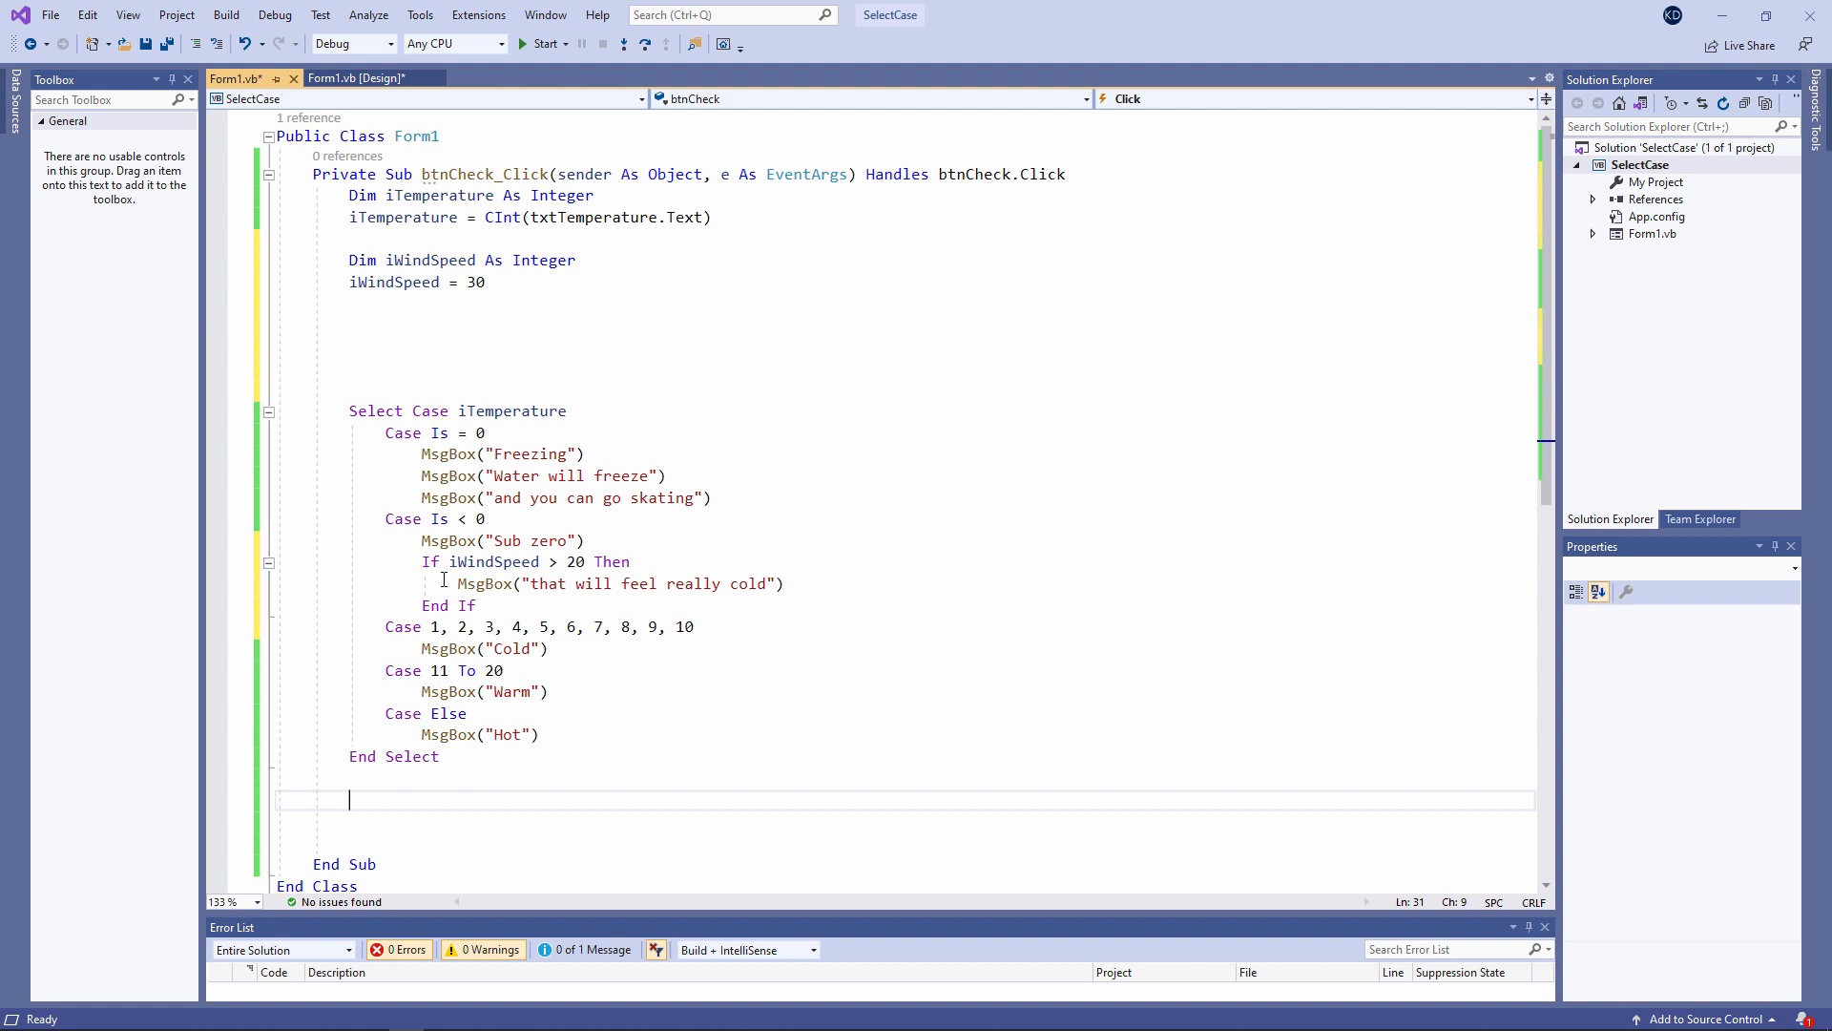
pyautogui.click(387, 325)
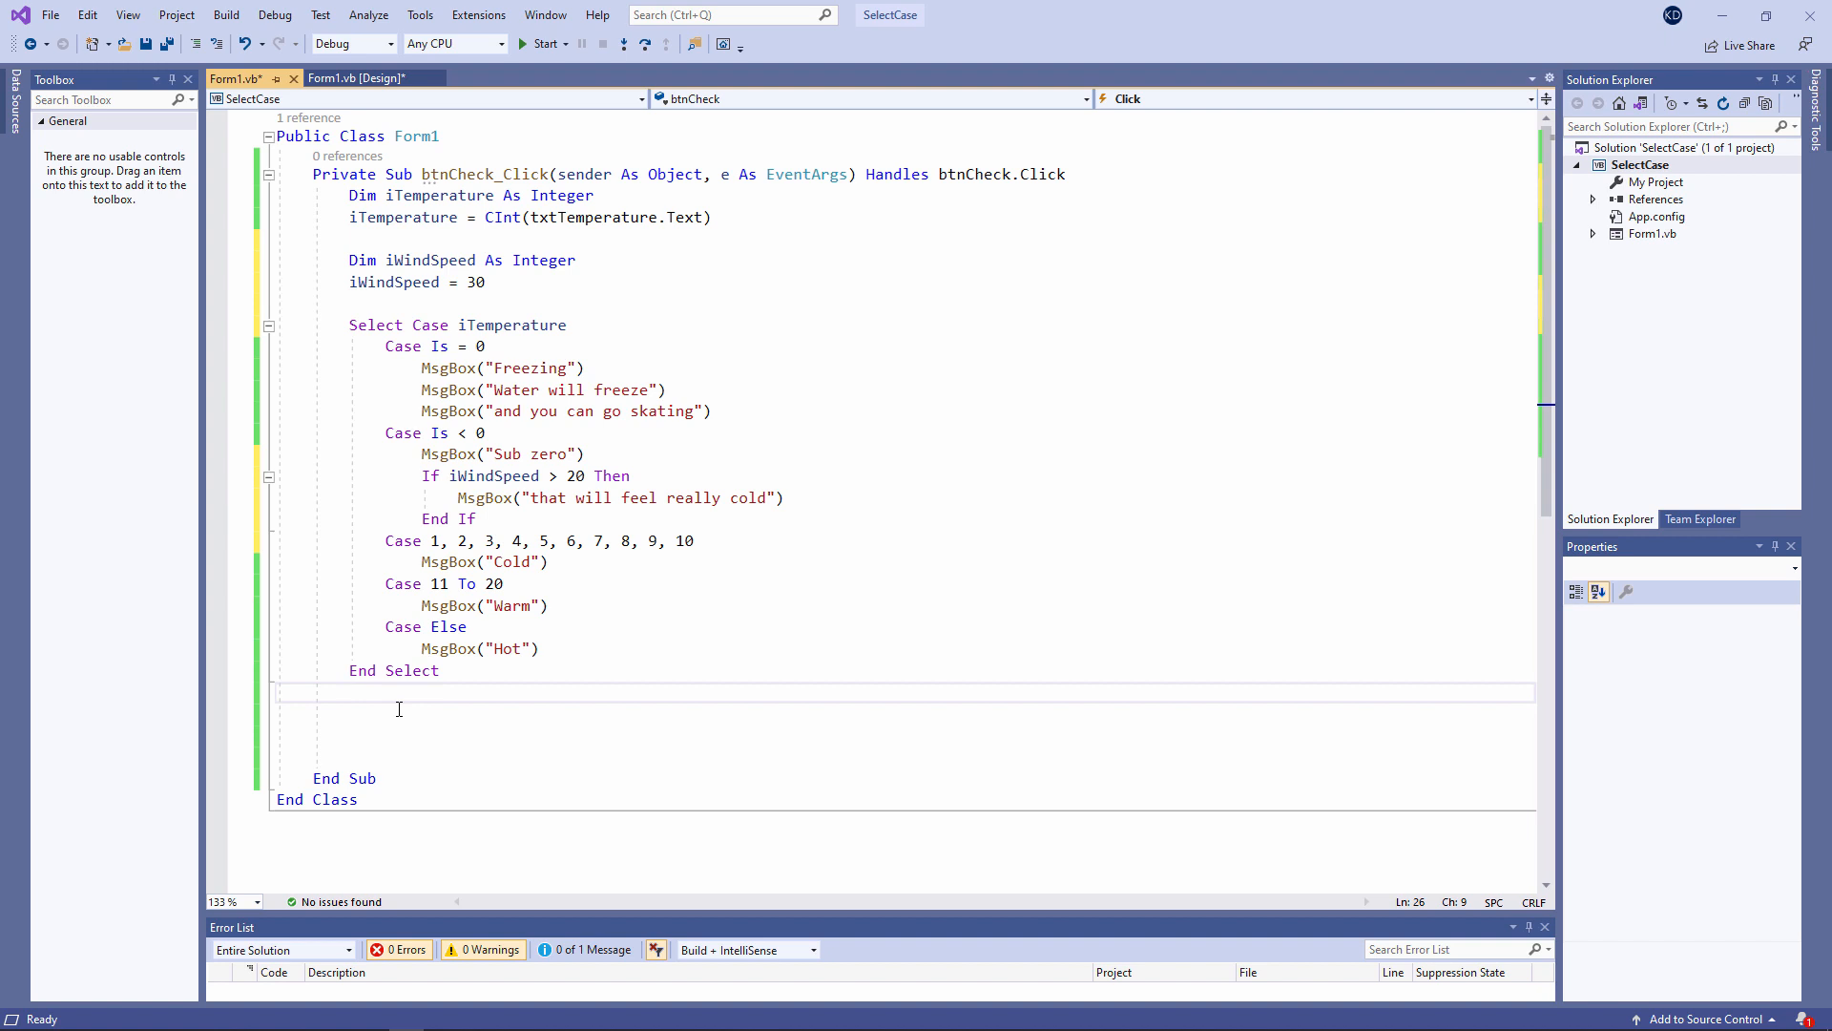
pyautogui.click(349, 691)
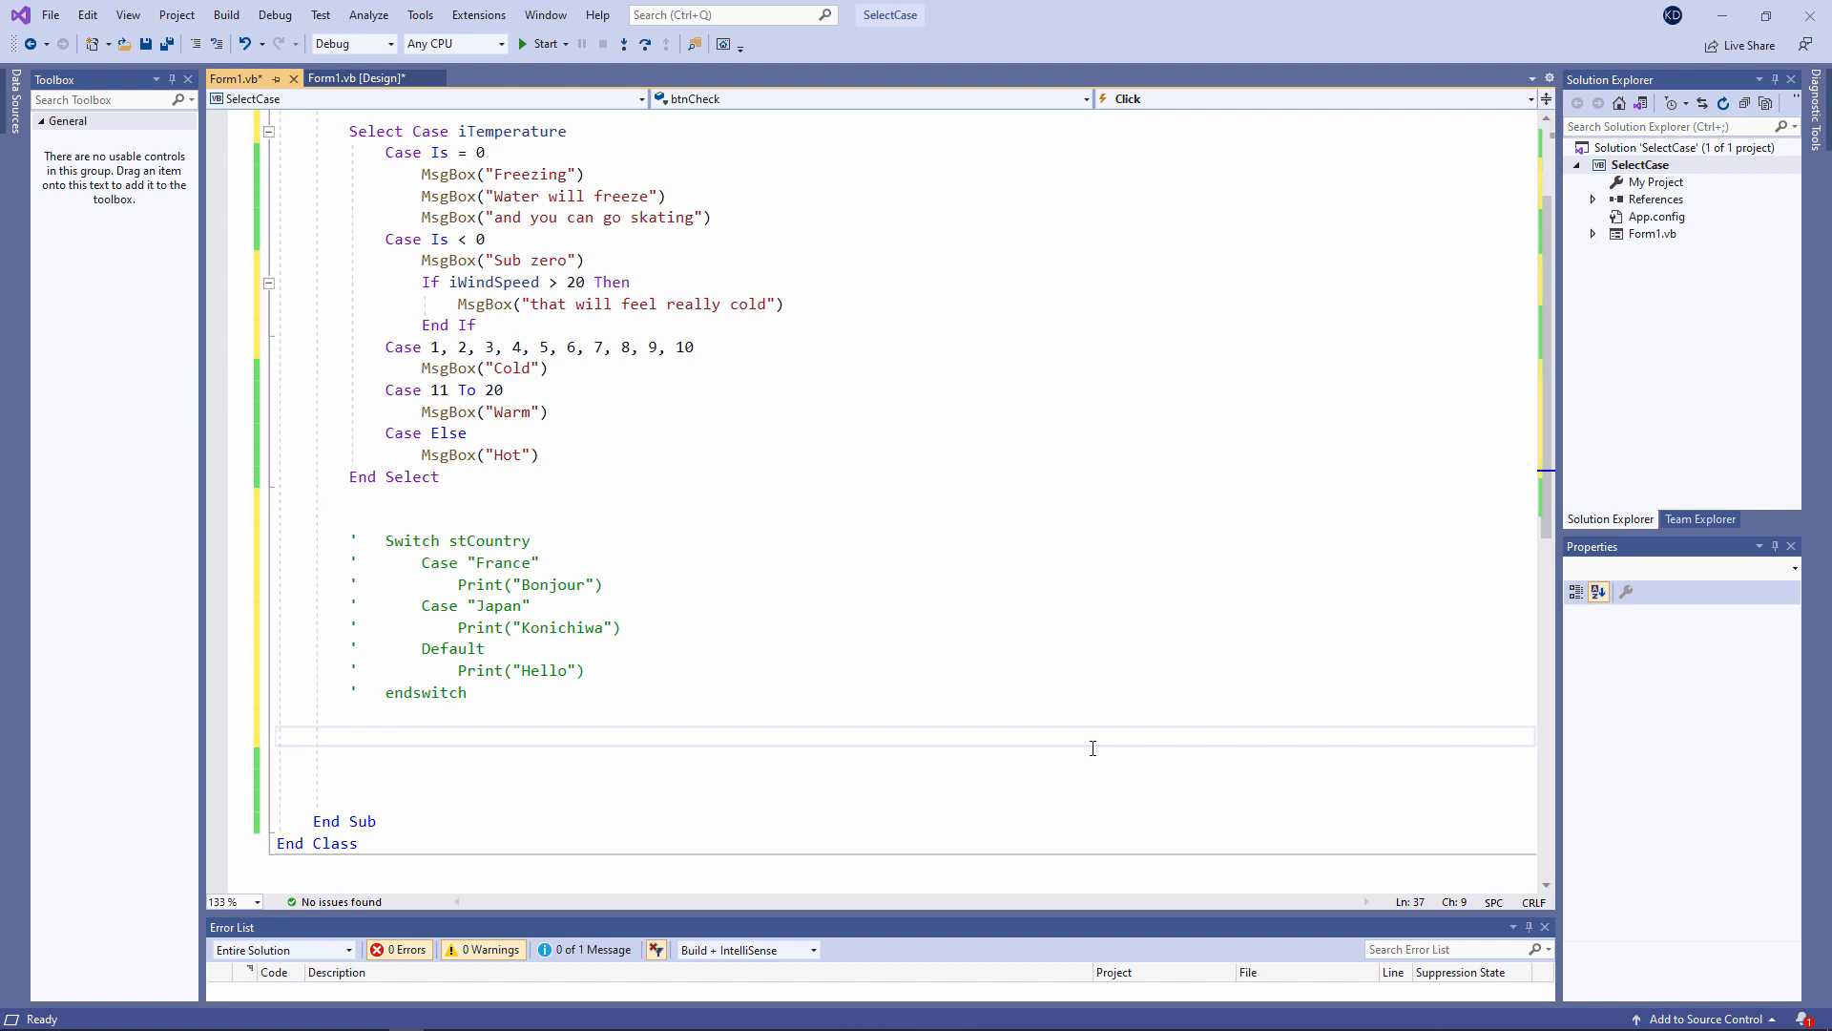
# Write commented Switch stCountry pseudocode: France 'Bonjour', Japan 'Konichiwa', Default 'Hello', endswitch
pyautogui.click(349, 735)
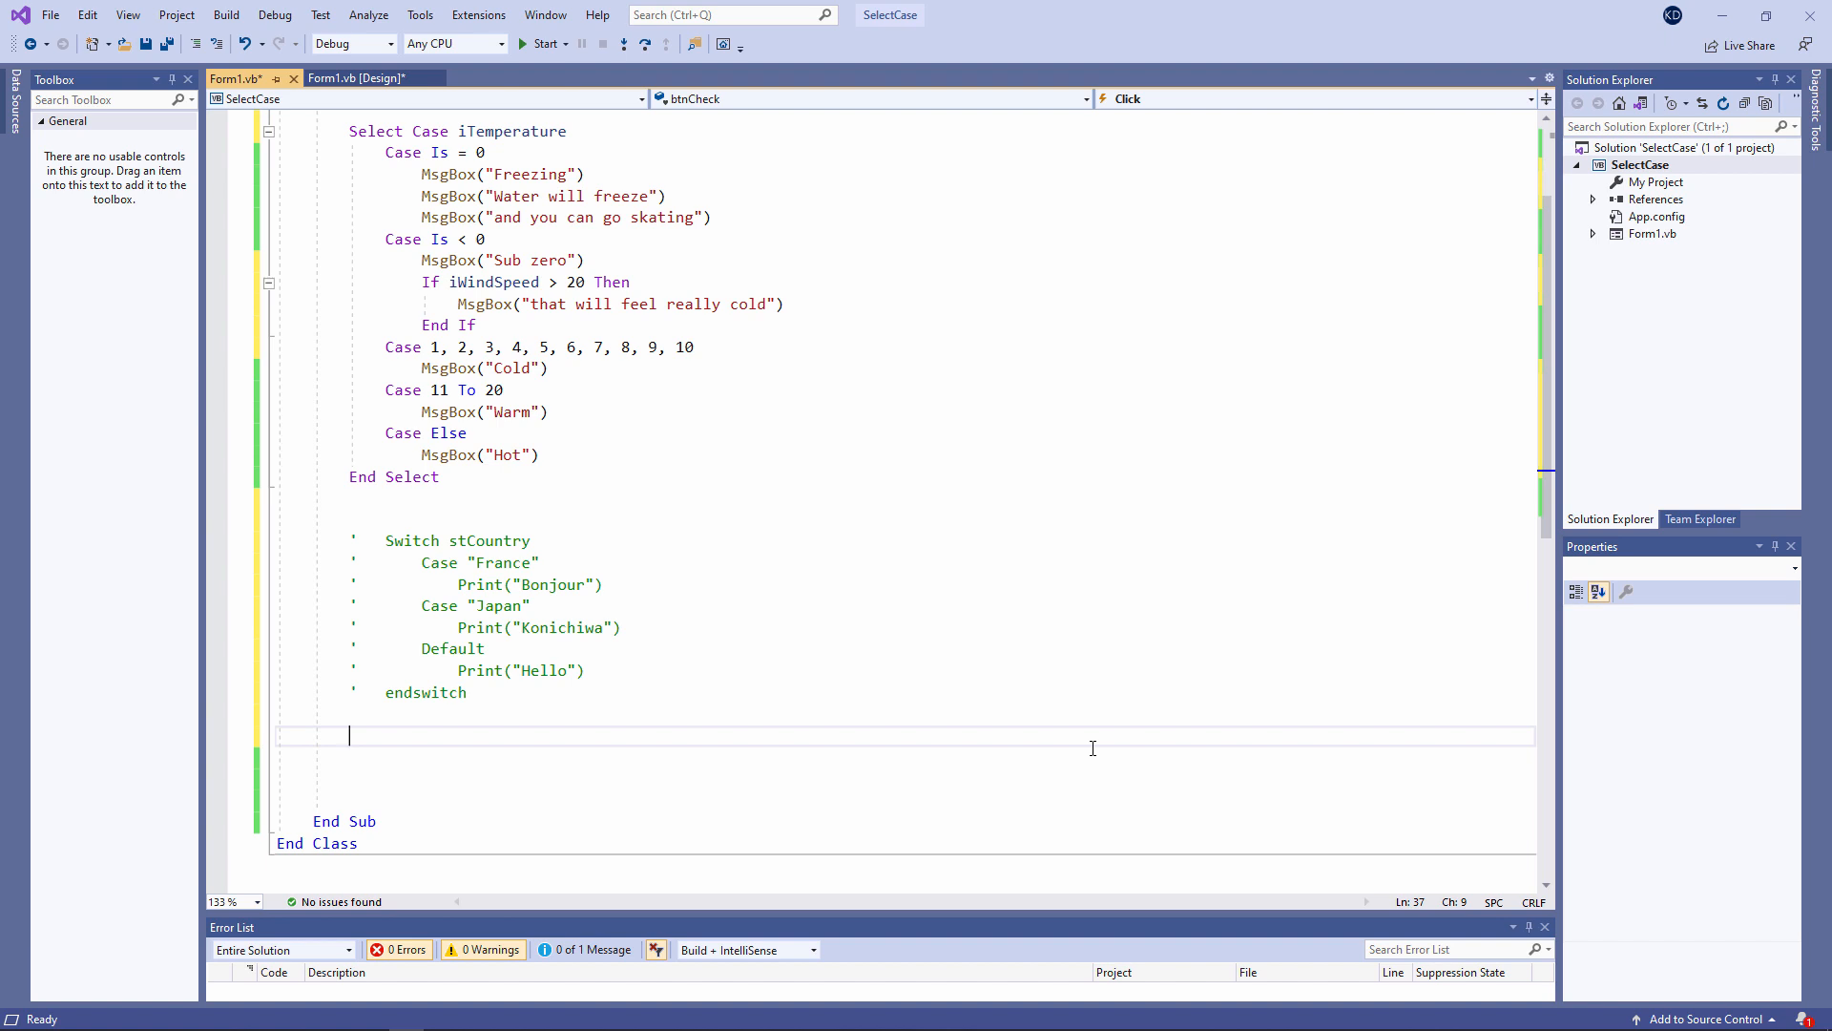